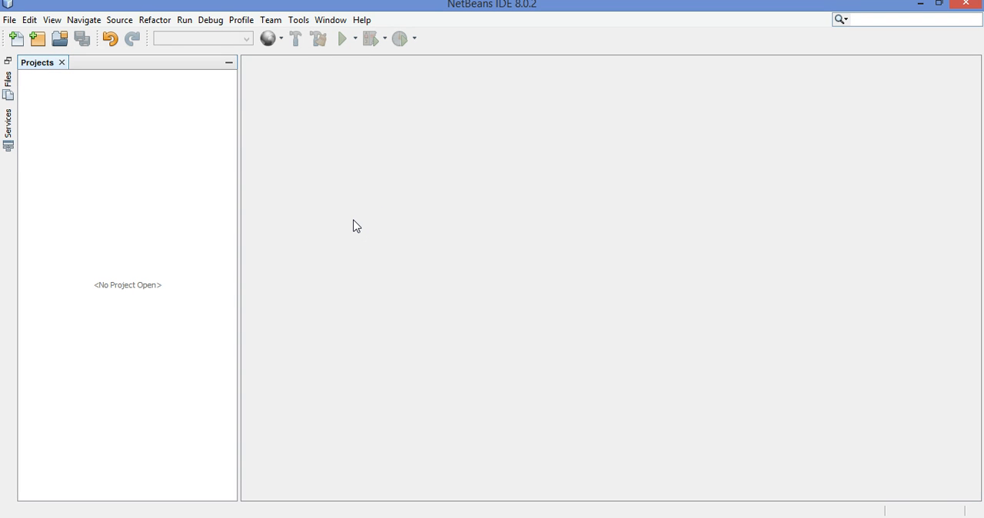
Start a new project from the NetBeans File menu, landing on the Java Application wizard
{"action": "left_click", "coordinate": [908, 19]}
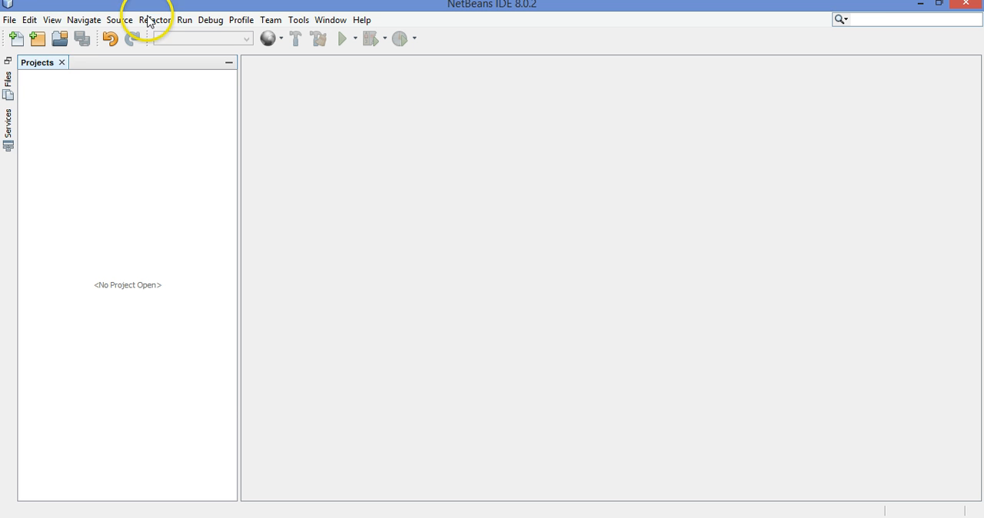
{"action": "left_click", "coordinate": [39, 37]}
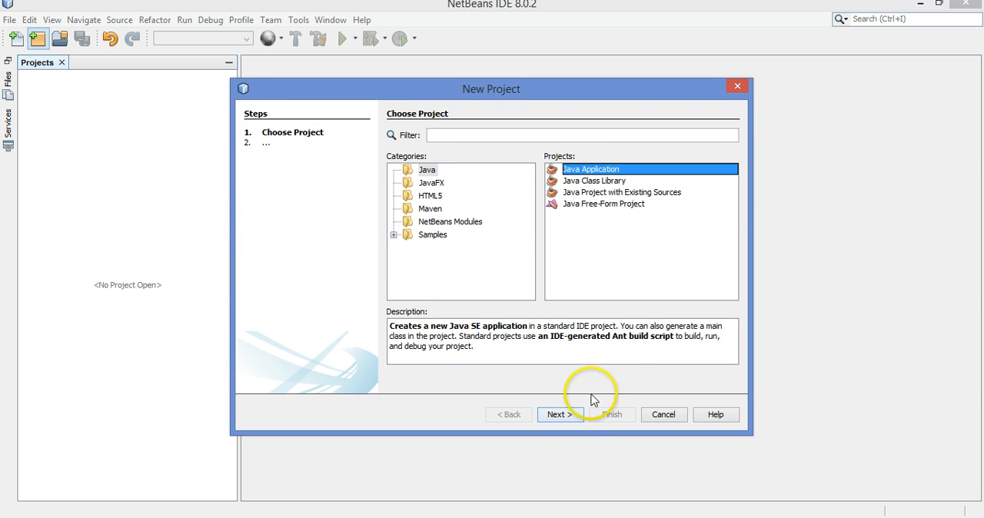
Name the Java application ColourChannelEditor, leave Create Main Class off, and finish the wizard
{"action": "left_click", "coordinate": [558, 415]}
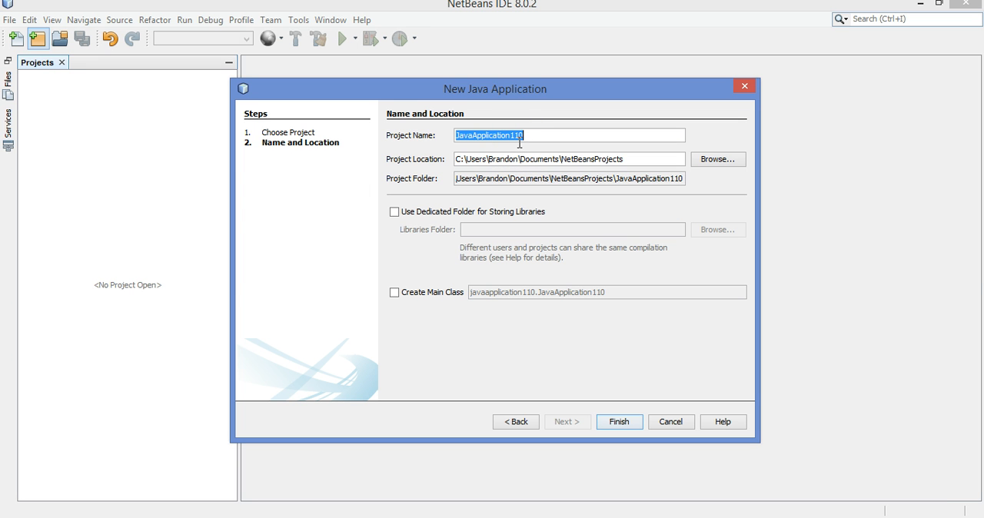
{"action": "type", "text": "ChannelEid"}
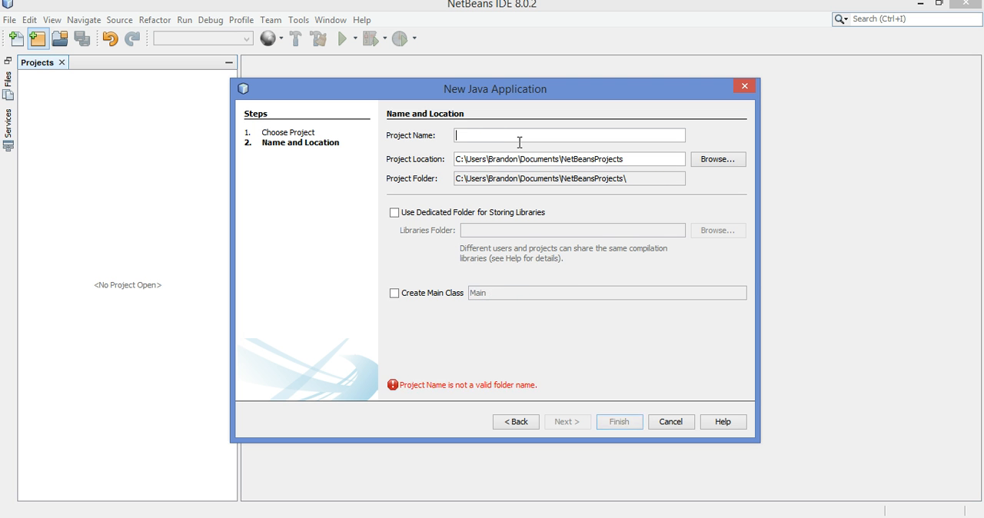
{"action": "type", "text": "ColourChannelEditor"}
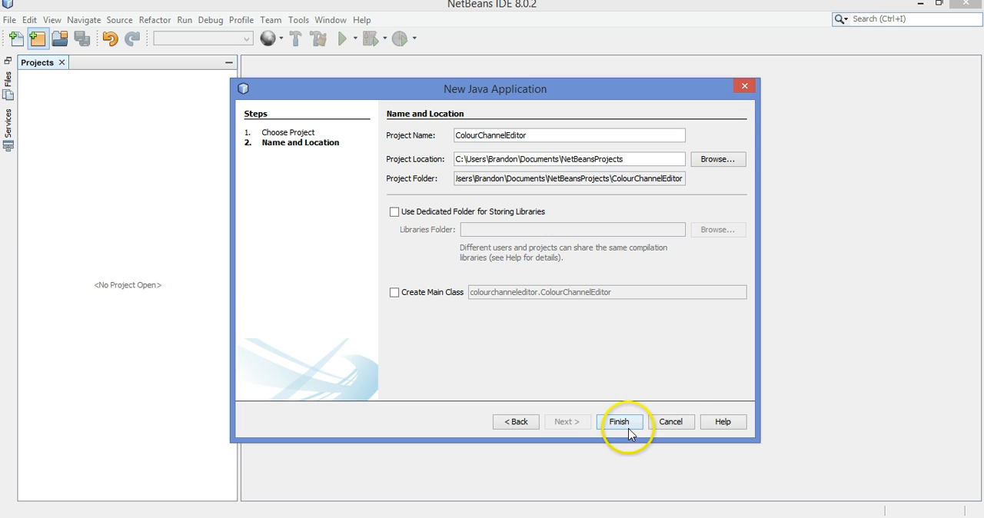
{"action": "left_click", "coordinate": [618, 421]}
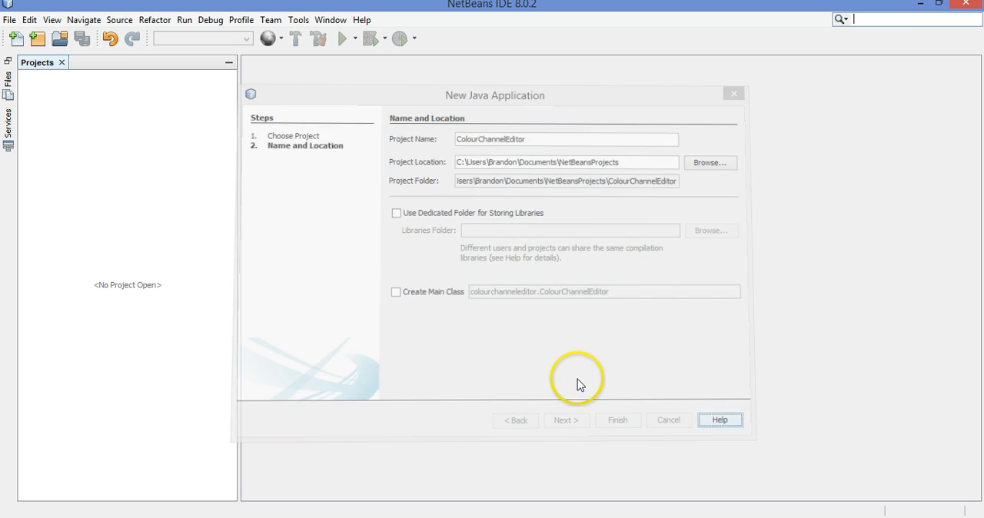
{"action": "left_click", "coordinate": [616, 420]}
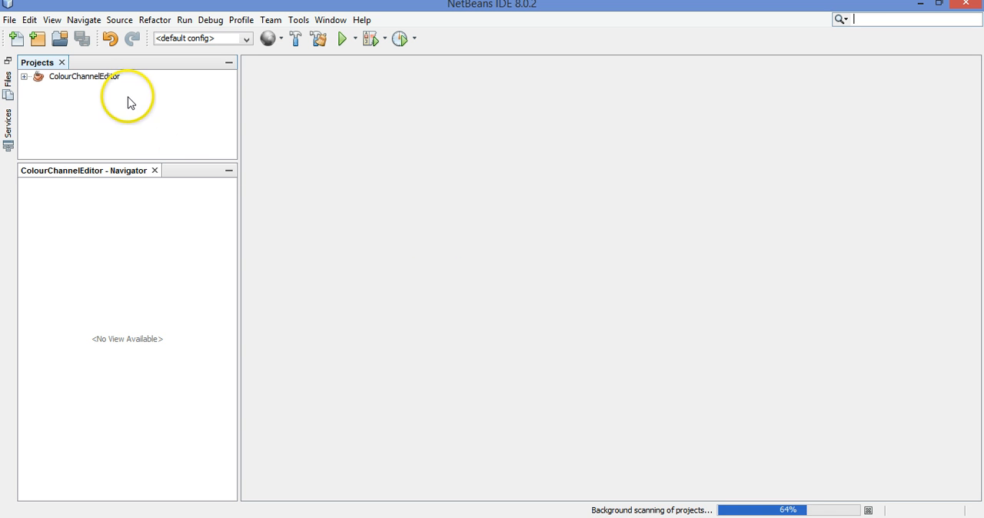
Expand ColourChannelEditor's Source Packages and start a new JFrame Form there
{"action": "left_click", "coordinate": [31, 74]}
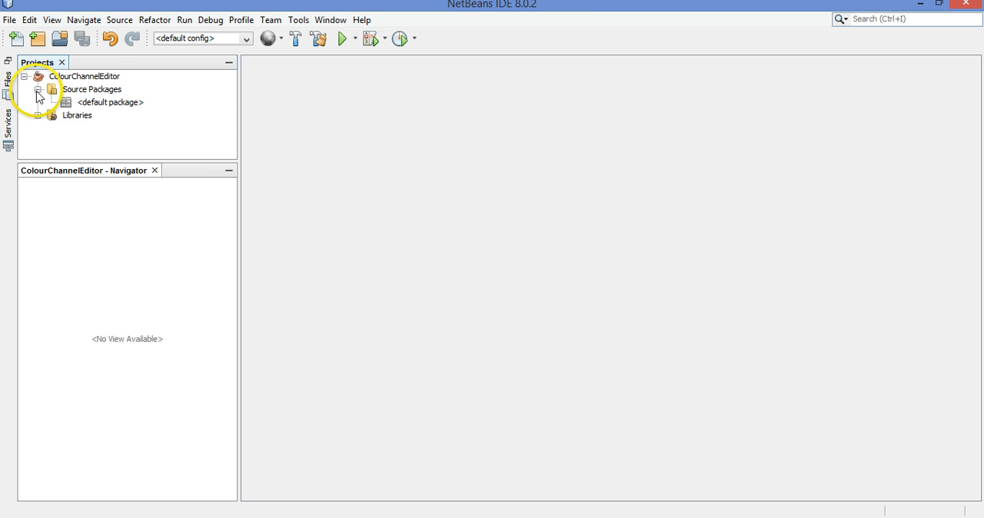
{"action": "left_click", "coordinate": [111, 101]}
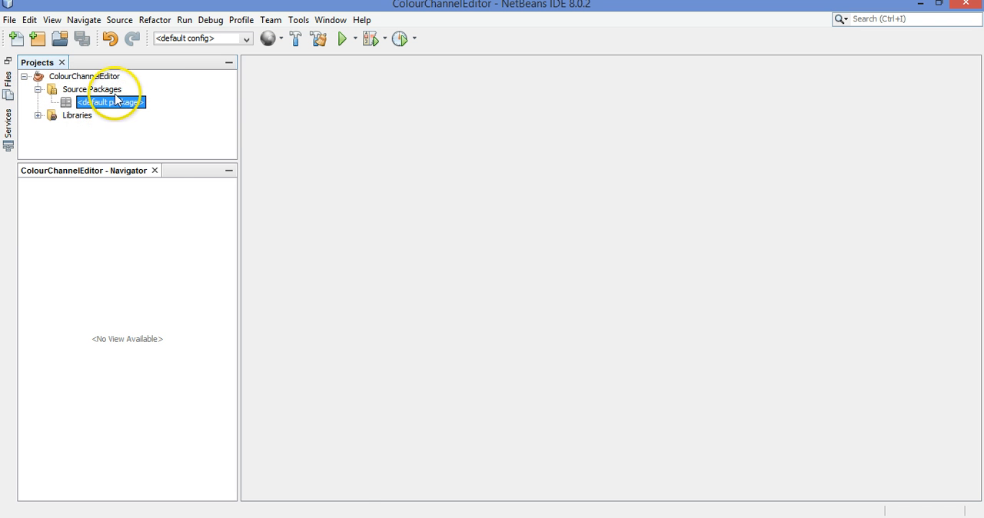
{"action": "mouse_move", "coordinate": [123, 114]}
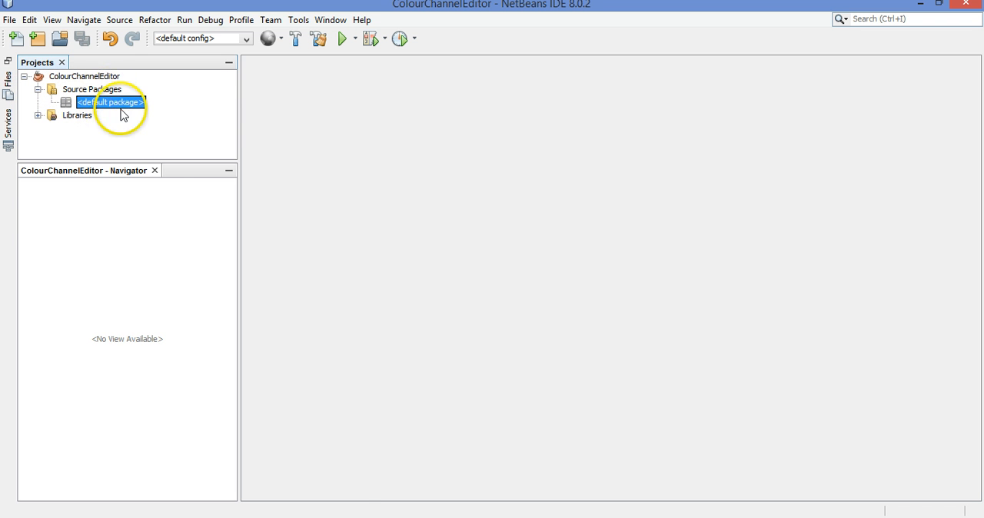
{"action": "right_click", "coordinate": [93, 89]}
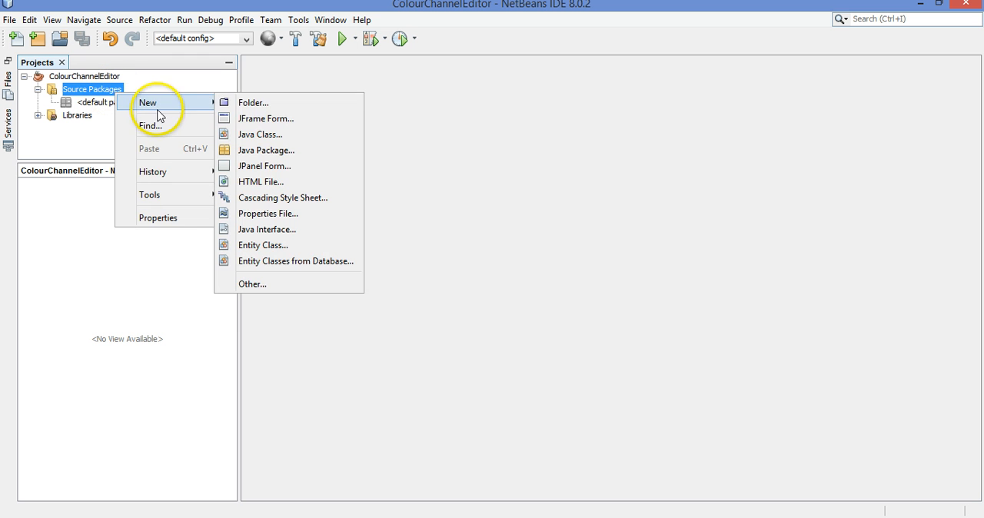
{"action": "mouse_move", "coordinate": [264, 117]}
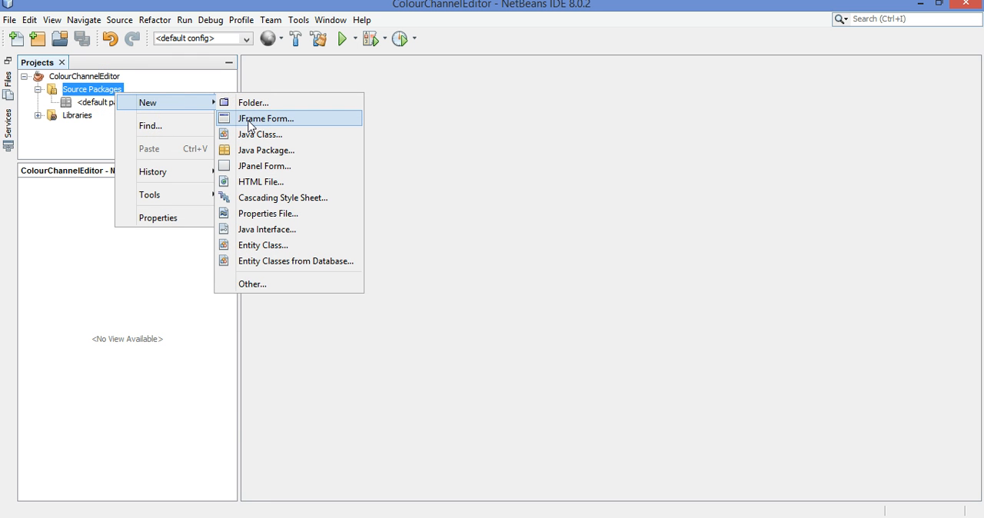
{"action": "left_click", "coordinate": [264, 117]}
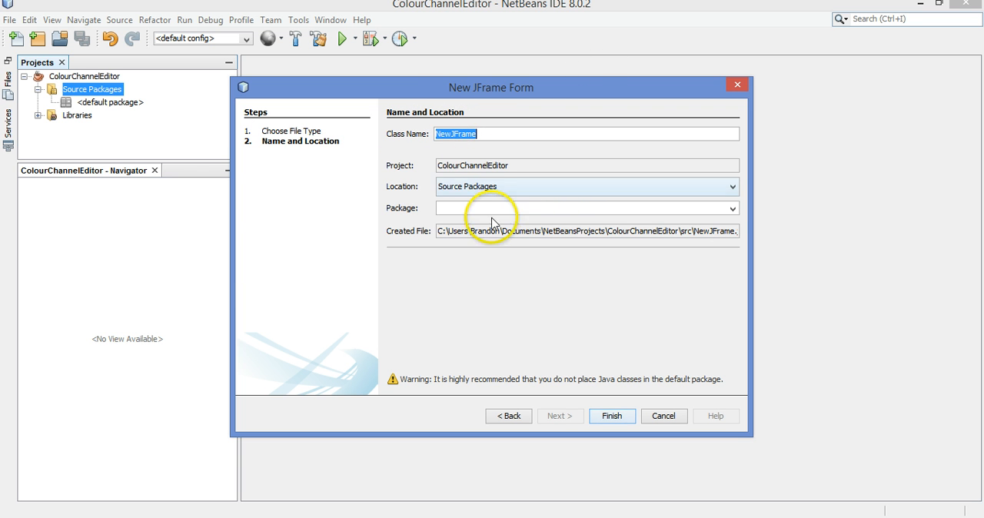
Create JFrame class ColourChannelEditor in package colourchanneleditor and finish
{"action": "type", "text": "ChannelEditor"}
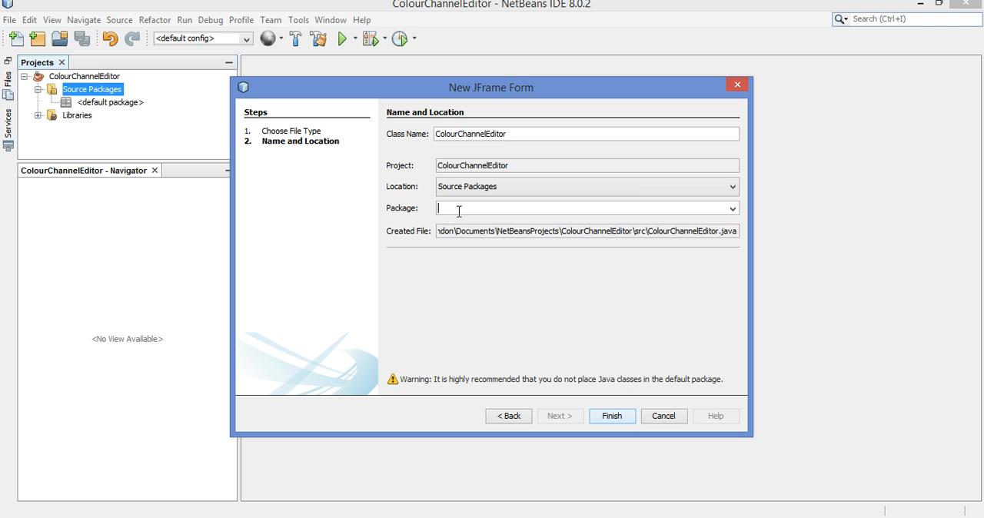
{"action": "type", "text": "colourchanneleditor"}
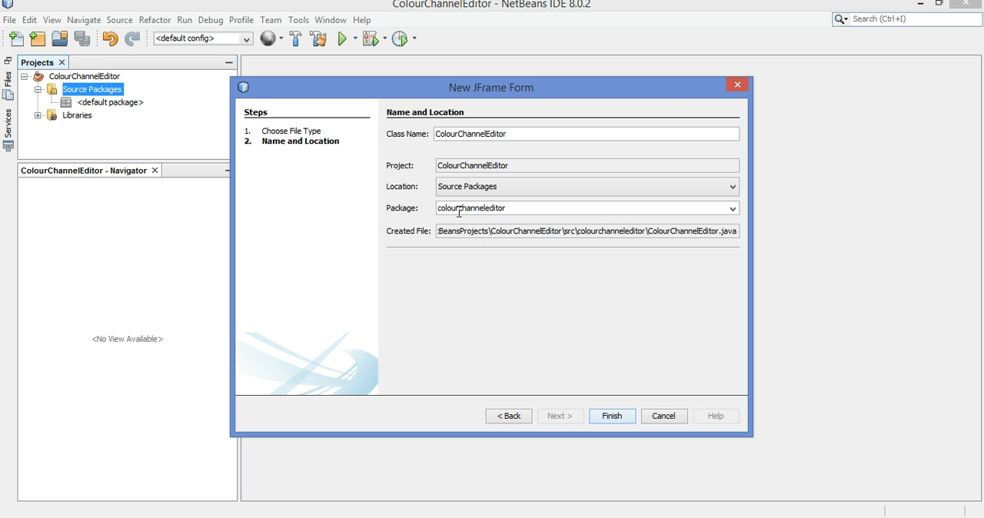
{"action": "left_click", "coordinate": [612, 415]}
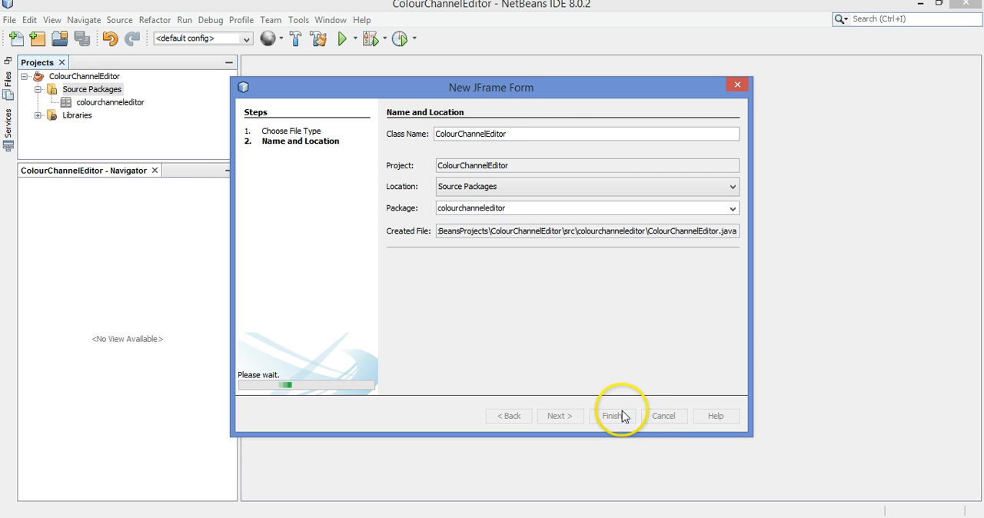
{"action": "left_click", "coordinate": [618, 415]}
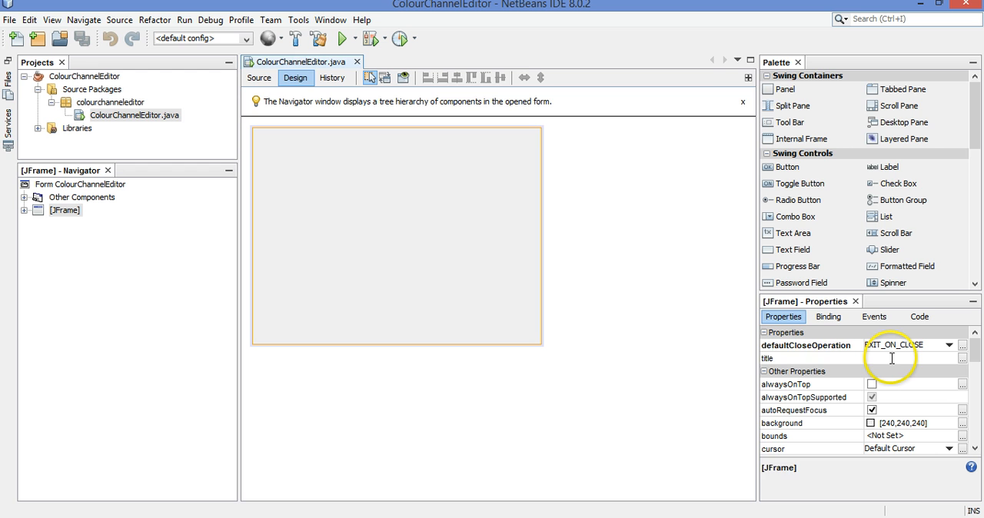
Set the frame's title property to Colour Channel Editor and switch to the Source view
{"action": "type", "text": "Colour Channel Editor"}
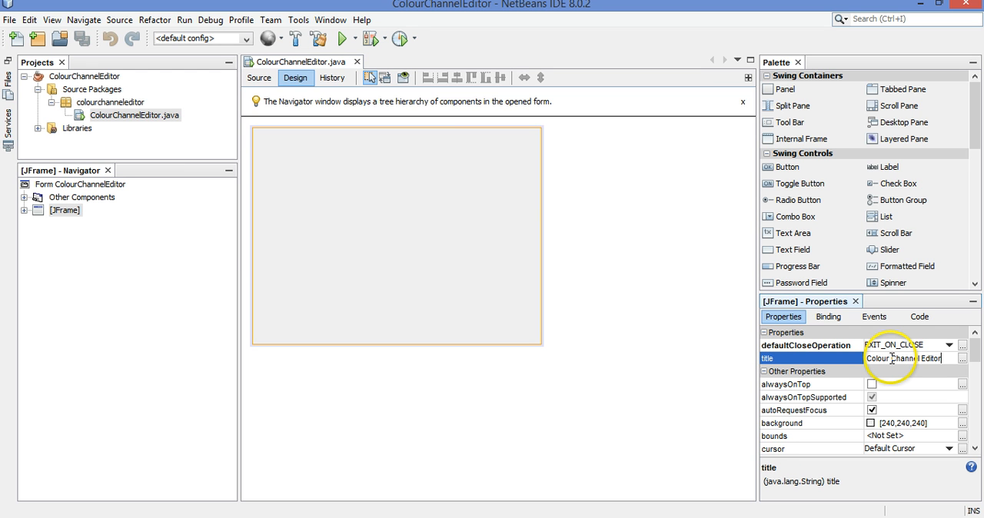
{"action": "scroll", "scroll_direction": "down", "scroll_amount": 3}
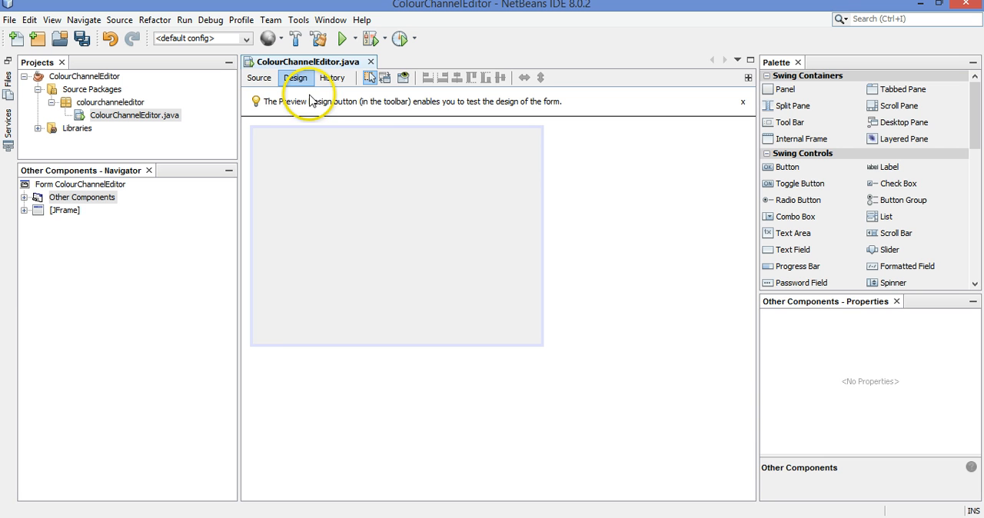
{"action": "left_click", "coordinate": [260, 78]}
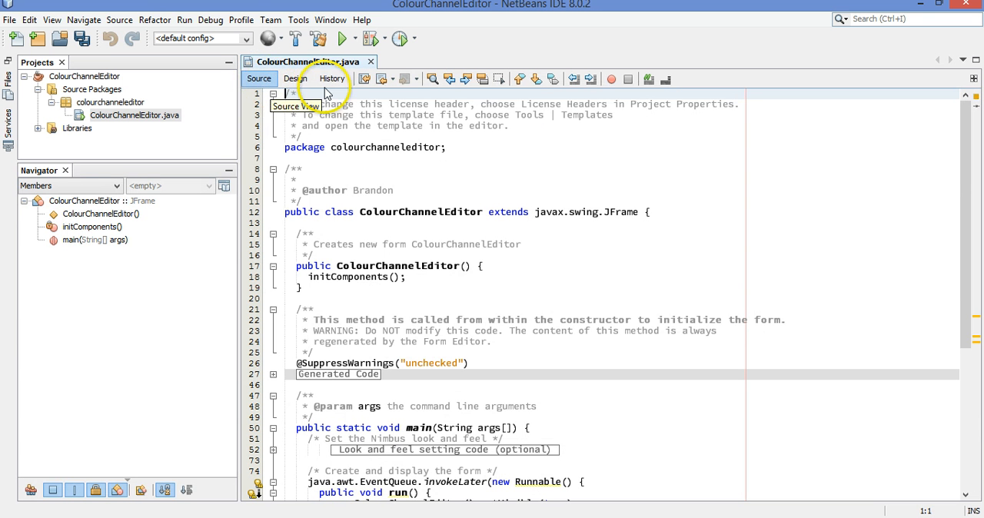
Scroll through the generated source, flip between Source and Design, ending on Design
{"action": "scroll", "scroll_direction": "down", "scroll_amount": 3}
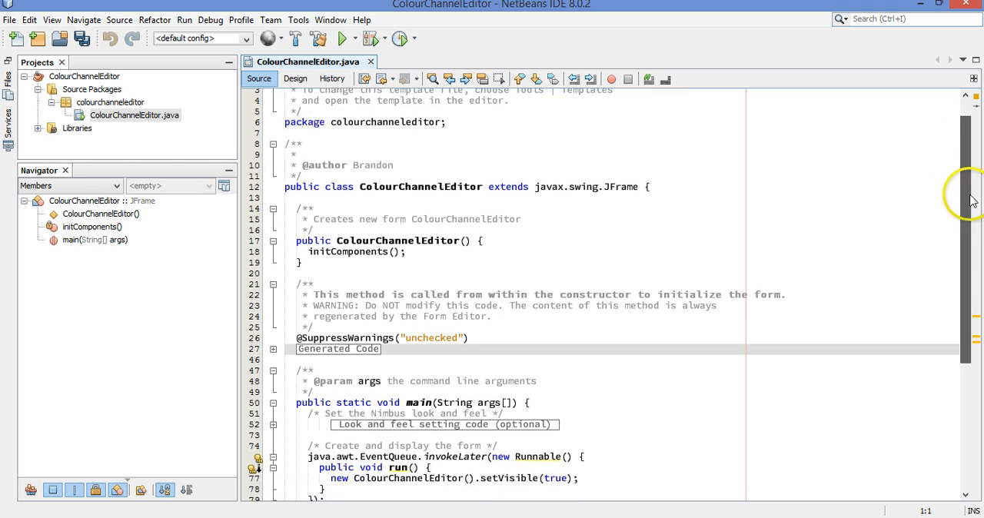
{"action": "scroll", "scroll_direction": "up", "scroll_amount": 3}
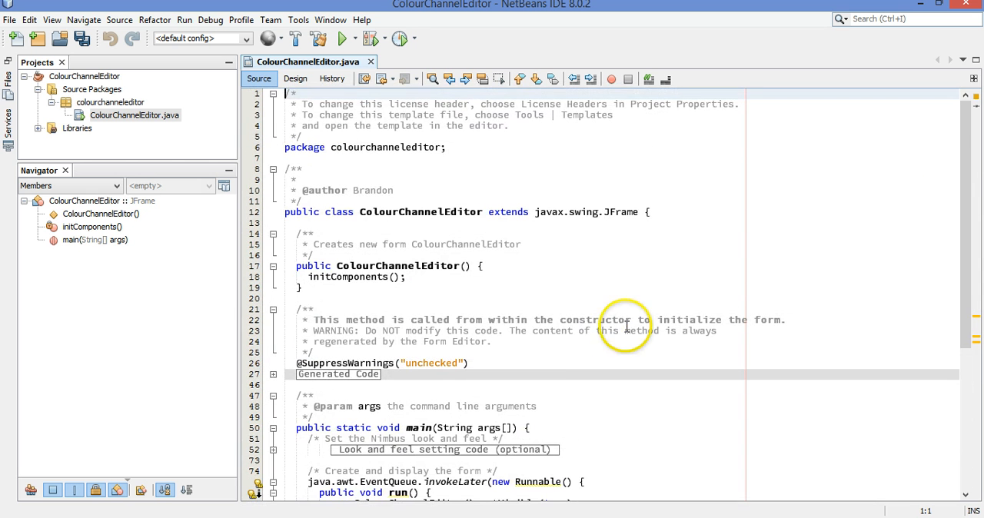
{"action": "scroll", "scroll_direction": "down", "scroll_amount": 3}
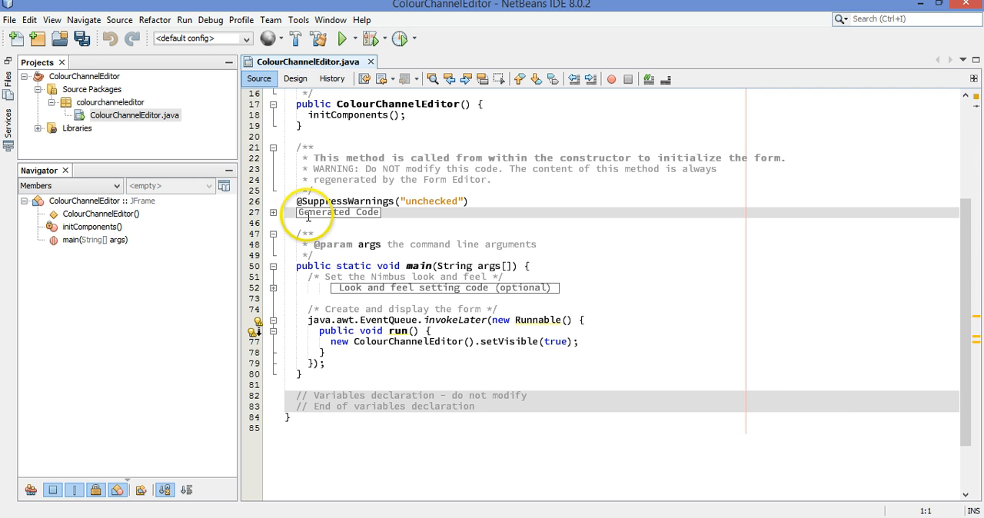
{"action": "left_click", "coordinate": [273, 212]}
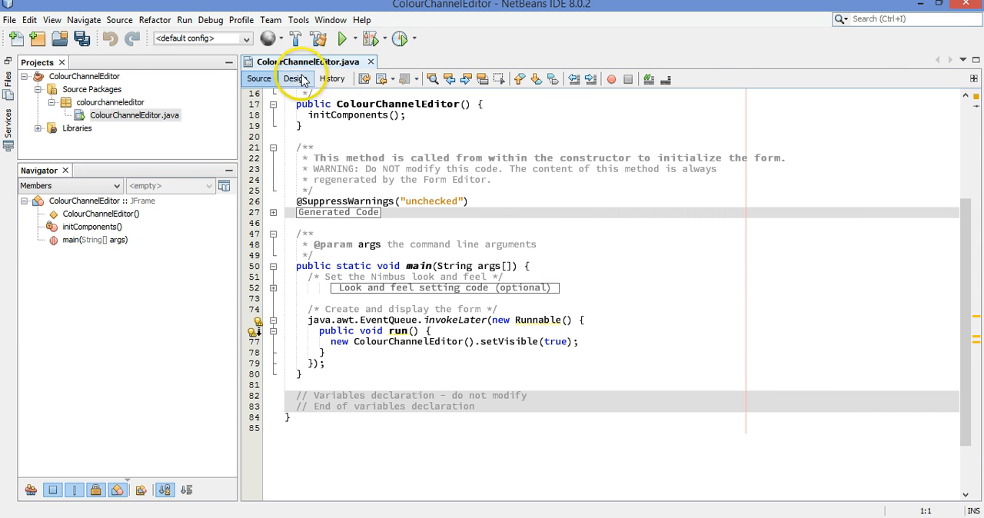
{"action": "left_click", "coordinate": [295, 79]}
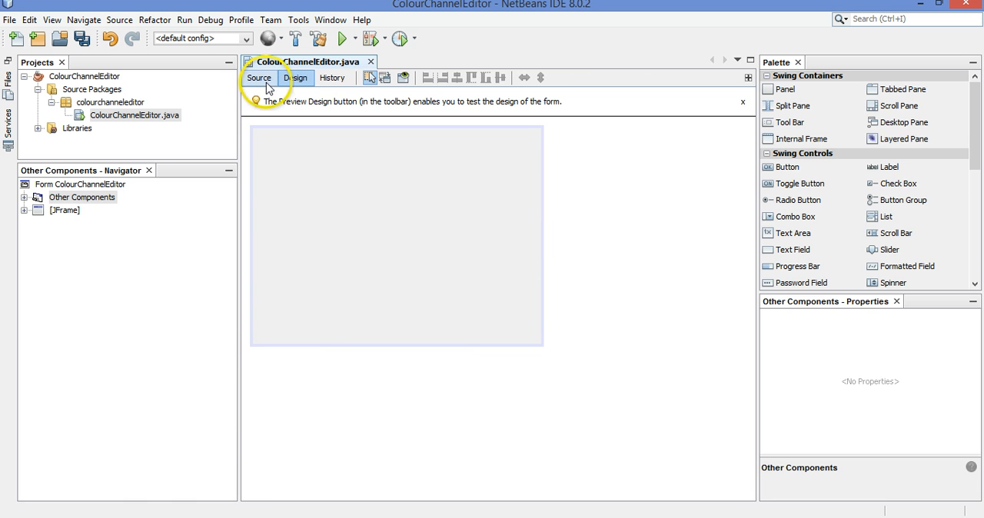
{"action": "left_click", "coordinate": [258, 78]}
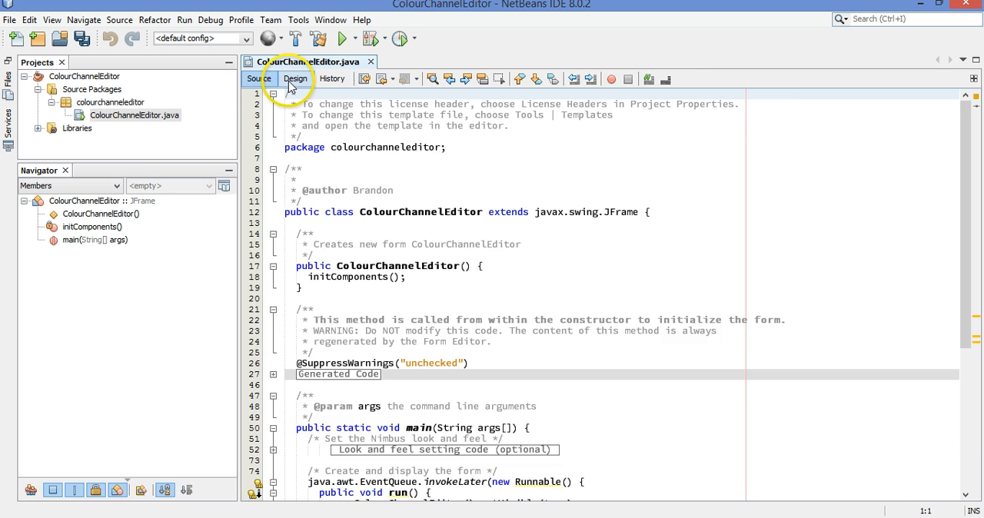
{"action": "left_click", "coordinate": [295, 79]}
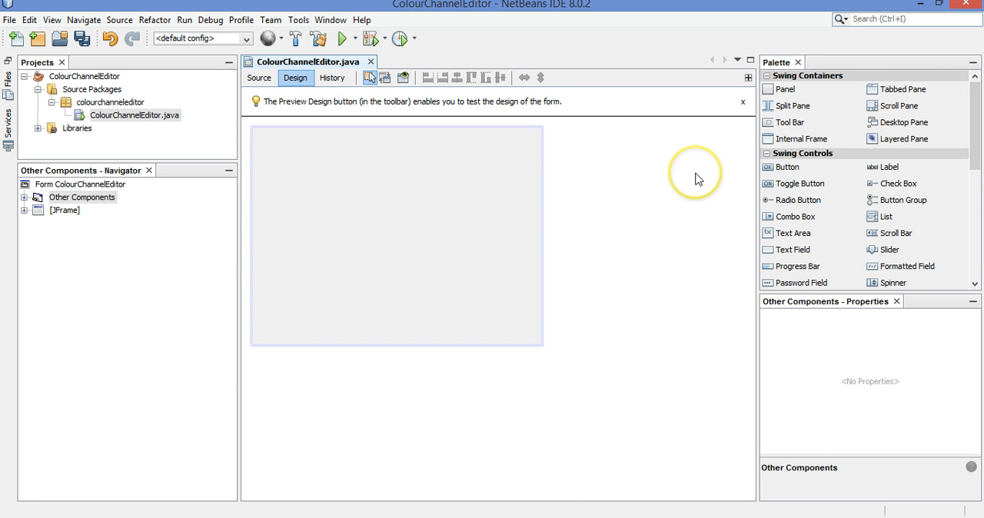
{"action": "mouse_move", "coordinate": [786, 170]}
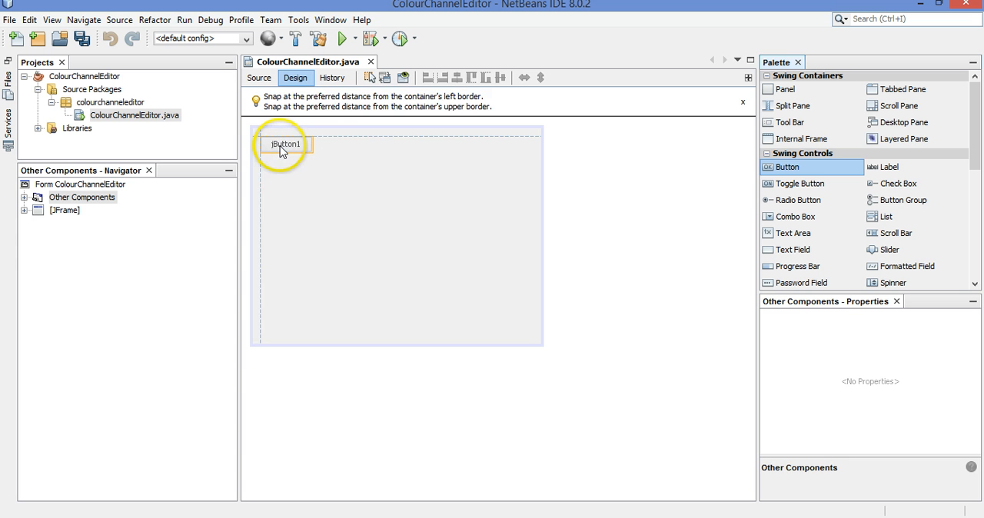
Place a button on the form and change its caption to 'Open file...'
{"action": "left_click", "coordinate": [289, 145]}
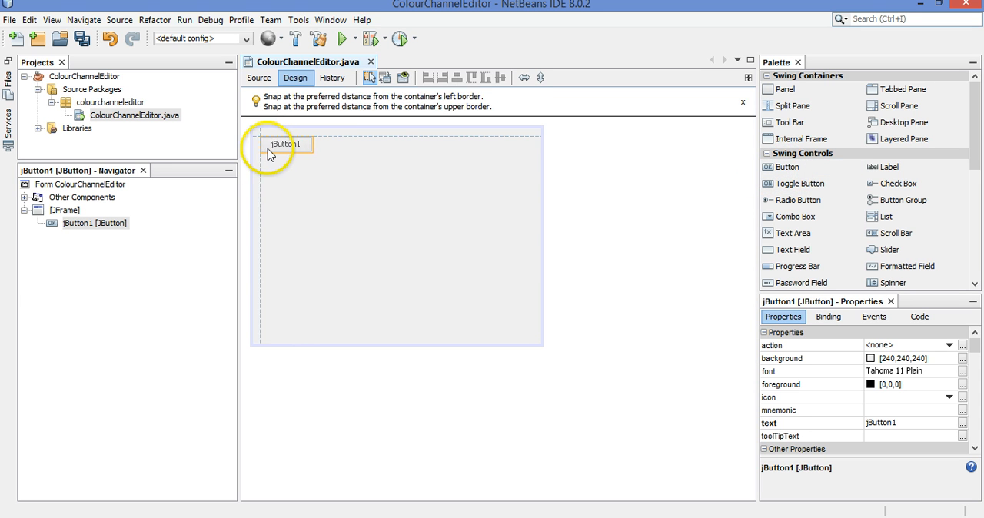
{"action": "left_click", "coordinate": [285, 145]}
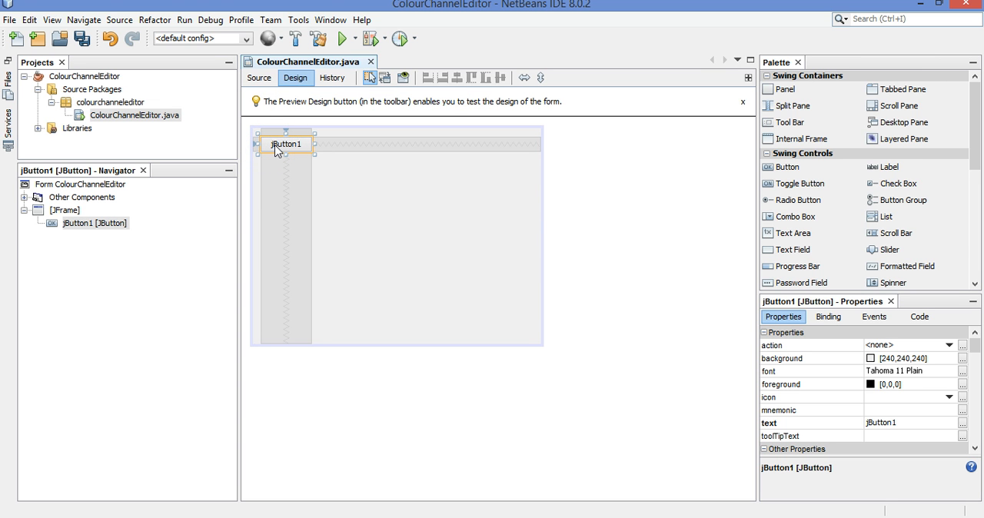
{"action": "double_click", "coordinate": [287, 143]}
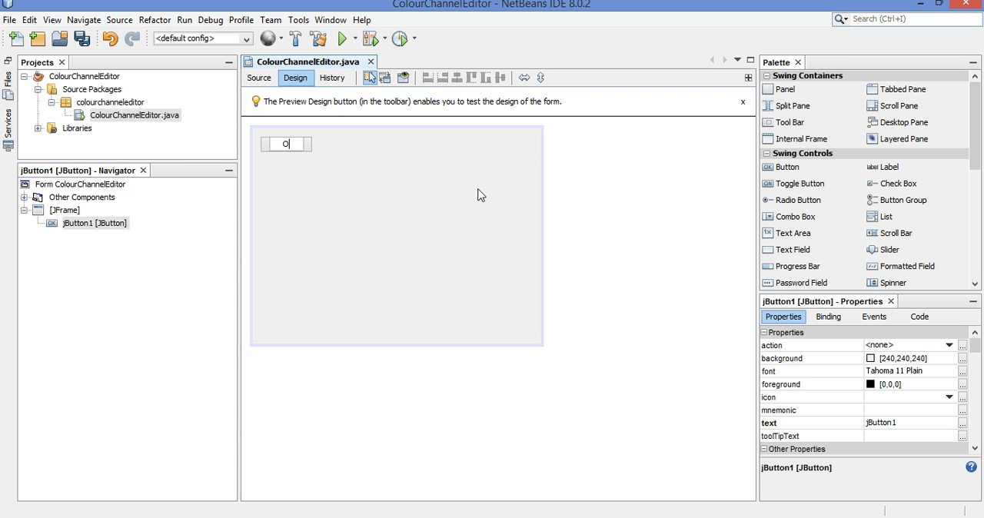
{"action": "type", "text": "pen file..."}
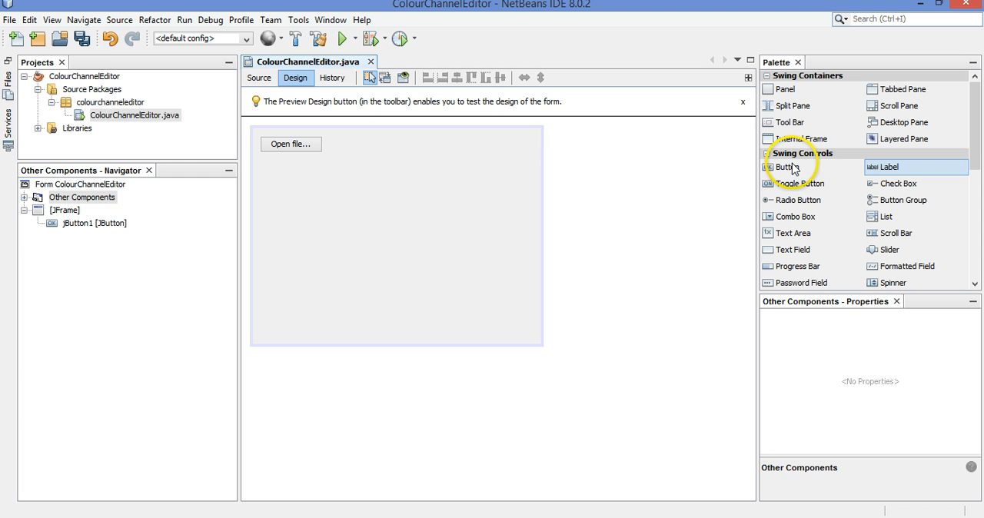
Add a label beside the button spanning the form, with blank text and CENTER horizontal alignment
{"action": "left_click_drag", "start_coordinate": [889, 166], "coordinate": [522, 141]}
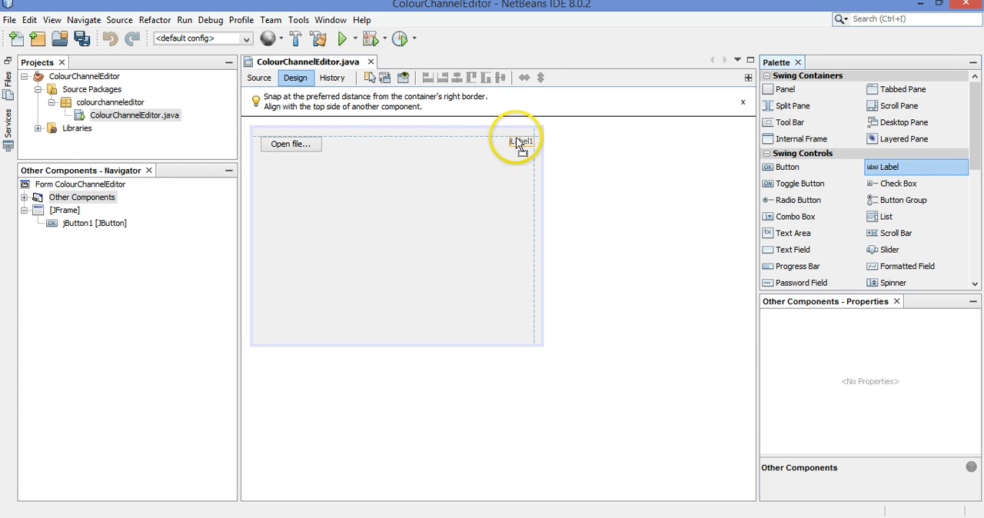
{"action": "left_click_drag", "start_coordinate": [515, 141], "coordinate": [336, 142]}
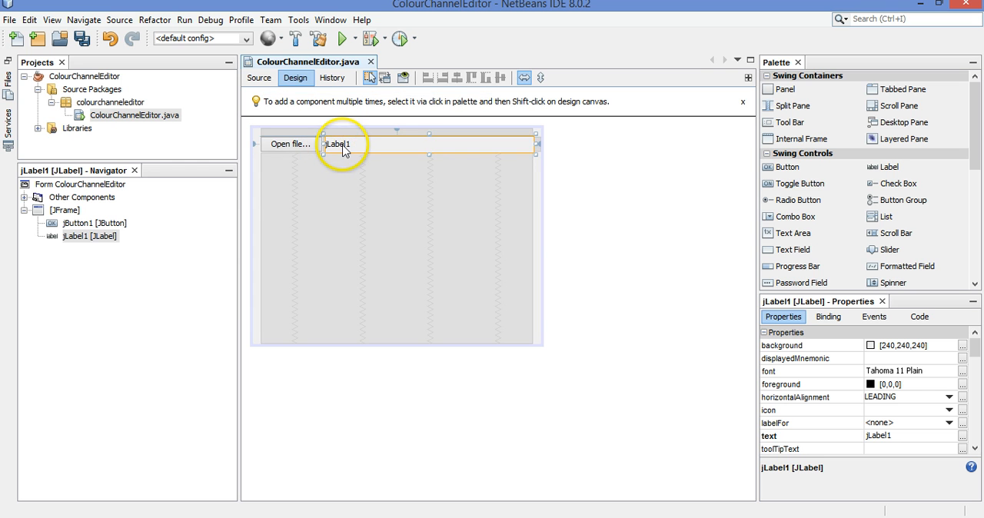
{"action": "double_click", "coordinate": [341, 143]}
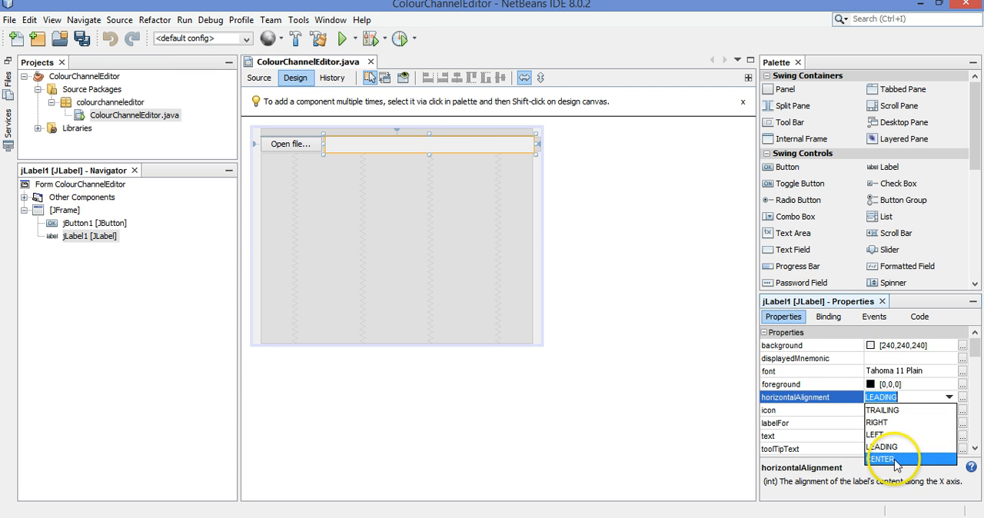
{"action": "left_click", "coordinate": [882, 457]}
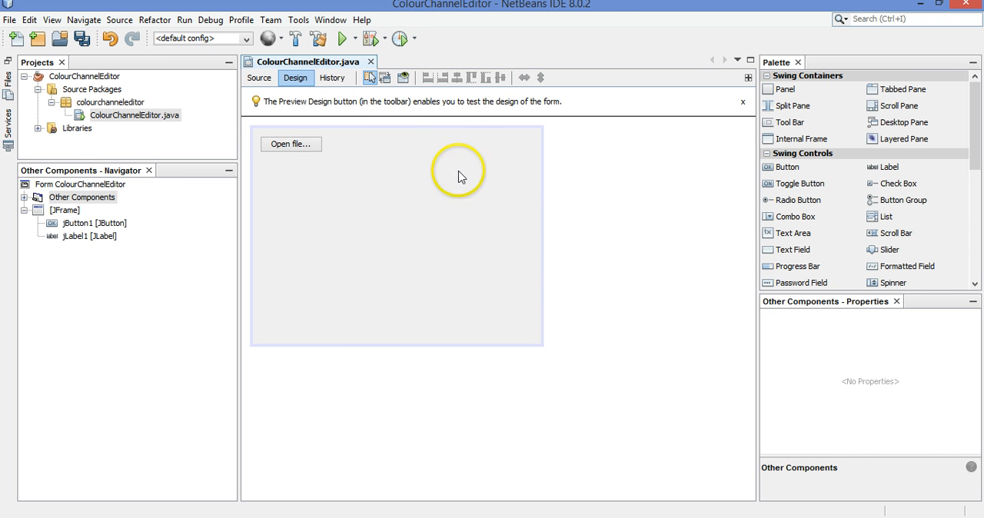
{"action": "mouse_move", "coordinate": [83, 227]}
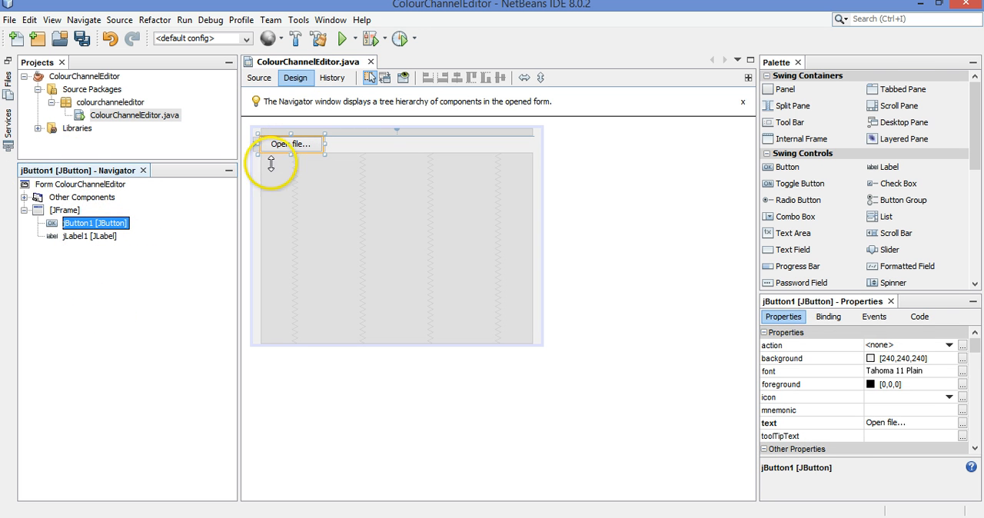
Rename jButton1 to openFileButton in the Navigator
{"action": "left_click", "coordinate": [90, 237]}
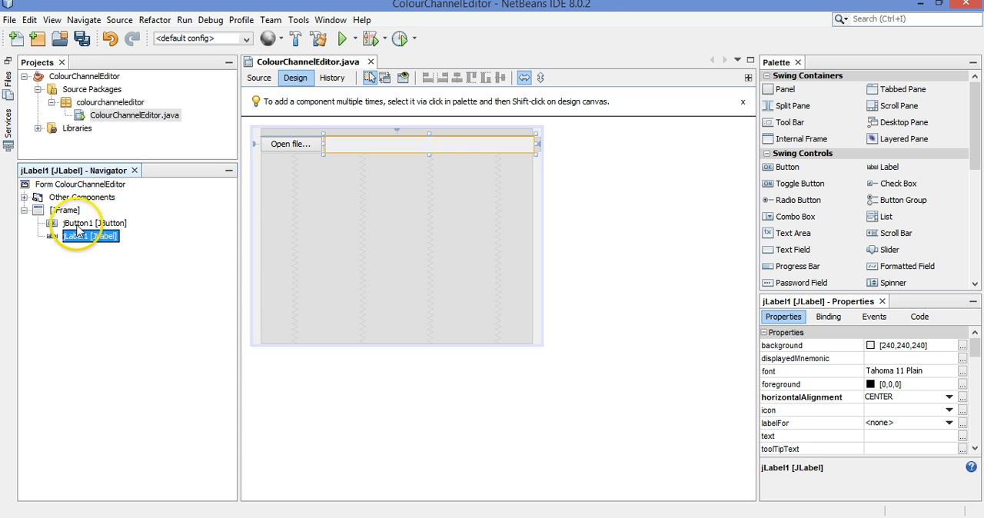
{"action": "left_click", "coordinate": [80, 223]}
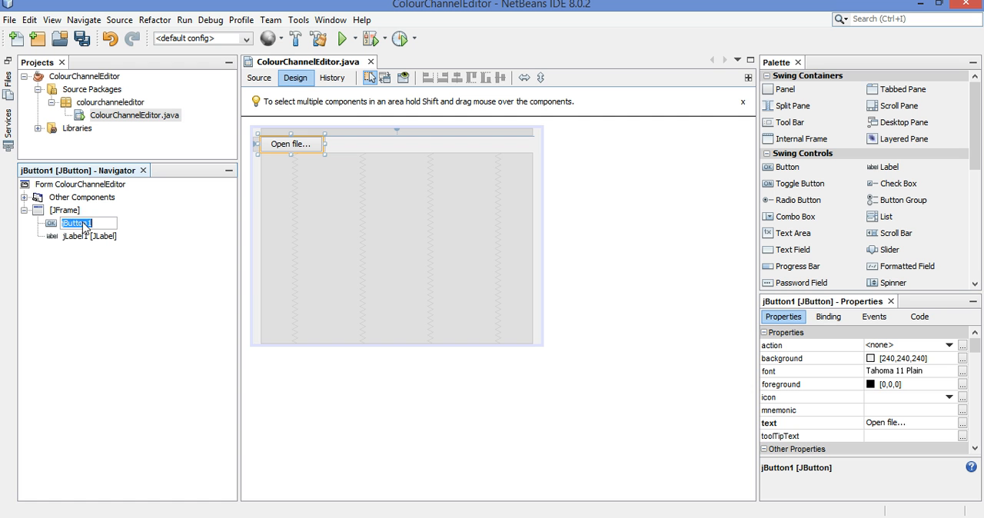
{"action": "type", "text": "openF"}
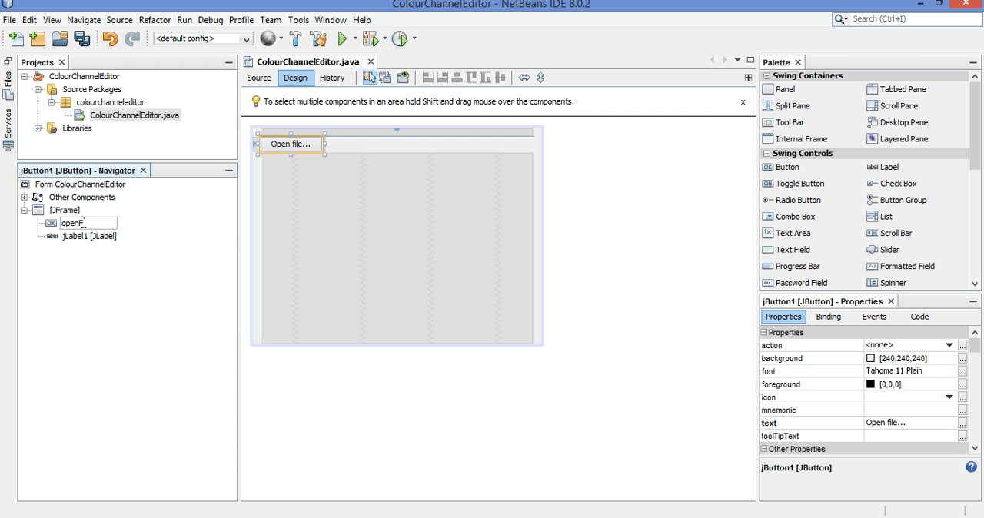
{"action": "type", "text": "ileButton"}
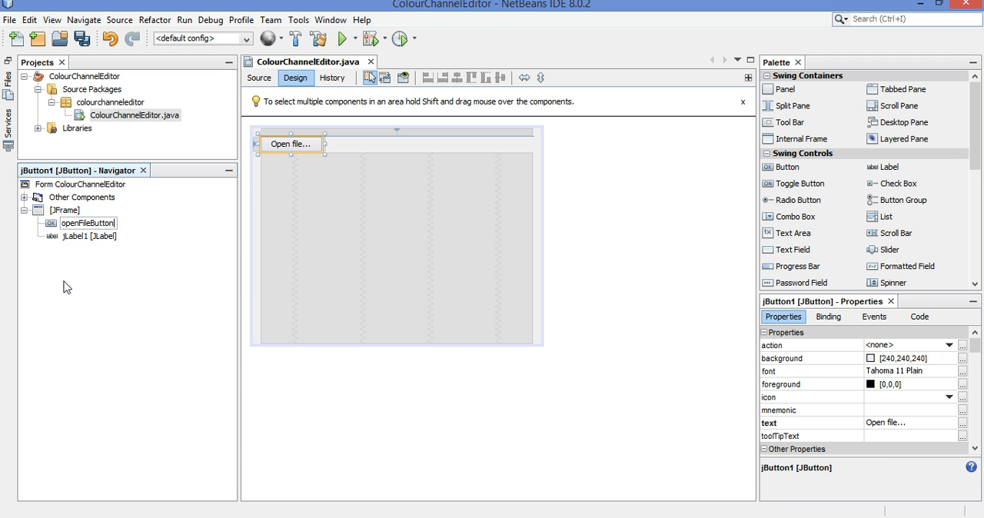
Rename jLabel1 to messageLabel in the Navigator
{"action": "left_click", "coordinate": [86, 237]}
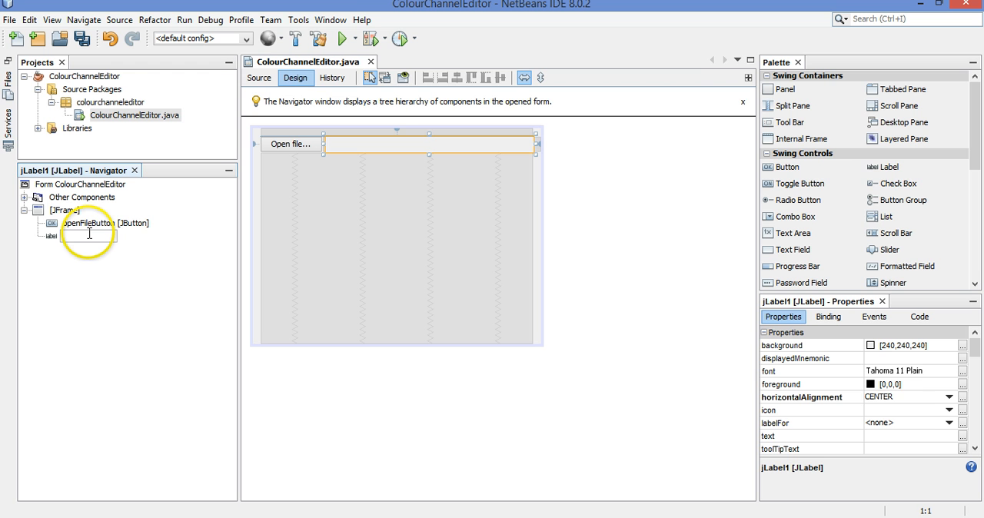
{"action": "type", "text": "messageLabel [JLabel"}
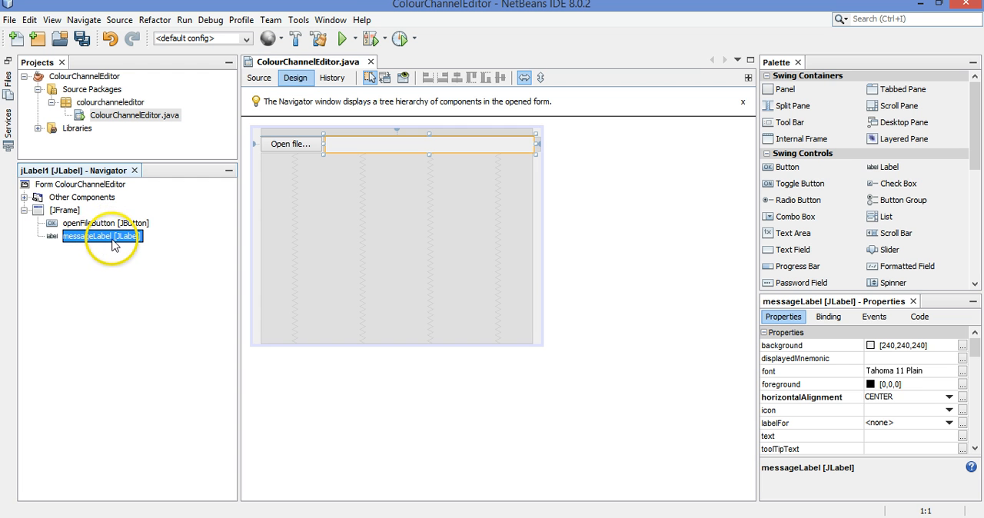
{"action": "mouse_move", "coordinate": [225, 129]}
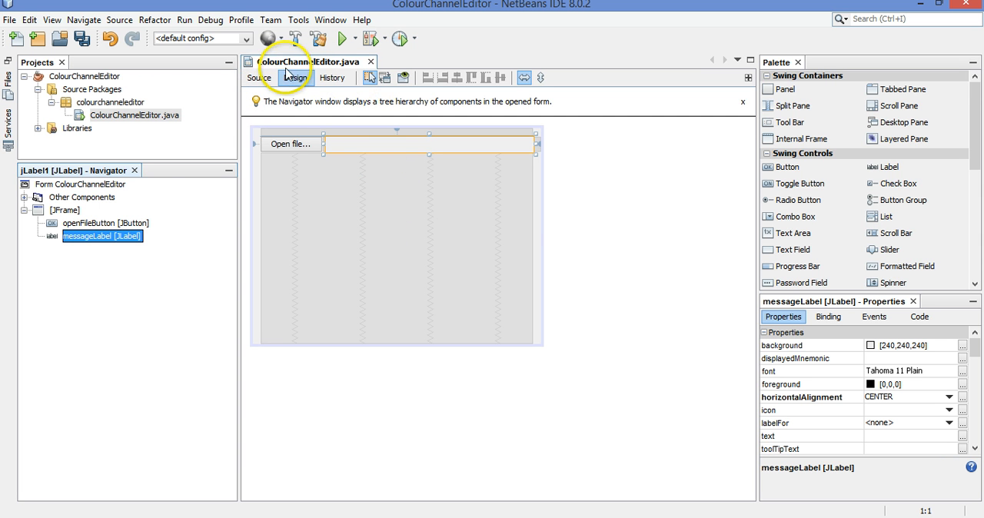
{"action": "left_click", "coordinate": [258, 78]}
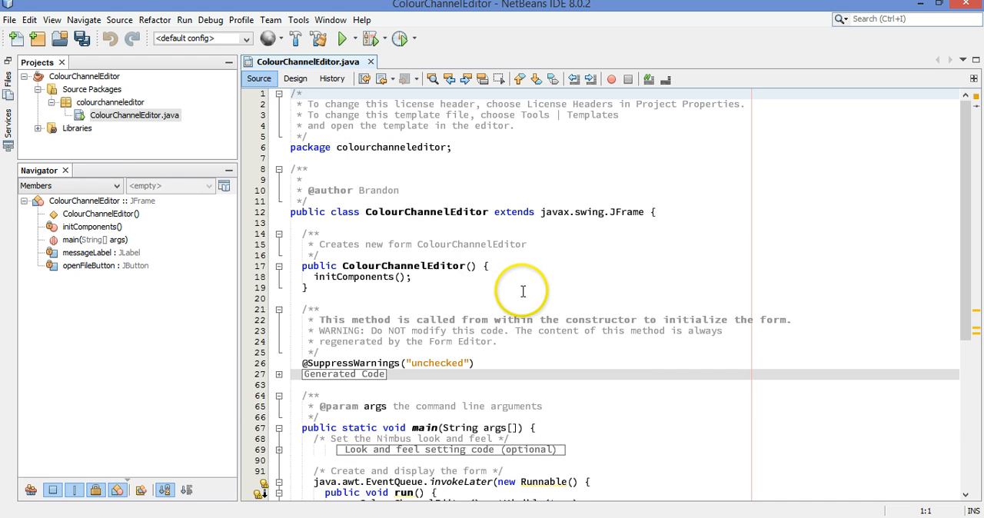
{"action": "mouse_move", "coordinate": [469, 163]}
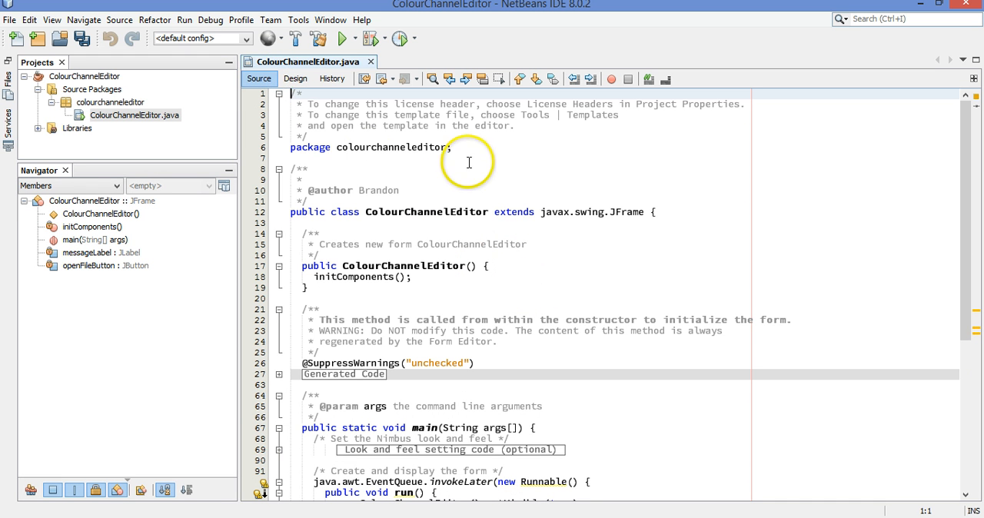
{"action": "mouse_move", "coordinate": [470, 150]}
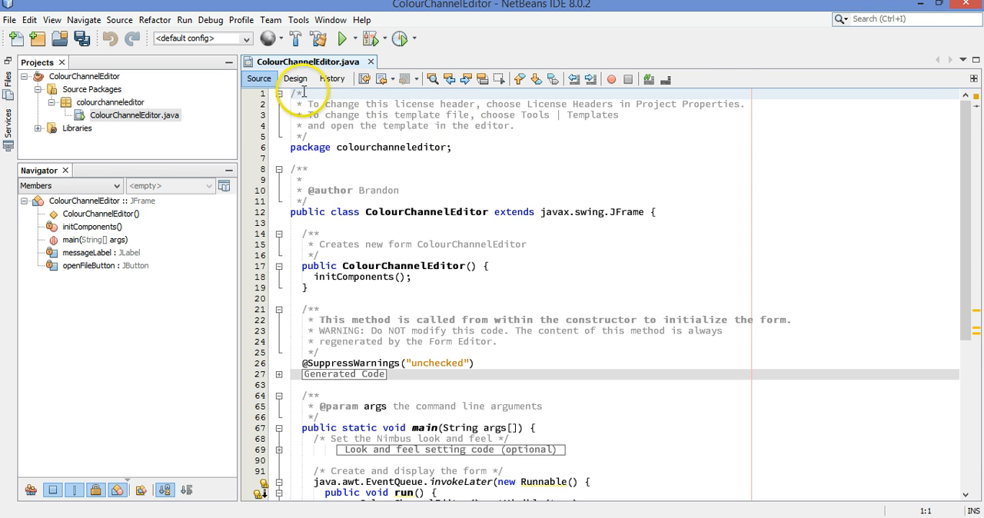
{"action": "left_click", "coordinate": [292, 78]}
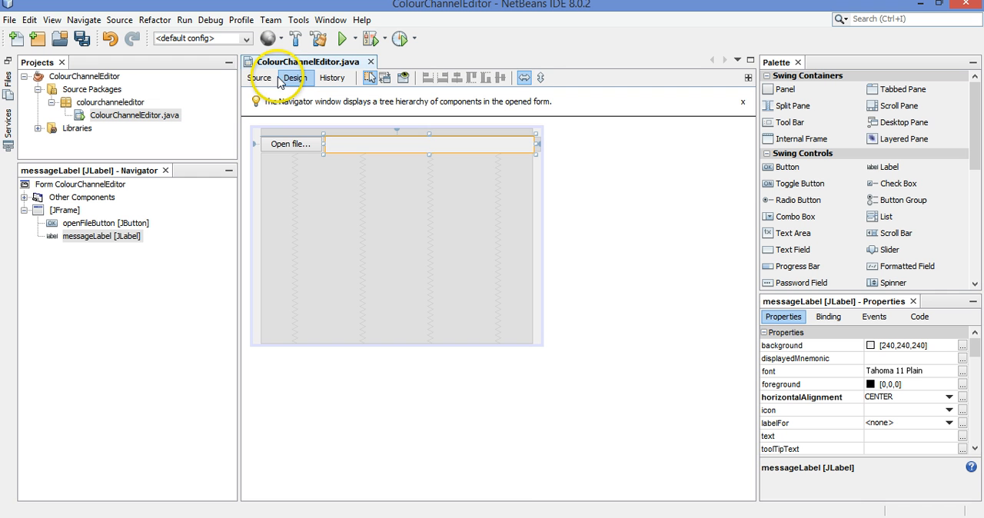
Show the Events > Action choices for the Open file... button
{"action": "left_click", "coordinate": [293, 143]}
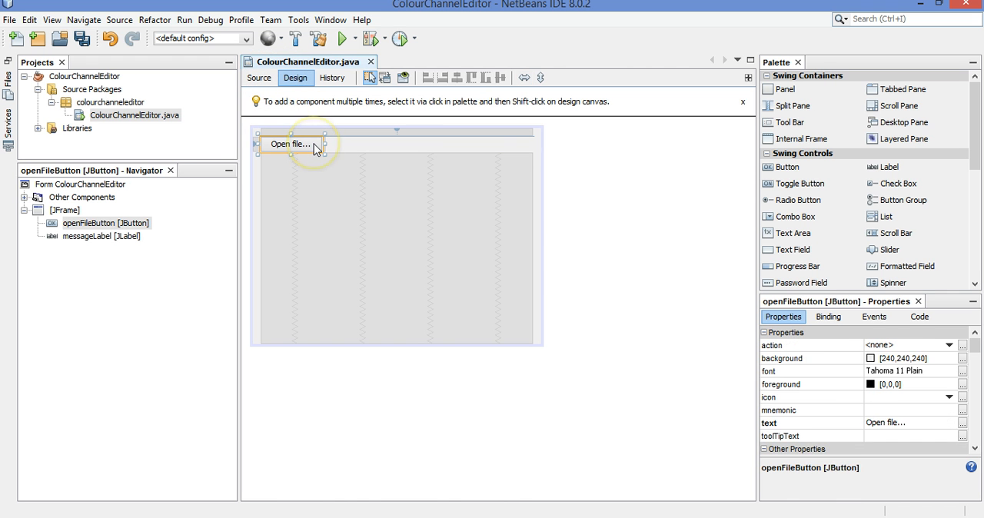
{"action": "right_click", "coordinate": [298, 143]}
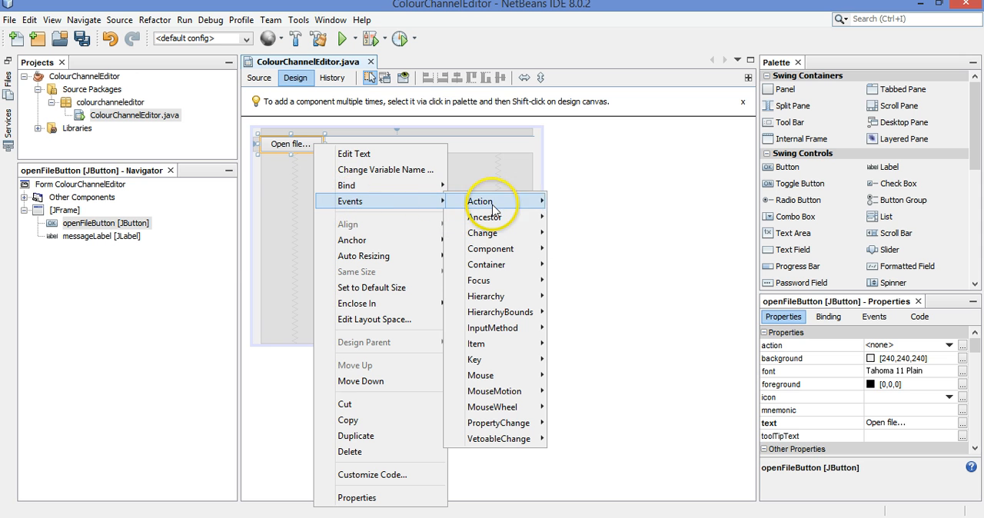
{"action": "mouse_move", "coordinate": [480, 200]}
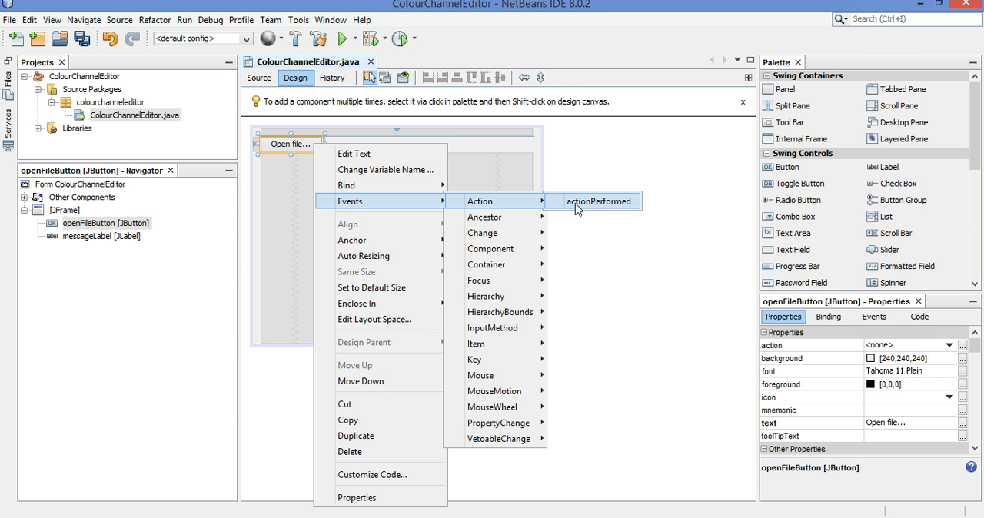
{"action": "left_click", "coordinate": [588, 200]}
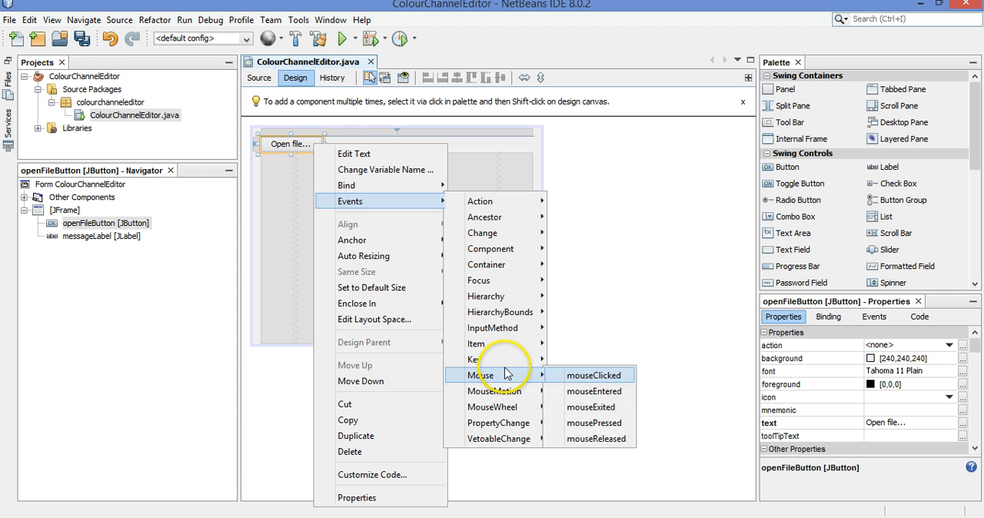
{"action": "mouse_move", "coordinate": [479, 200]}
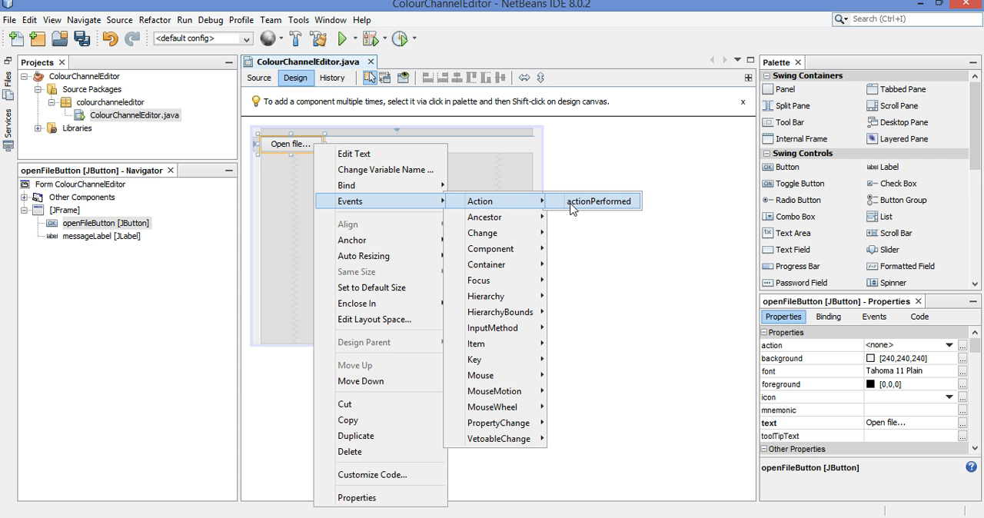
Generate an empty openFileButtonActionPerformed handler for the Open file... button via actionPerformed
{"action": "left_click", "coordinate": [599, 200]}
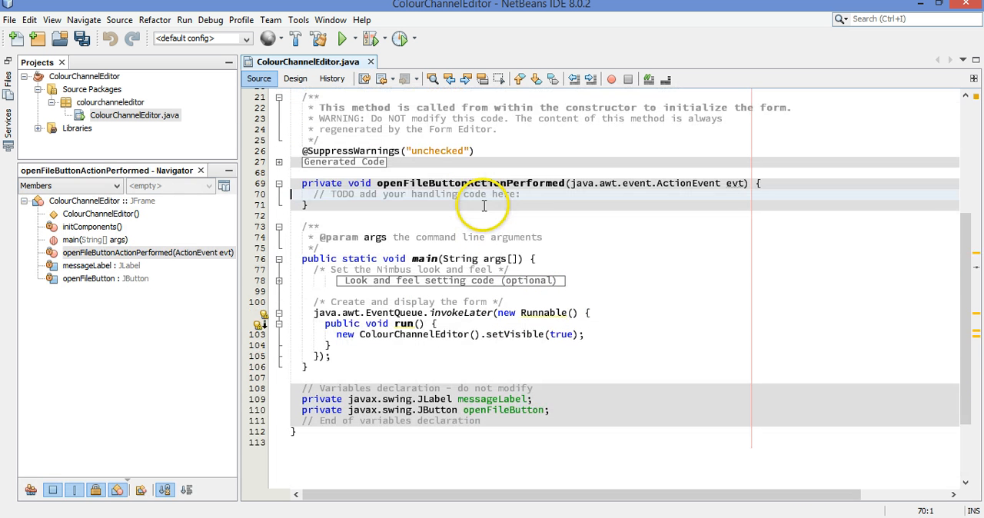
{"action": "mouse_move", "coordinate": [723, 183]}
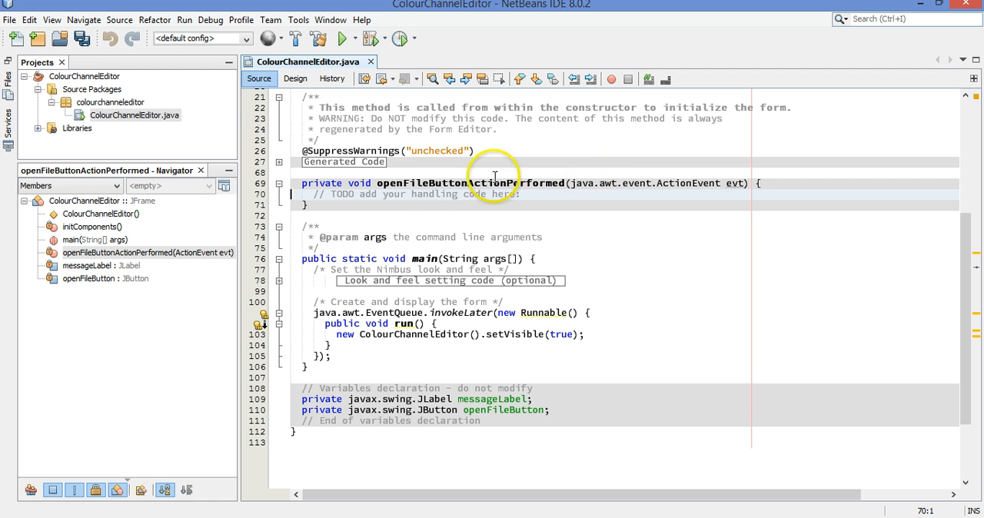
{"action": "mouse_move", "coordinate": [607, 183]}
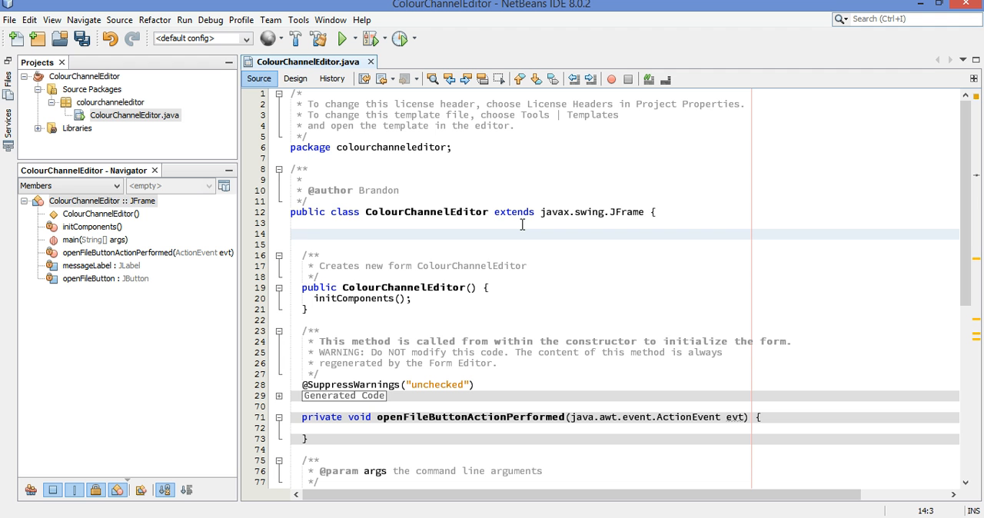
Declare the field 'private final JFileChooser openFileChooser;' at the top of ColourChannelEditor
{"action": "type", "text": "private"}
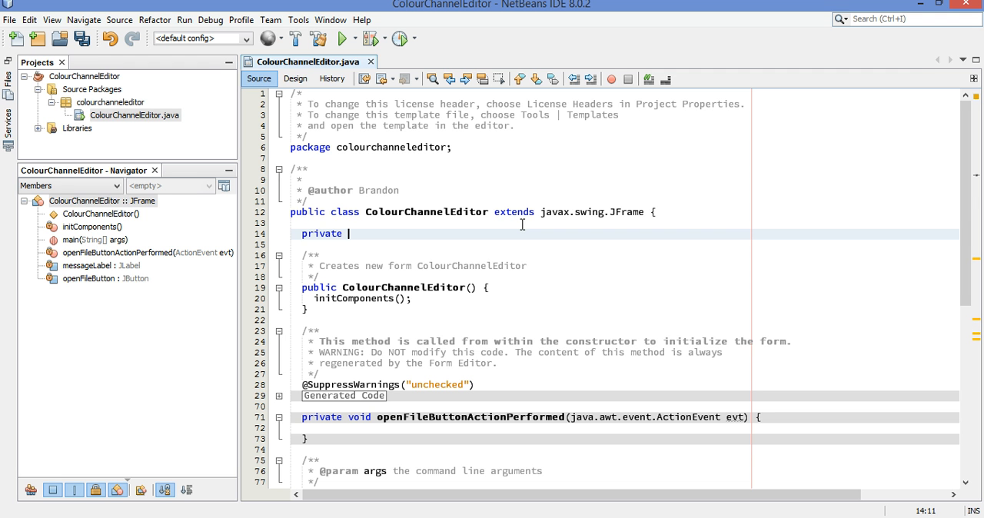
{"action": "type", "text": "final"}
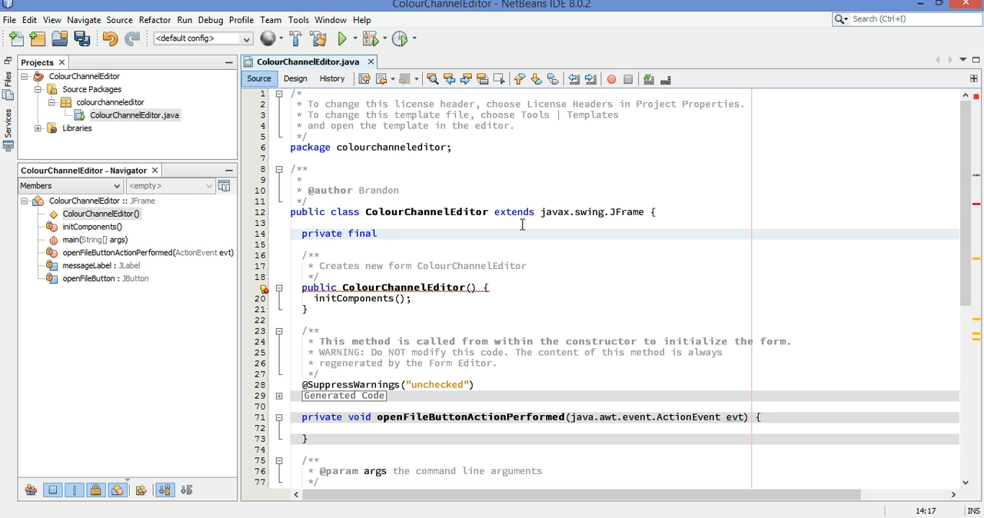
{"action": "type", "text": "JFileChooser"}
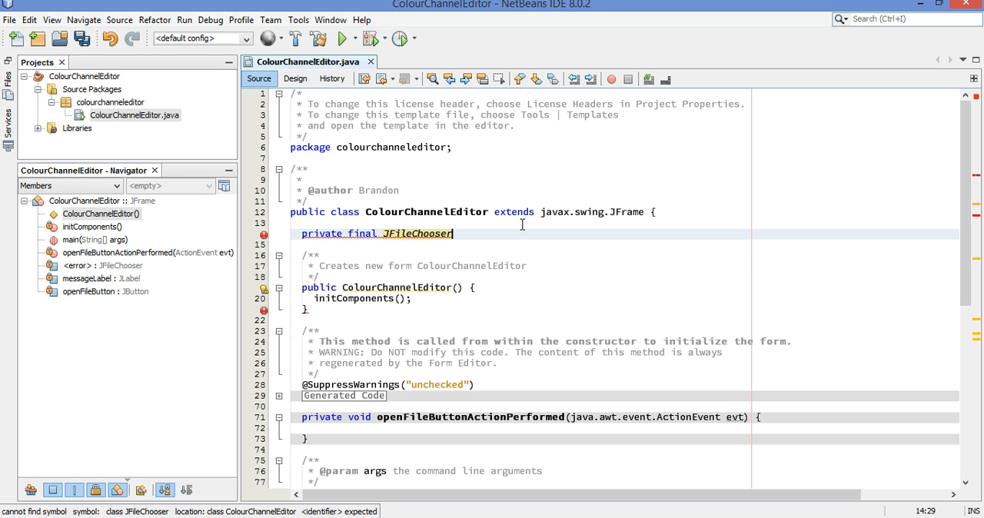
{"action": "type", "text": "ope"}
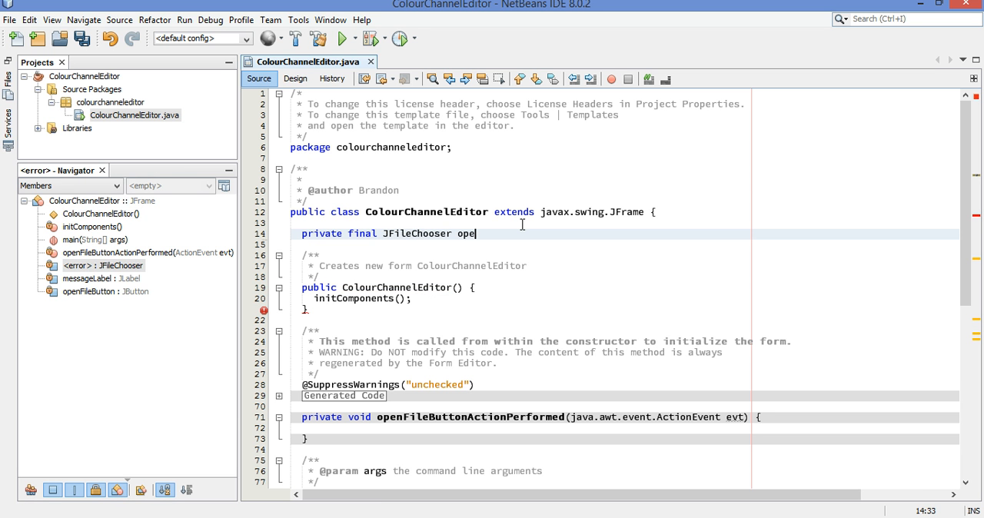
{"action": "type", "text": "nFileChooser;"}
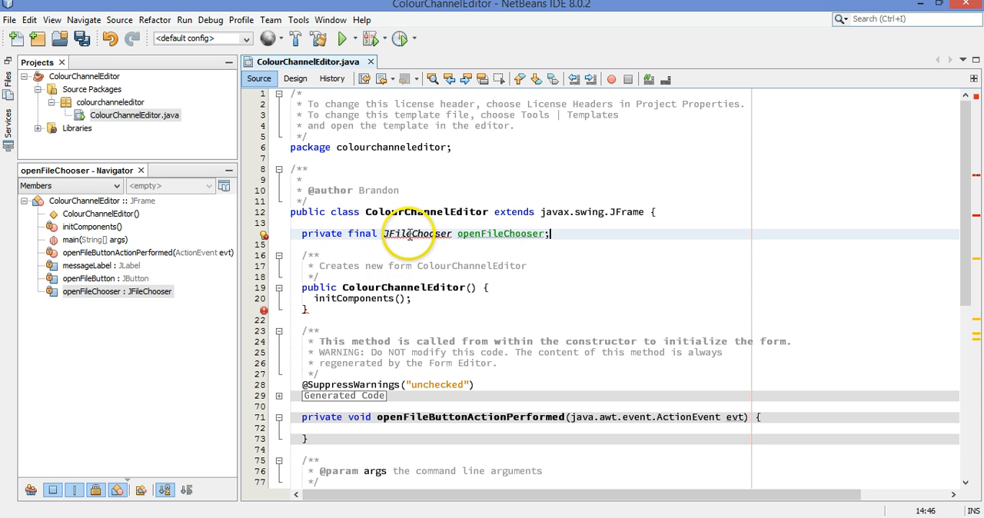
{"action": "mouse_move", "coordinate": [408, 240]}
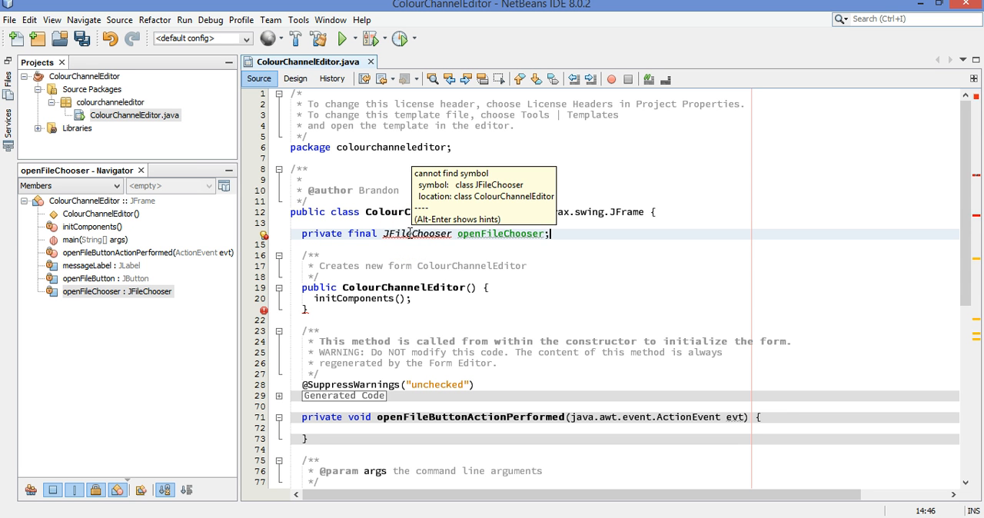
{"action": "mouse_move", "coordinate": [594, 251]}
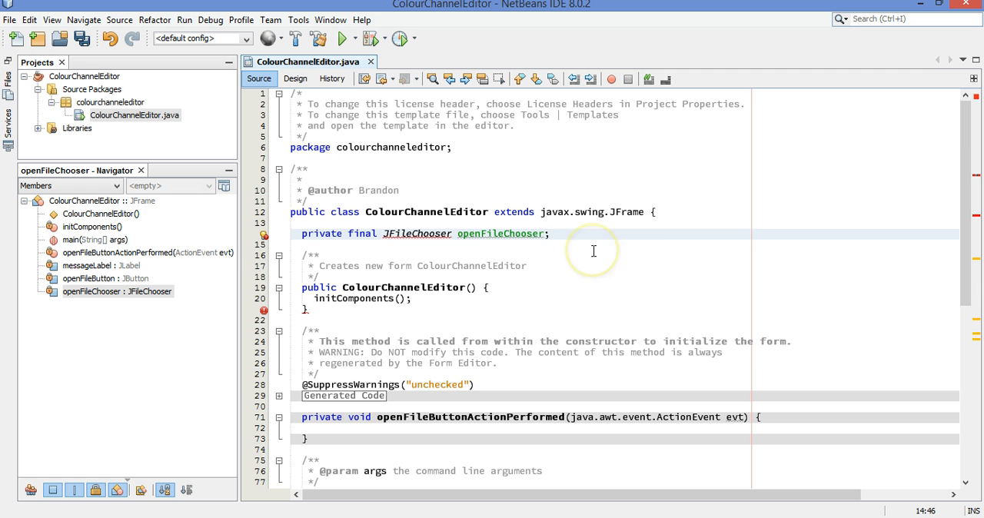
{"action": "mouse_move", "coordinate": [710, 269]}
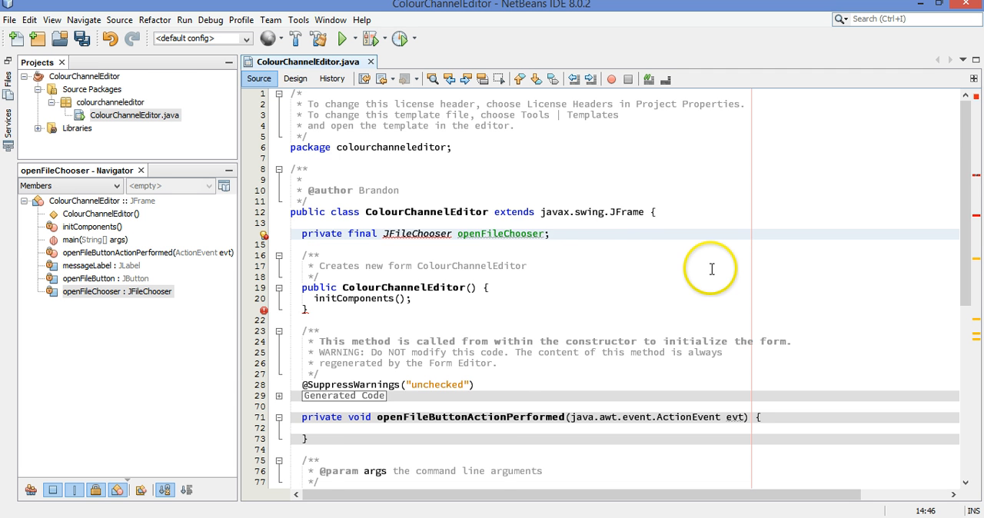
After initComponents(), assign openFileChooser = new JFileChooser(); in the constructor
{"action": "scroll", "scroll_direction": "down", "scroll_amount": 3}
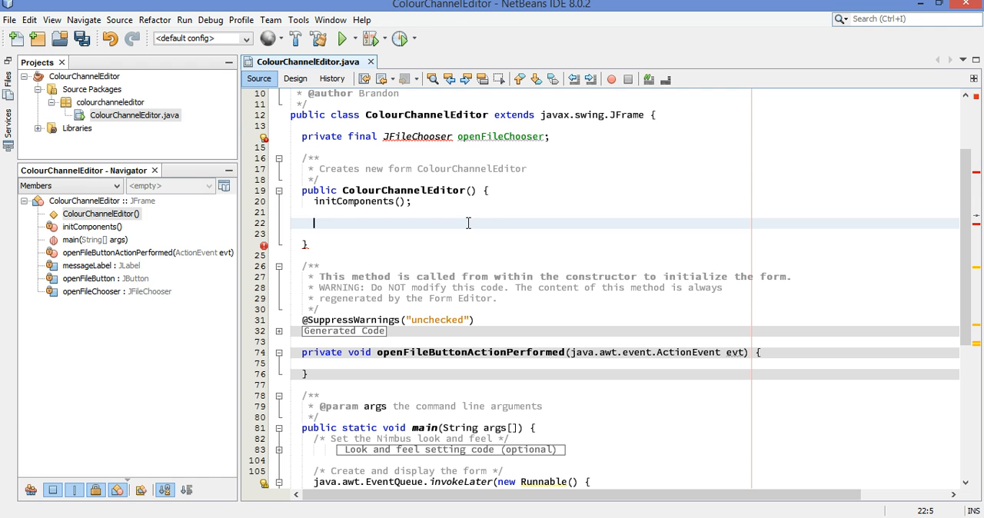
{"action": "type", "text": "openFileChooser"}
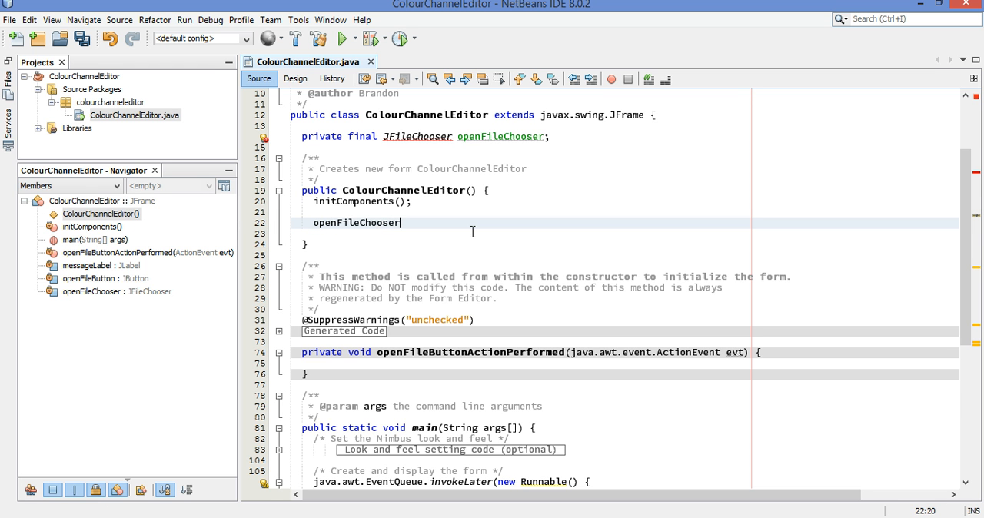
{"action": "type", "text": "="}
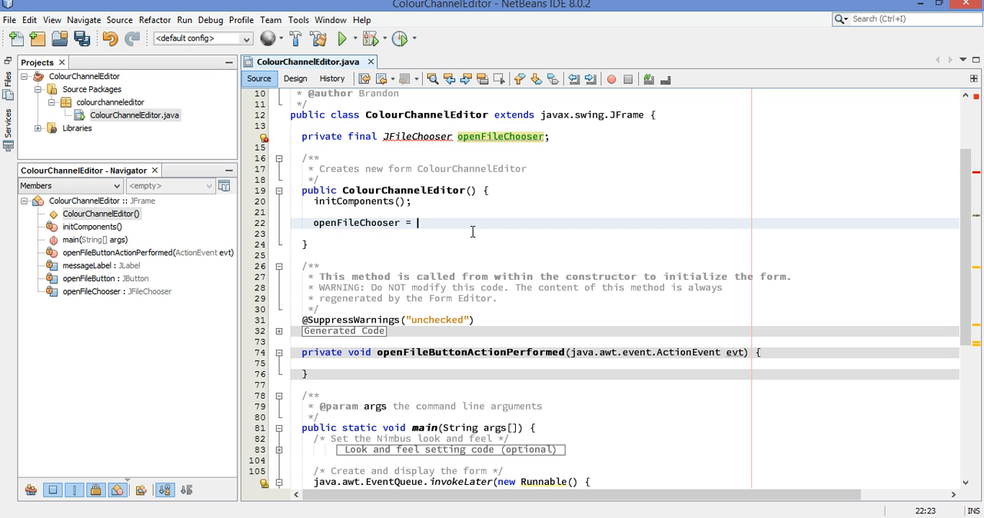
{"action": "type", "text": "new J"}
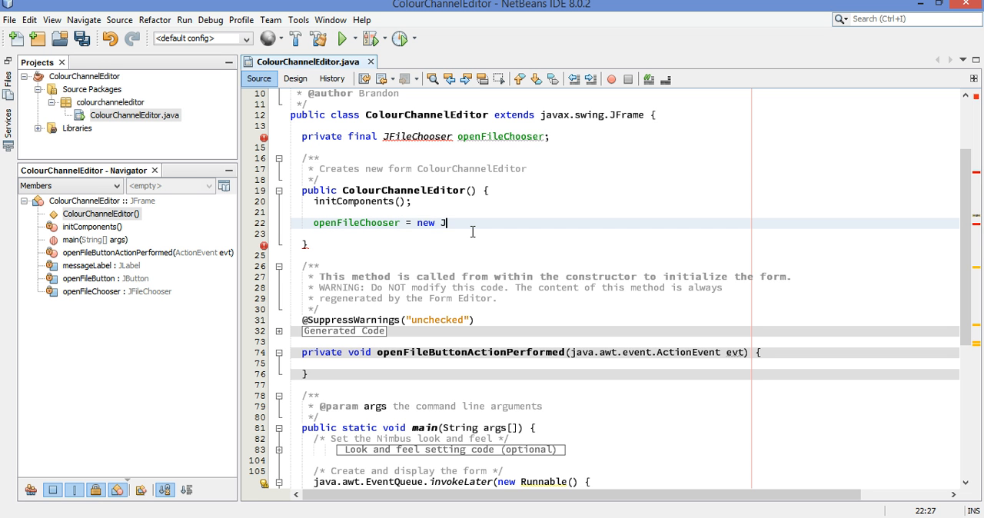
{"action": "type", "text": "FileChoo"}
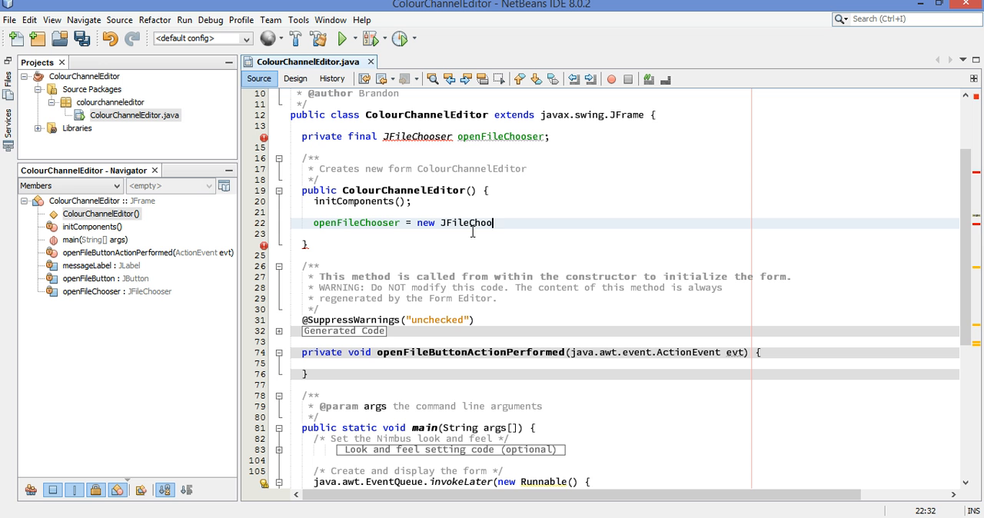
{"action": "type", "text": "ser();"}
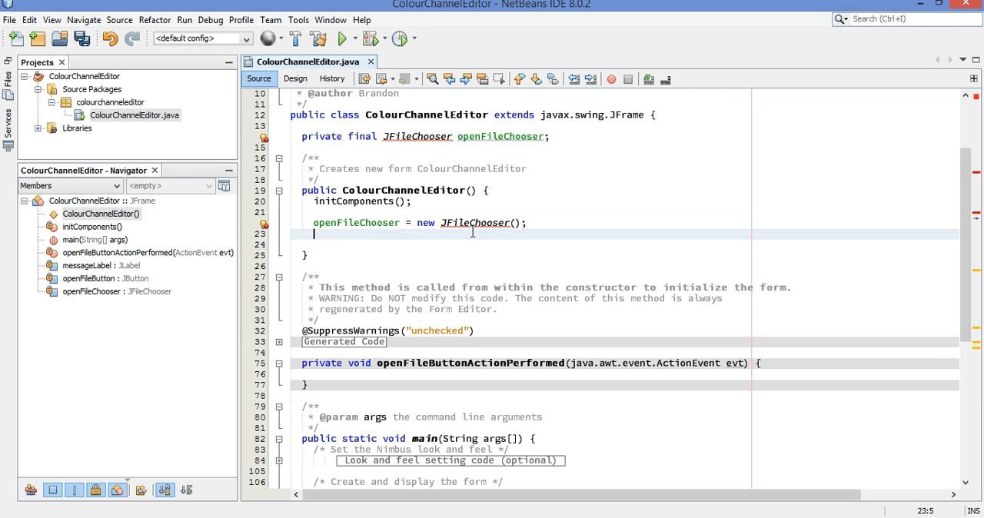
Set the chooser's current directory with openFileChooser.setCurrentDirectory(new File("c:\\temp"));
{"action": "type", "text": "openFileChooser.set"}
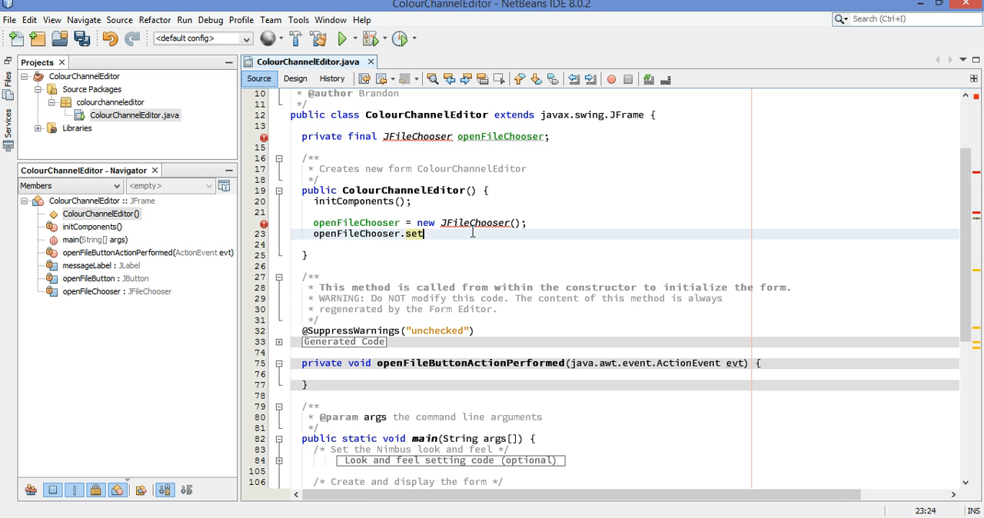
{"action": "type", "text": "CurrentDirect"}
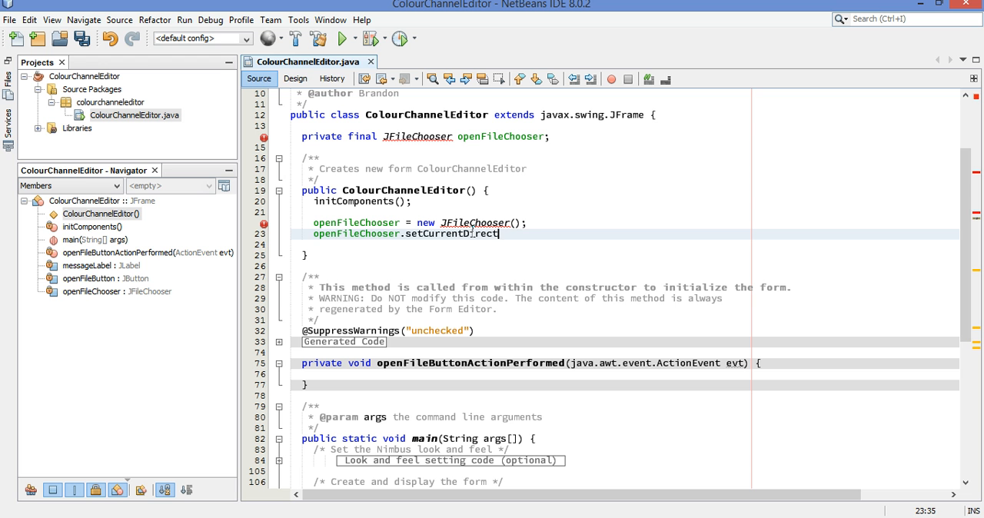
{"action": "type", "text": "(new)"}
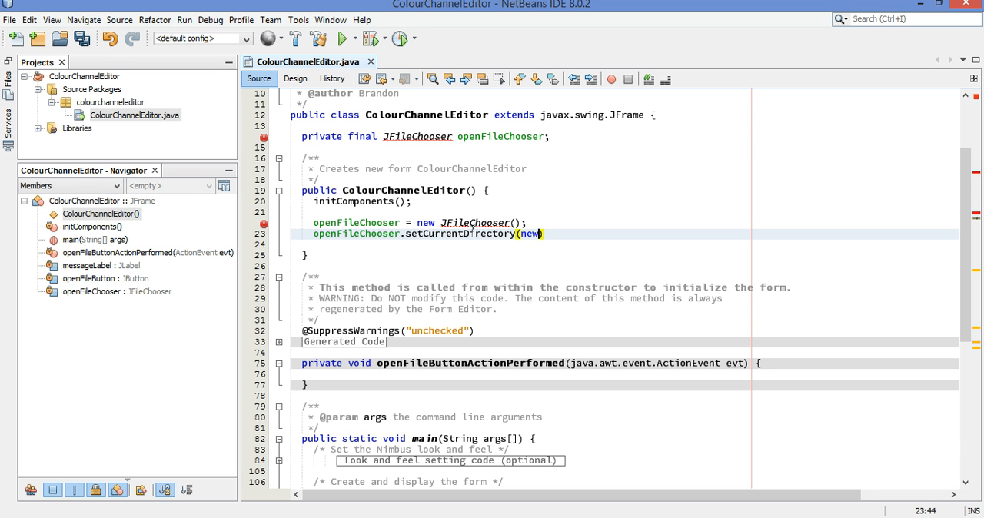
{"action": "type", "text": "F"}
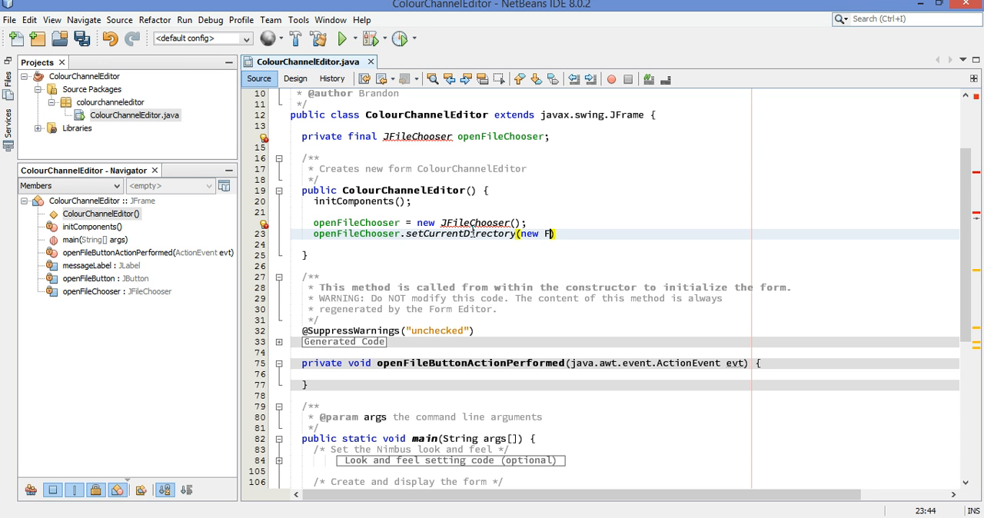
{"action": "type", "text": "ile"}
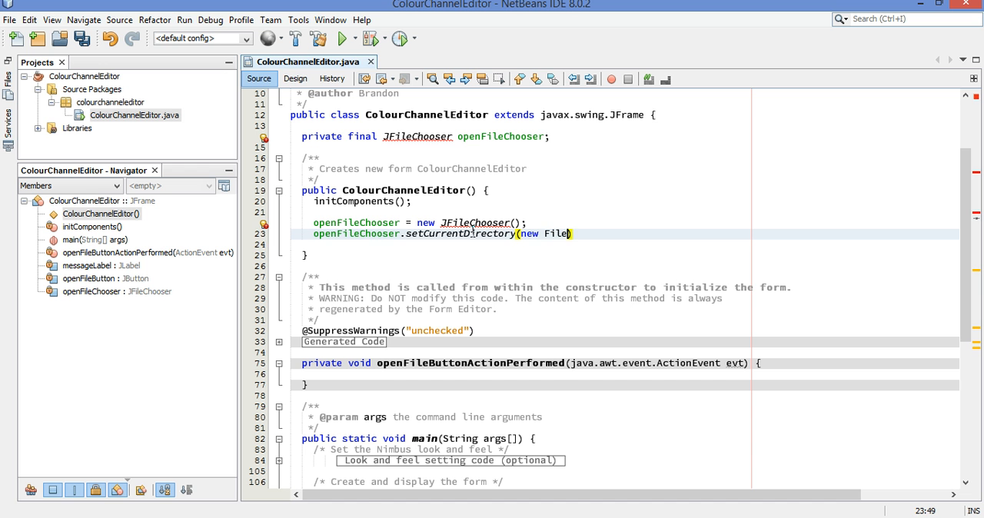
{"action": "type", "text": "(\"\")"}
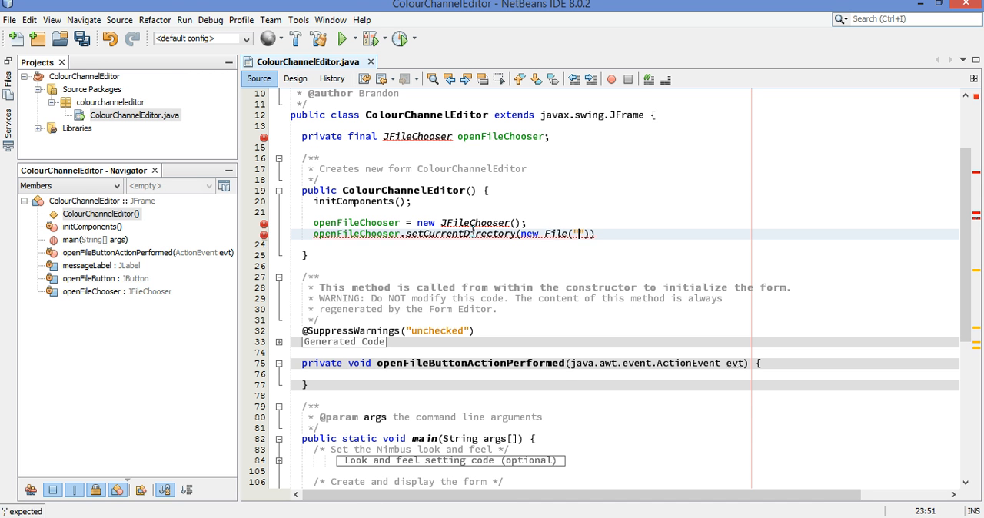
{"action": "type", "text": "c:\\\\\\temp"}
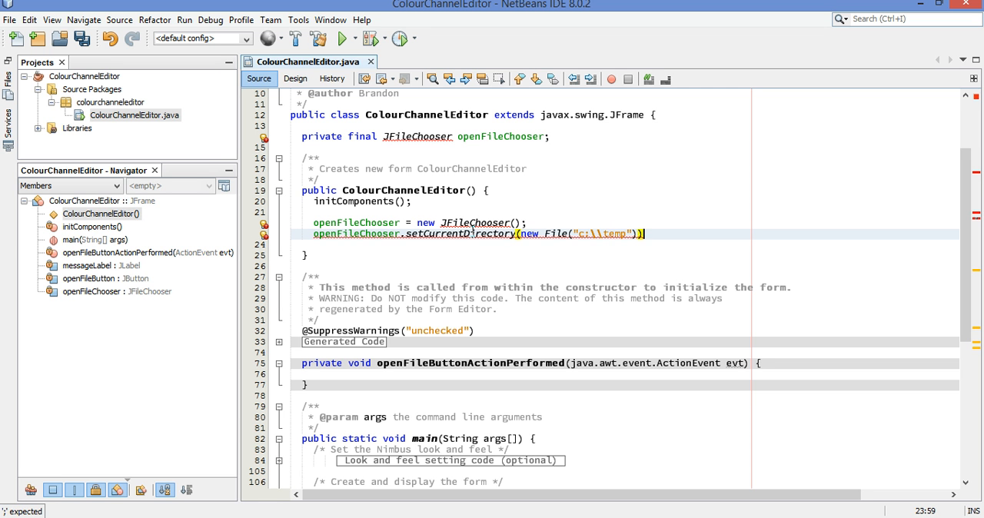
{"action": "type", "text": ");"}
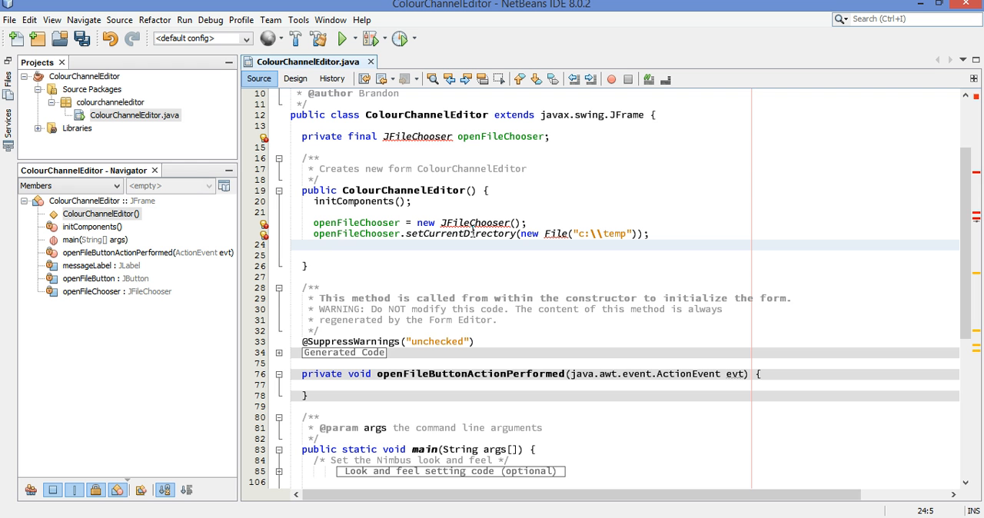
Add openFileChooser.setFileFilter(new FileNameExtensionFilter("PNG images", "png")); in the constructor
{"action": "type", "text": "openFile"}
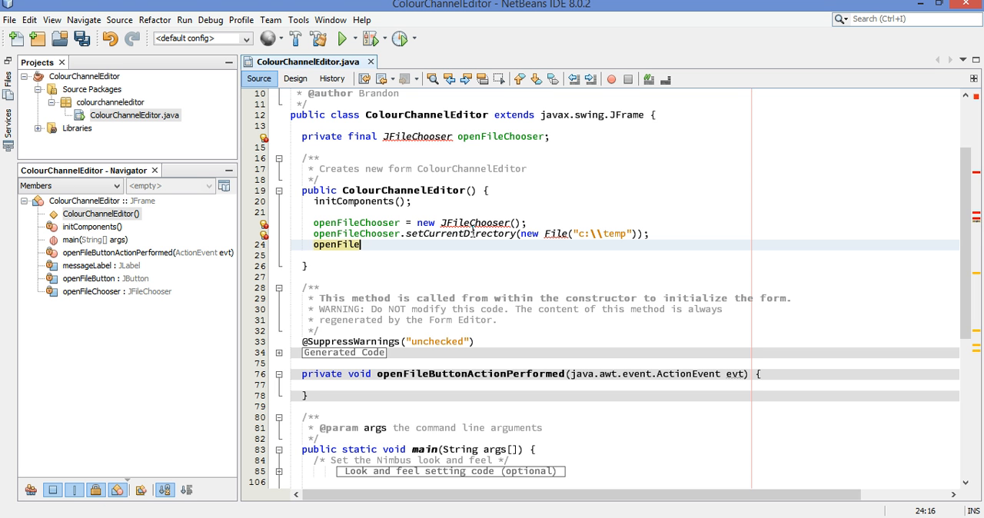
{"action": "type", "text": "Ch"}
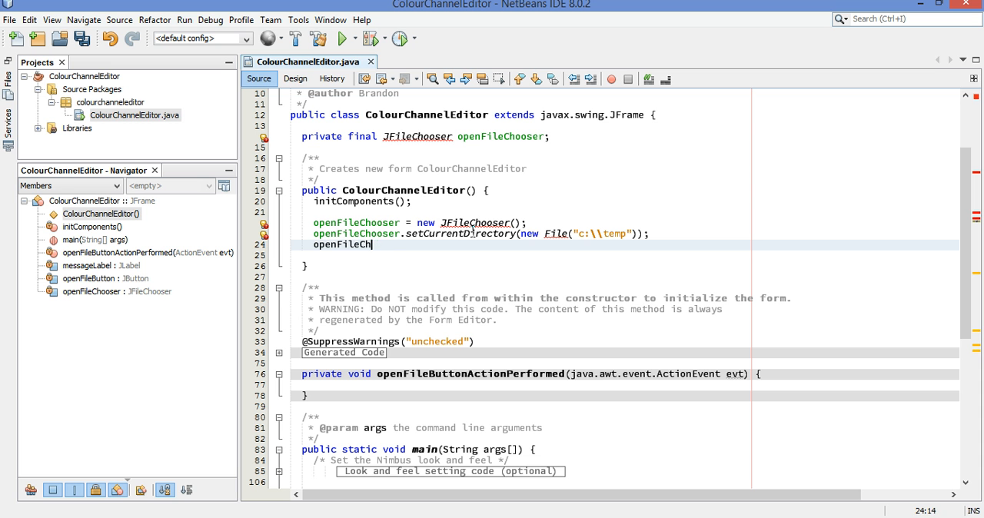
{"action": "type", "text": "ooser."}
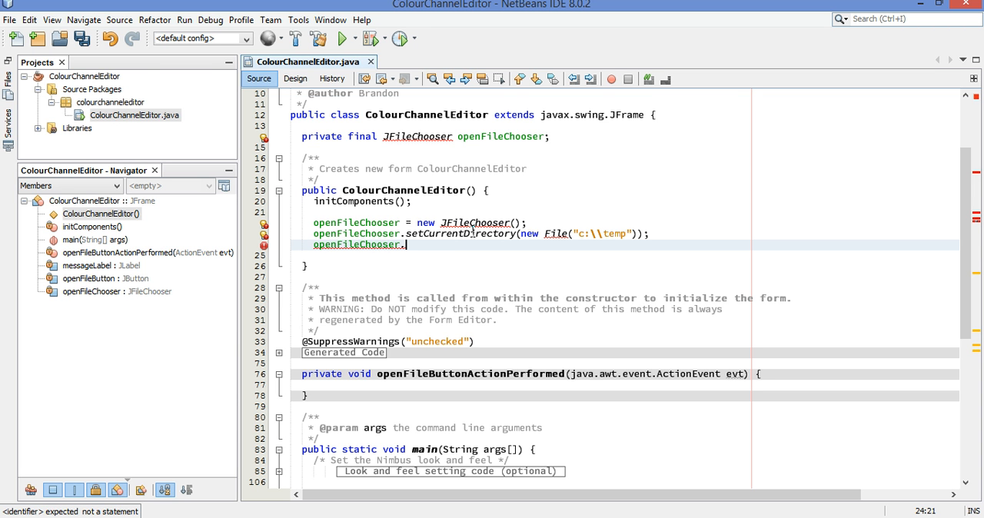
{"action": "type", "text": "setF"}
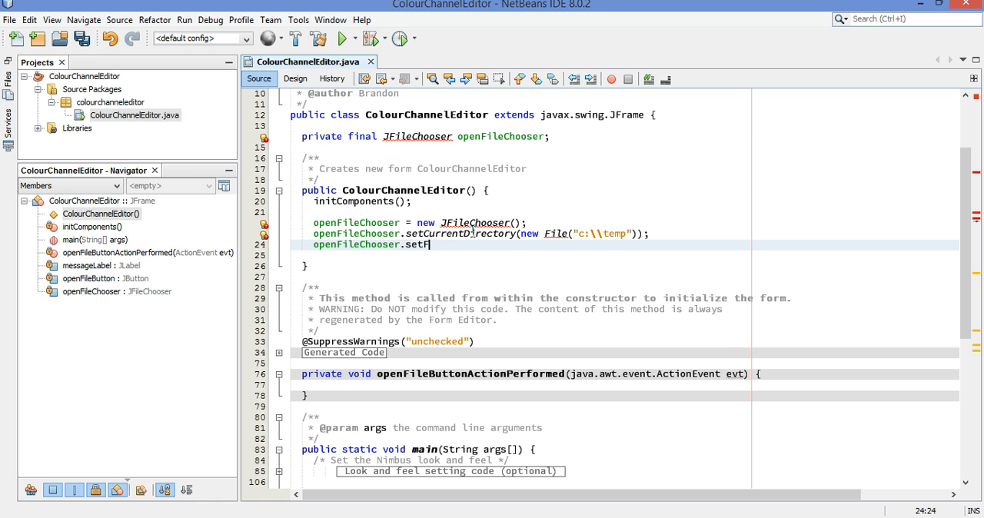
{"action": "type", "text": "ileFilt"}
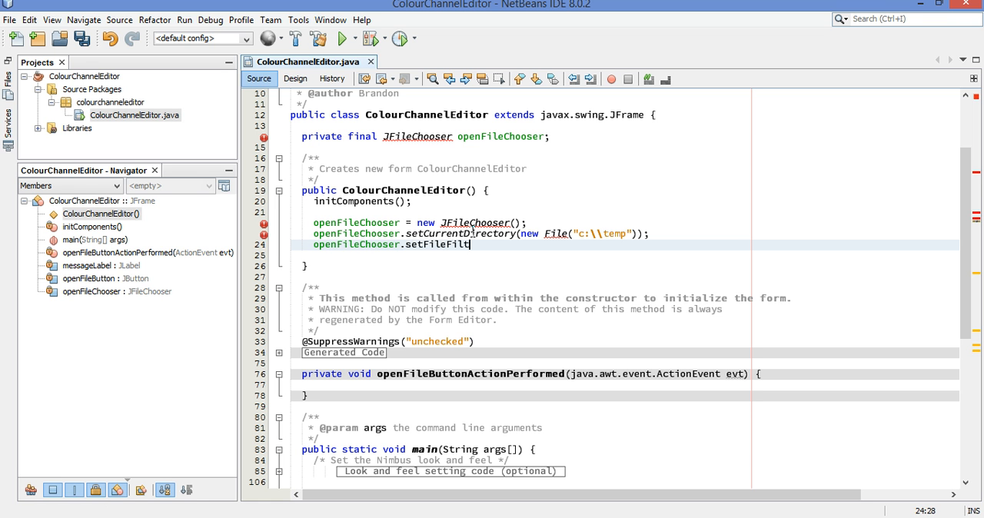
{"action": "type", "text": "er(new FileNameExtenstio)"}
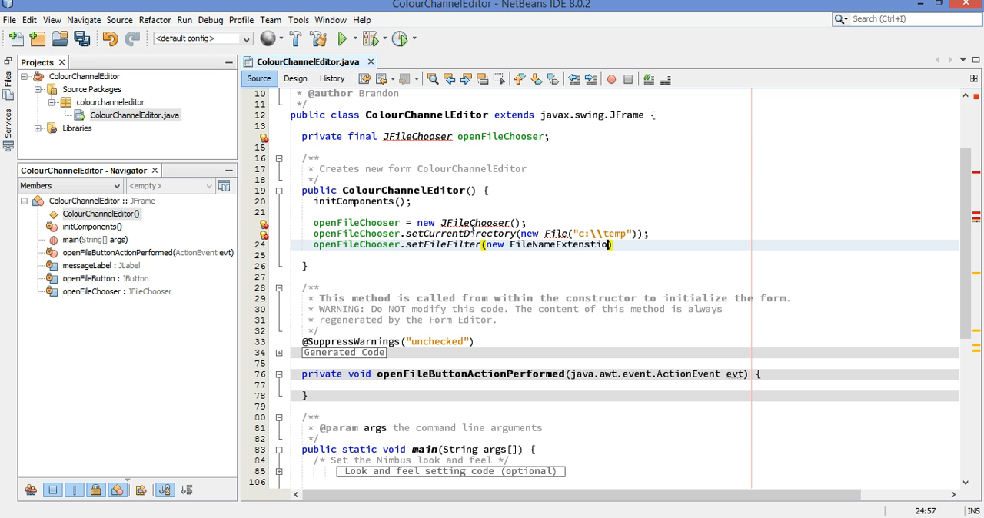
{"action": "type", "text": "Filter(\""}
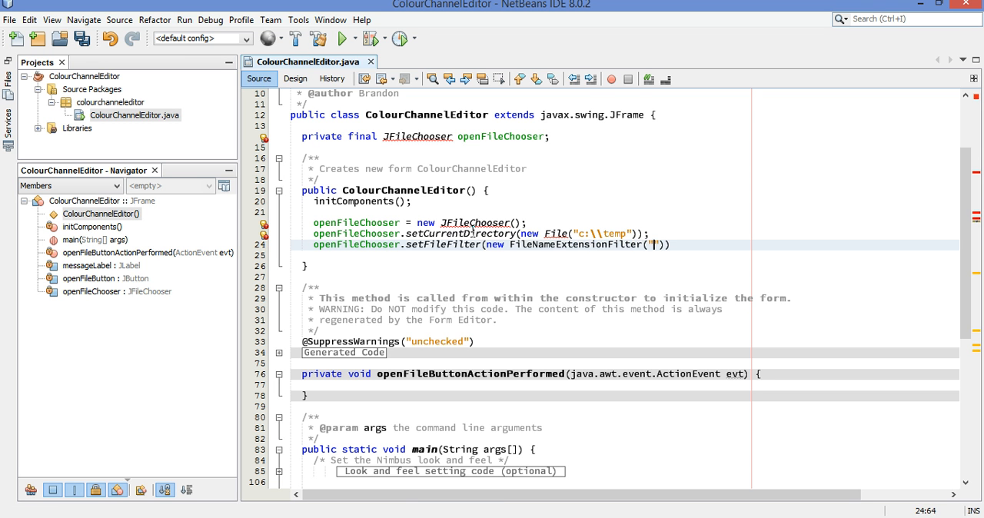
{"action": "type", "text": "PNG images\","}
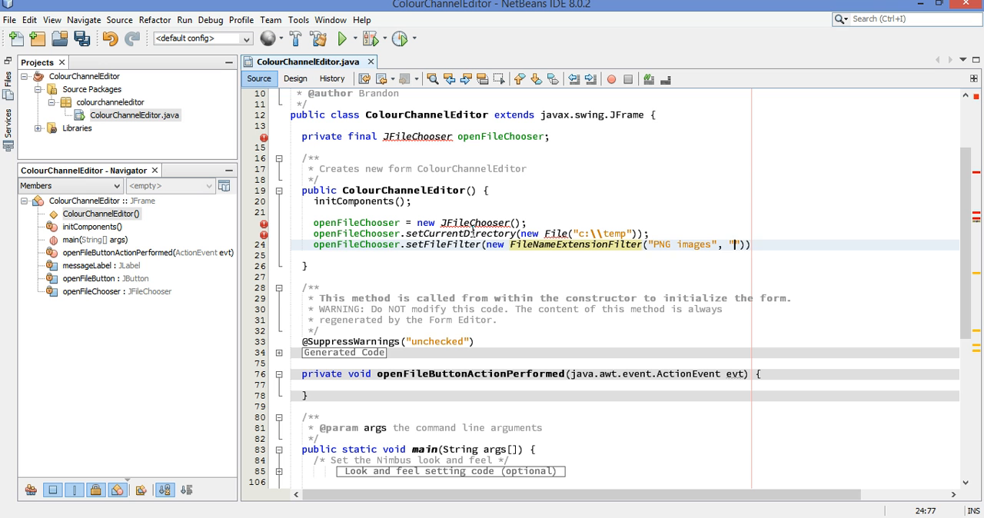
{"action": "type", "text": "png"}
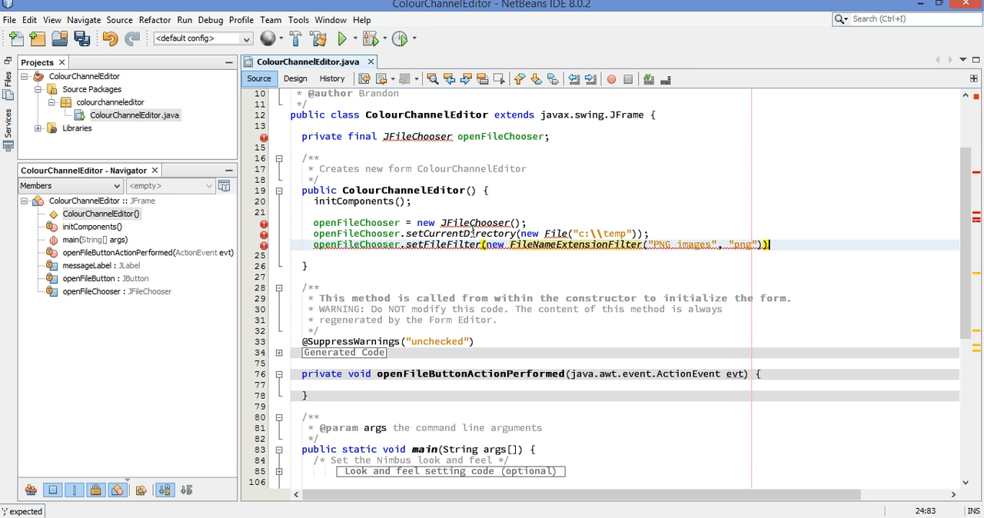
{"action": "type", "text": ";"}
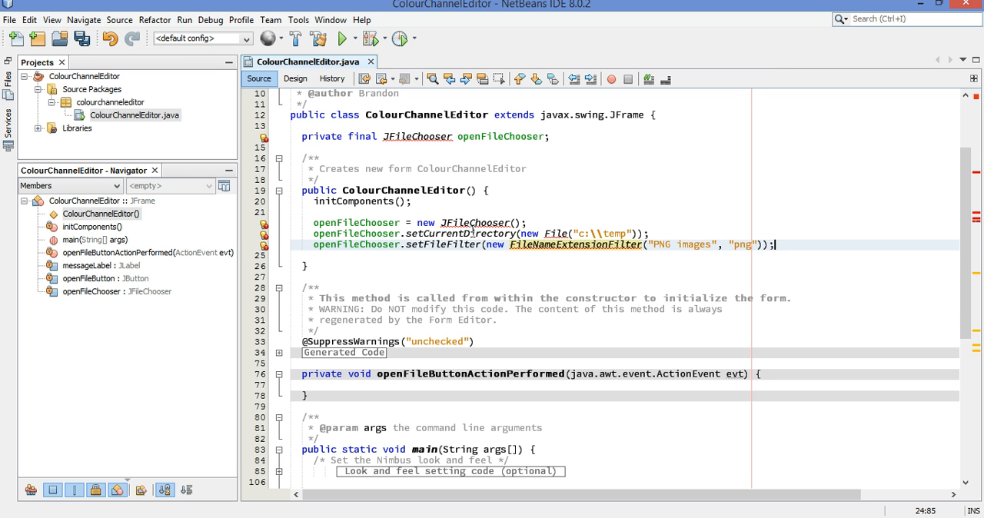
{"action": "mouse_move", "coordinate": [562, 245]}
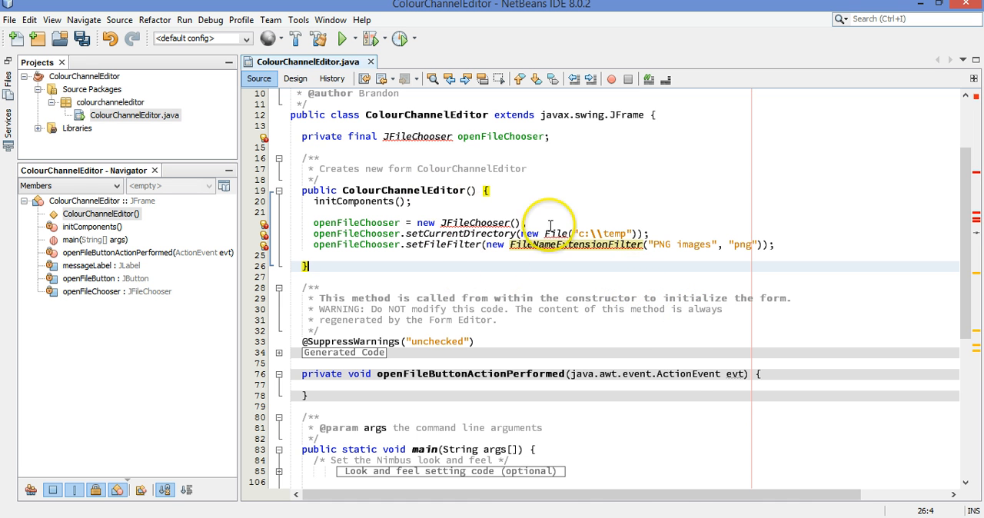
Run Fix Imports to add File, JFileChooser and FileNameExtensionFilter, then move down to the handler
{"action": "right_click", "coordinate": [545, 223]}
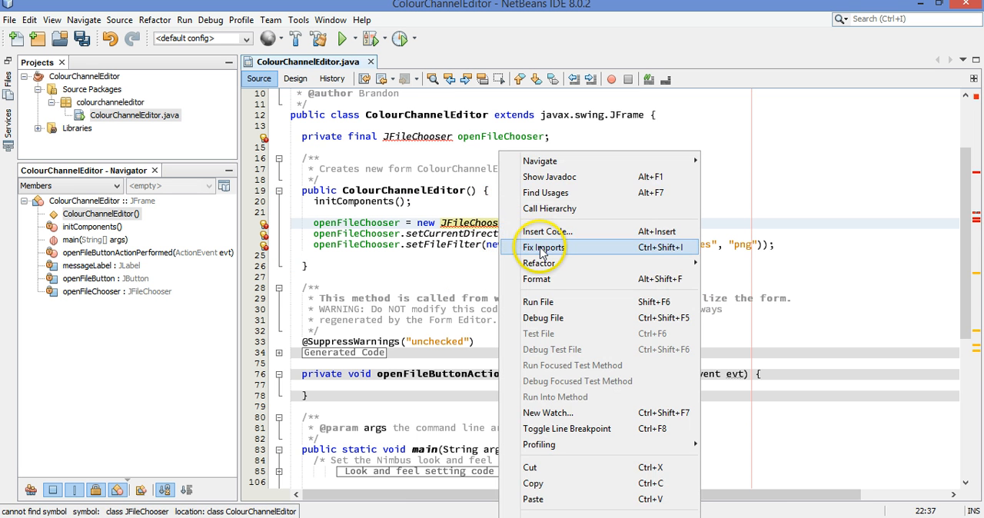
{"action": "mouse_move", "coordinate": [543, 246]}
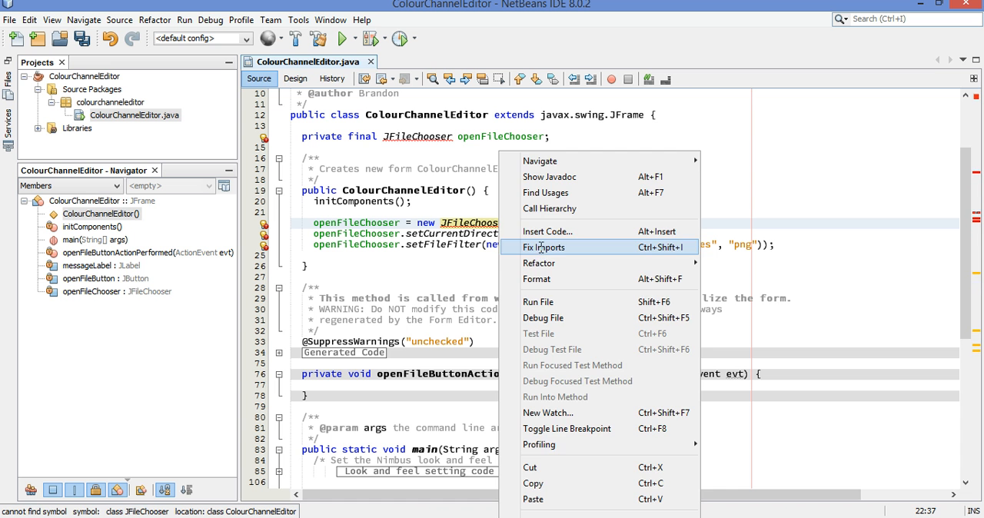
{"action": "left_click", "coordinate": [545, 246]}
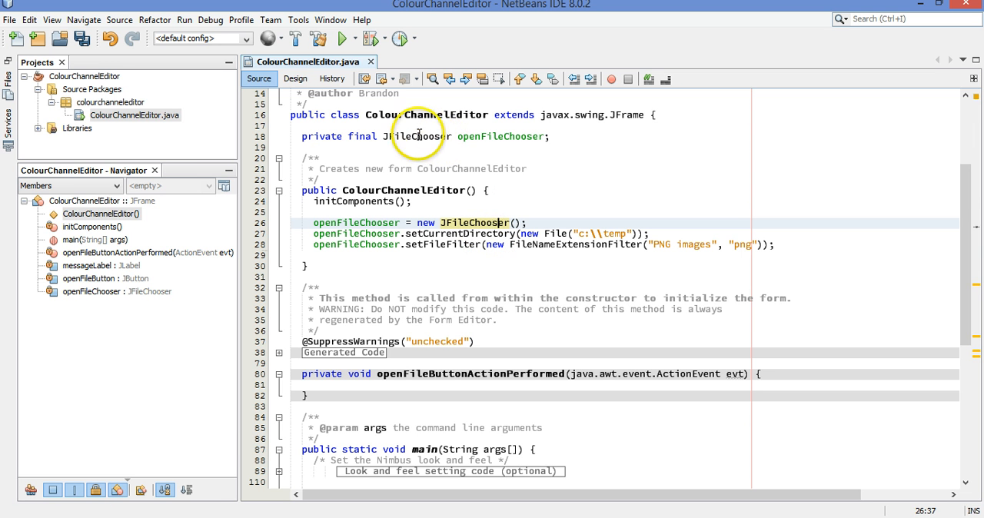
{"action": "mouse_move", "coordinate": [568, 212]}
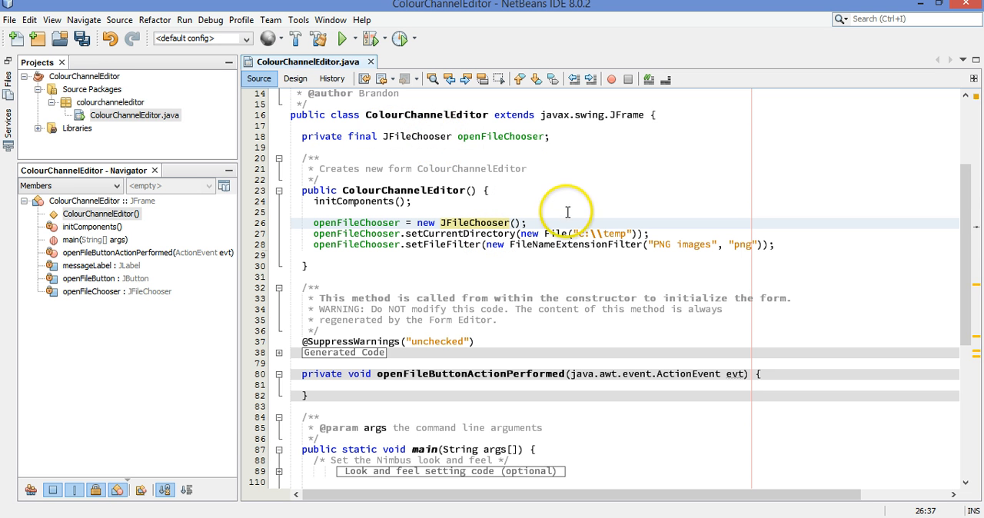
{"action": "mouse_move", "coordinate": [584, 209]}
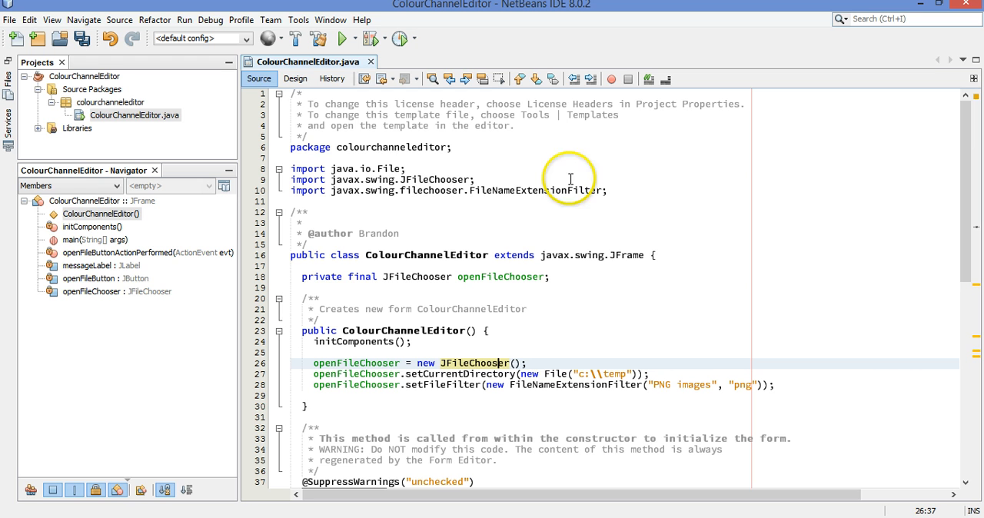
{"action": "mouse_move", "coordinate": [605, 199]}
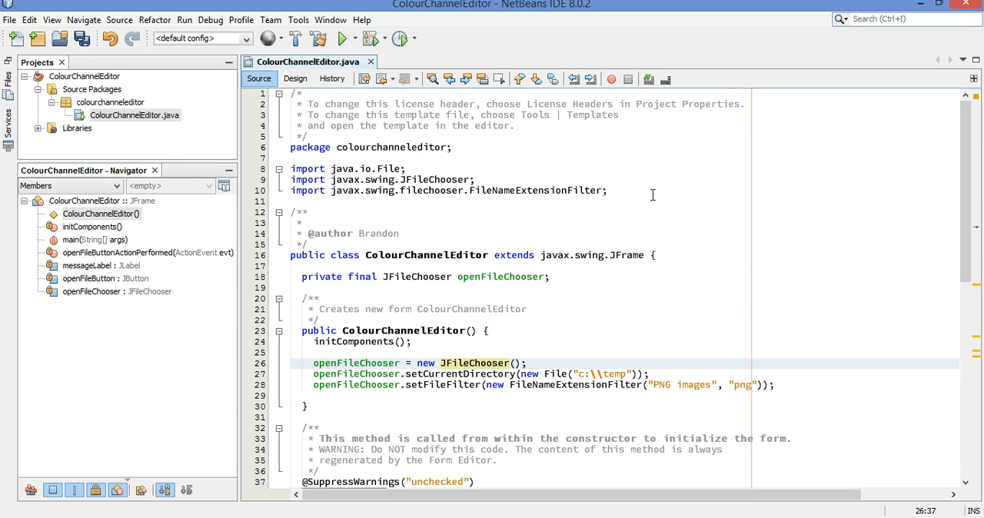
{"action": "scroll", "scroll_direction": "down", "scroll_amount": 3}
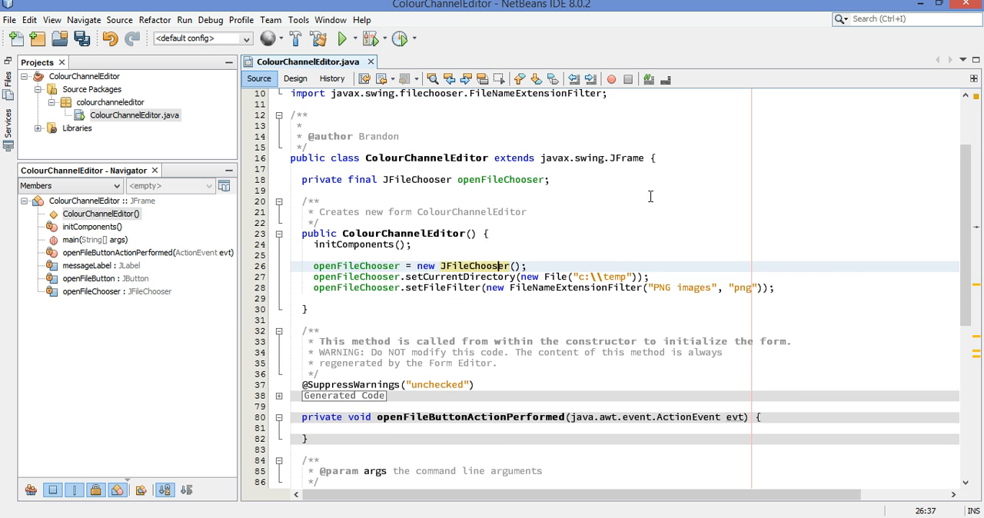
{"action": "scroll", "scroll_direction": "down", "scroll_amount": 3}
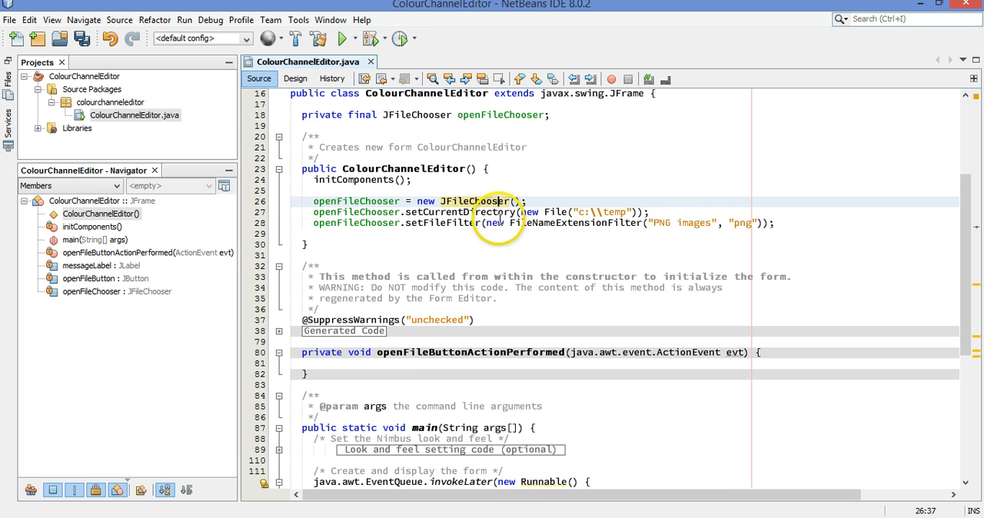
{"action": "mouse_move", "coordinate": [460, 233]}
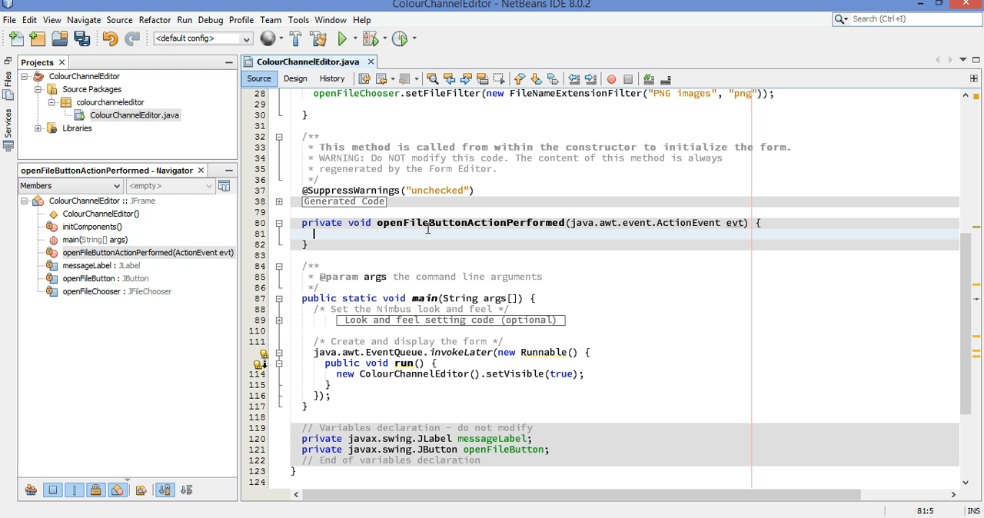
Write int returnValue = openFileChooser.showOpenDialog(this); inside openFileButtonActionPerformed
{"action": "type", "text": "int"}
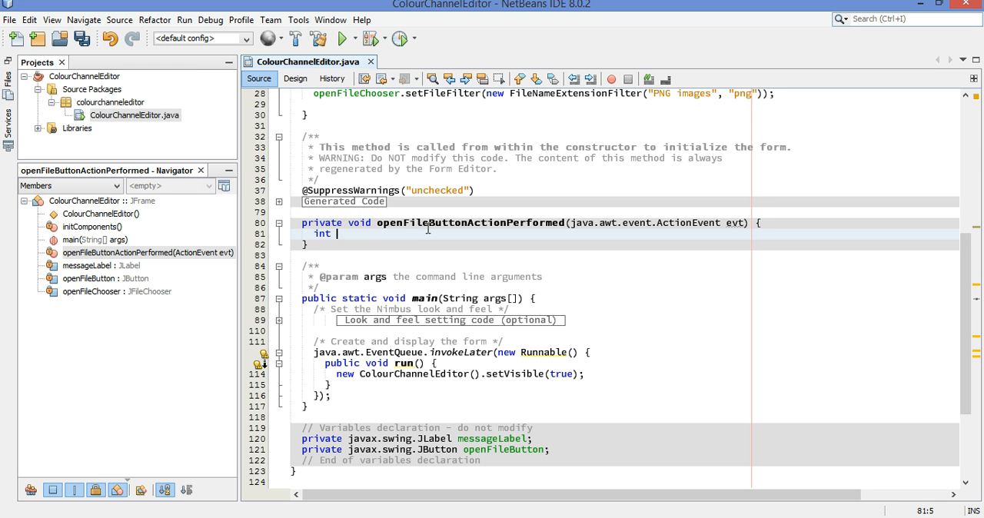
{"action": "type", "text": "returnValue"}
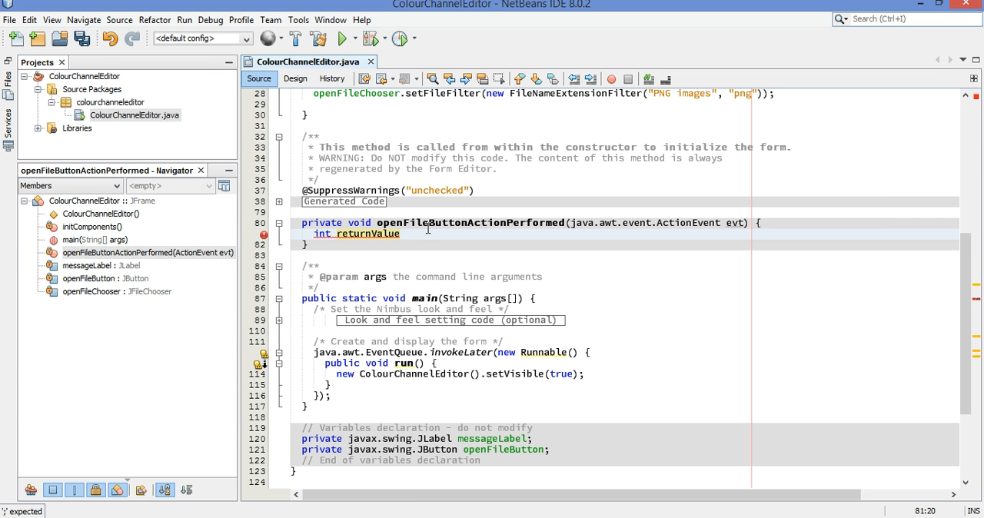
{"action": "type", "text": "="}
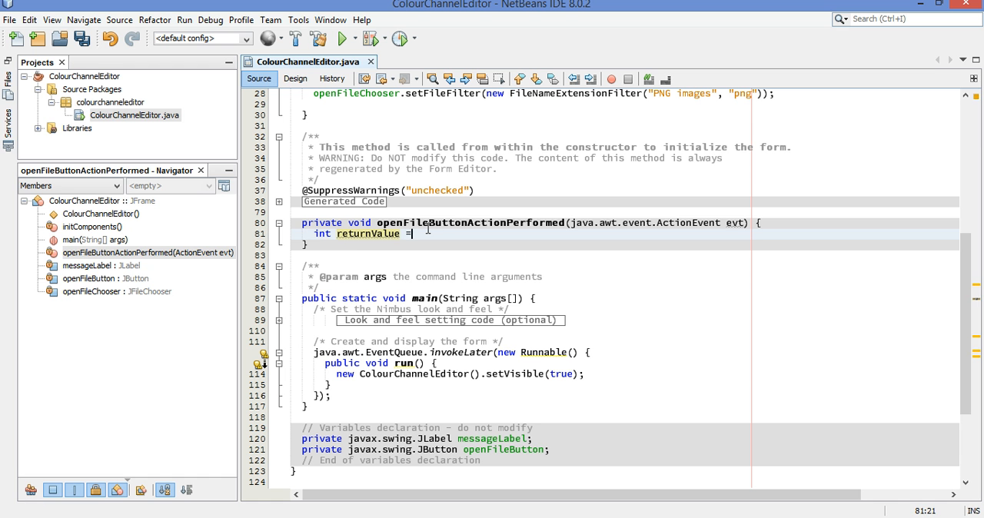
{"action": "type", "text": "openFileChooser"}
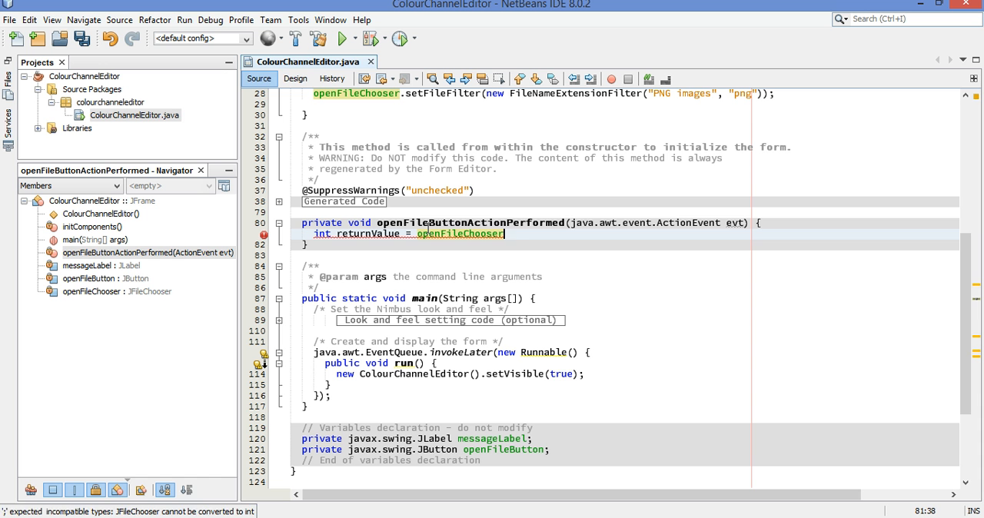
{"action": "type", "text": ".showOpen"}
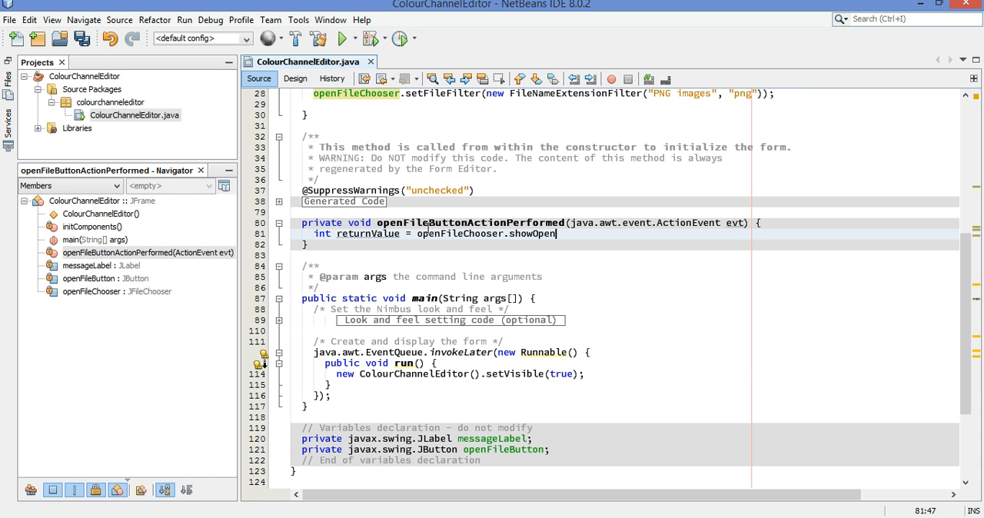
{"action": "type", "text": "Dialo"}
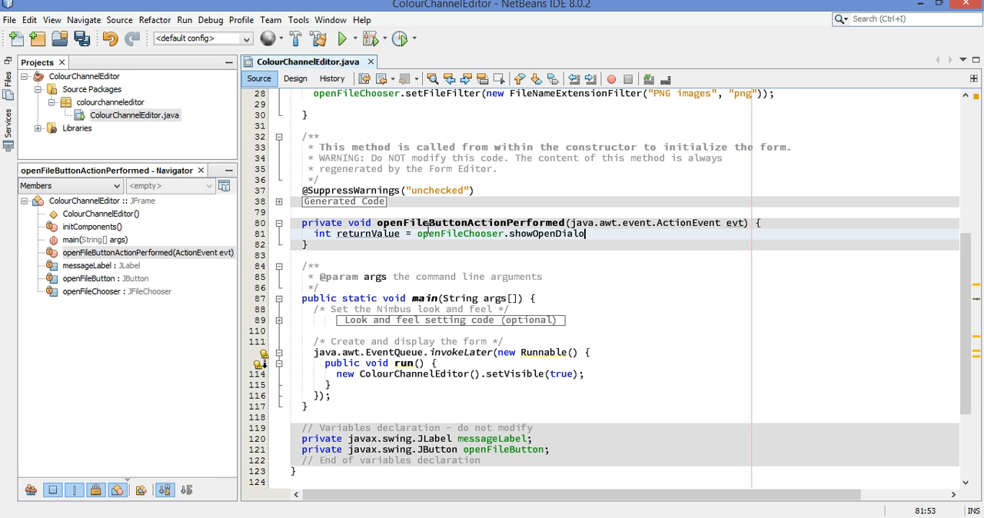
{"action": "type", "text": "(this);"}
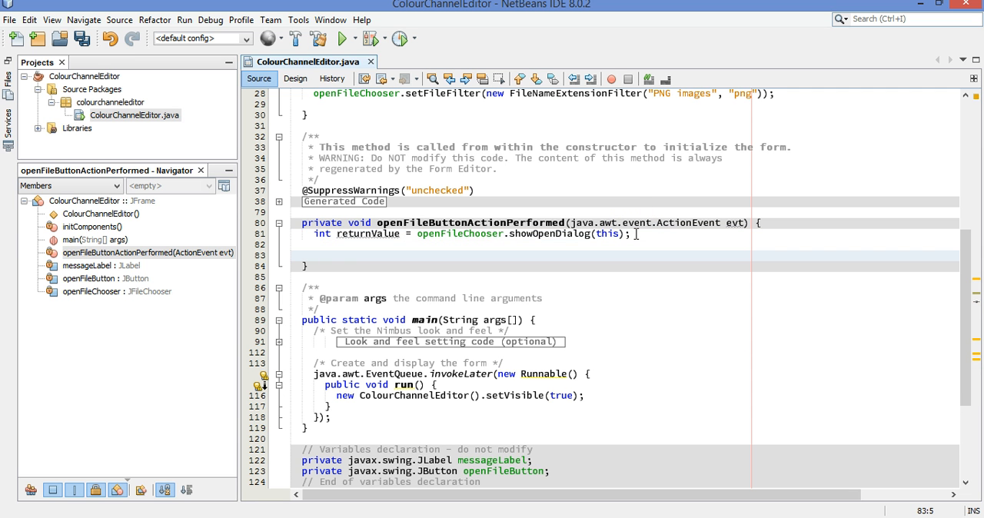
Begin the check if (returnValue == JFileChooser.APPROVE_OPTION) { } below the dialog call
{"action": "type", "text": "if (returnValue =="}
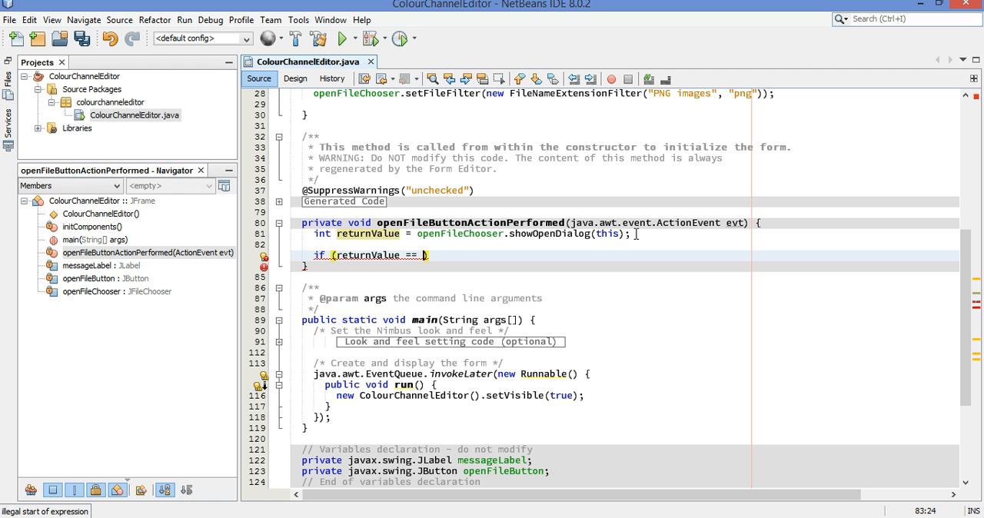
{"action": "type", "text": "JFileChooser"}
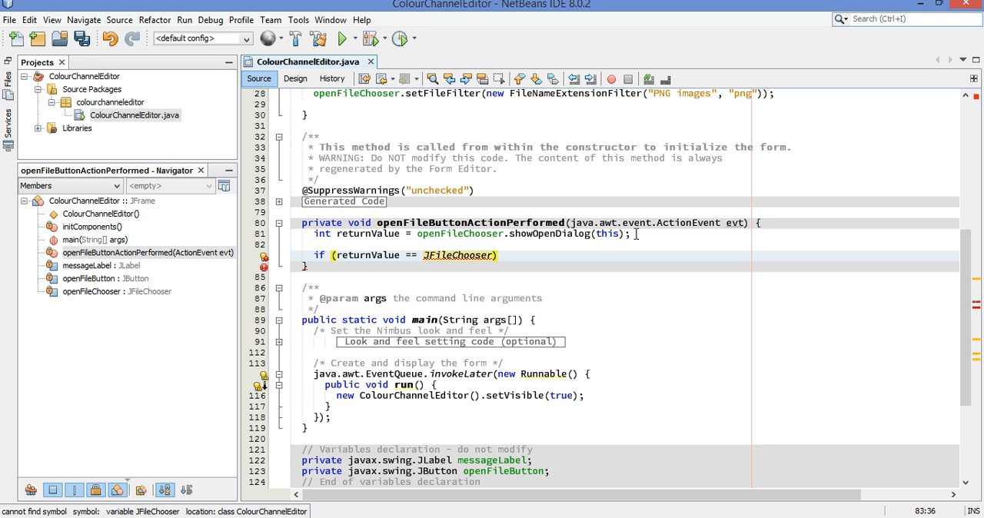
{"action": "type", "text": ".APPROVE_OPTION"}
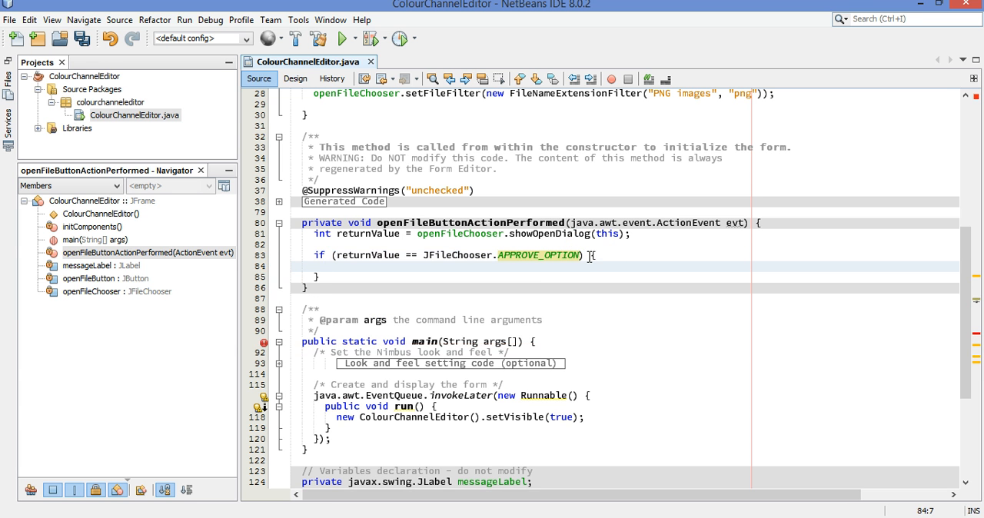
Add the else branch setting messageLabel.setText("No file chosen!");
{"action": "type", "text": "else"}
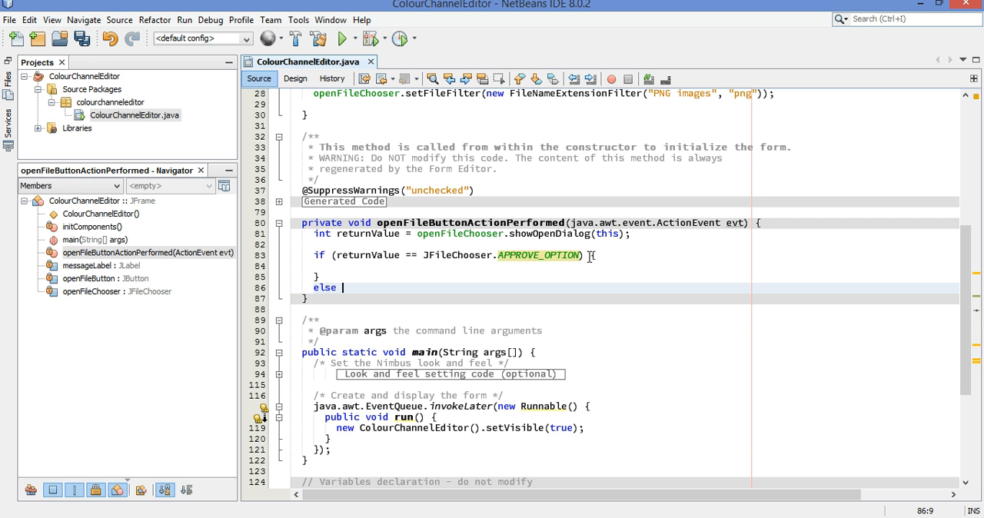
{"action": "type", "text": "{"}
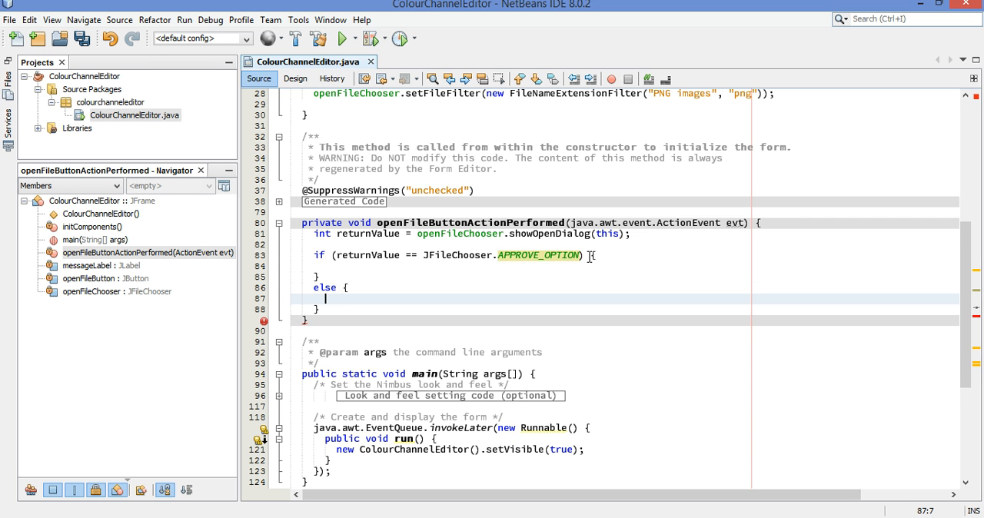
{"action": "type", "text": "messageLabel.setText(\"No file"}
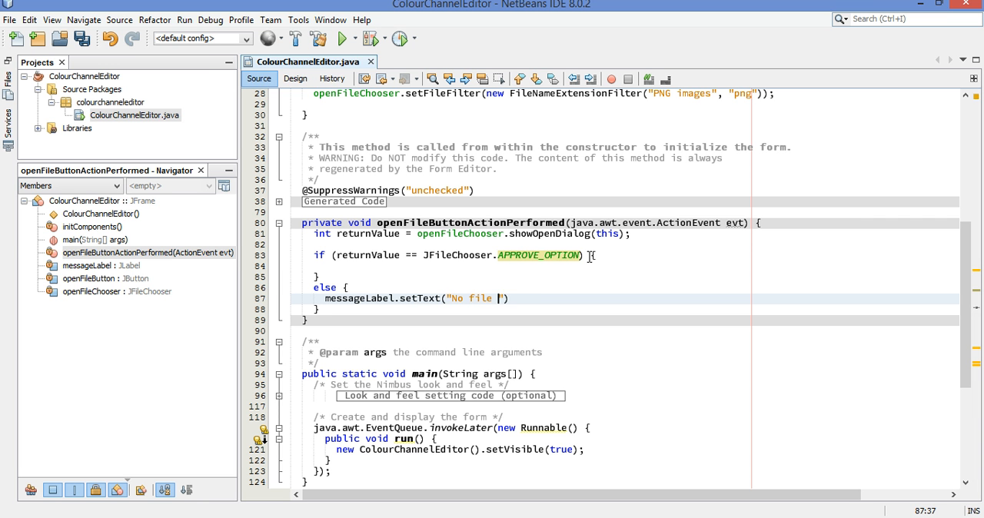
{"action": "type", "text": "chosen!"}
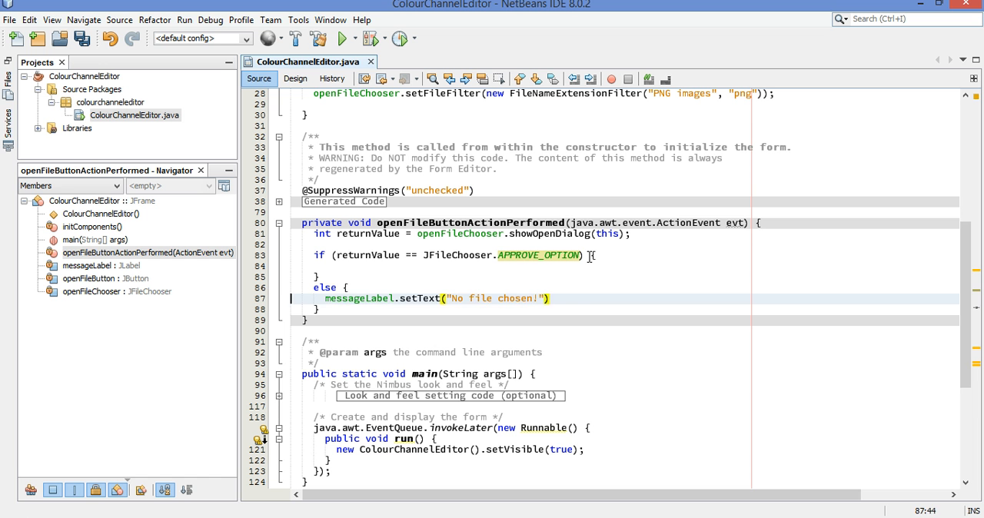
{"action": "type", "text": ";"}
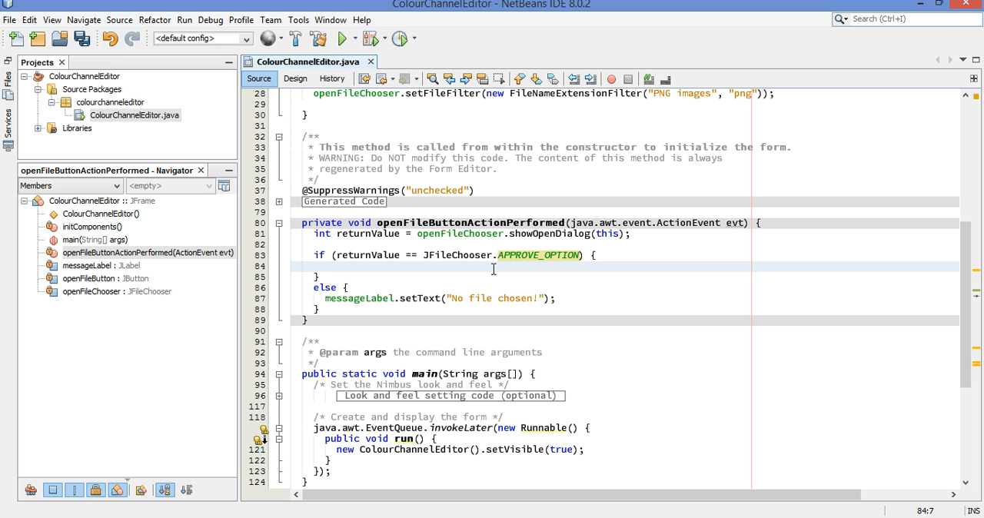
Inside the if block write try { } catch (IOException ioe) {
{"action": "type", "text": "try {"}
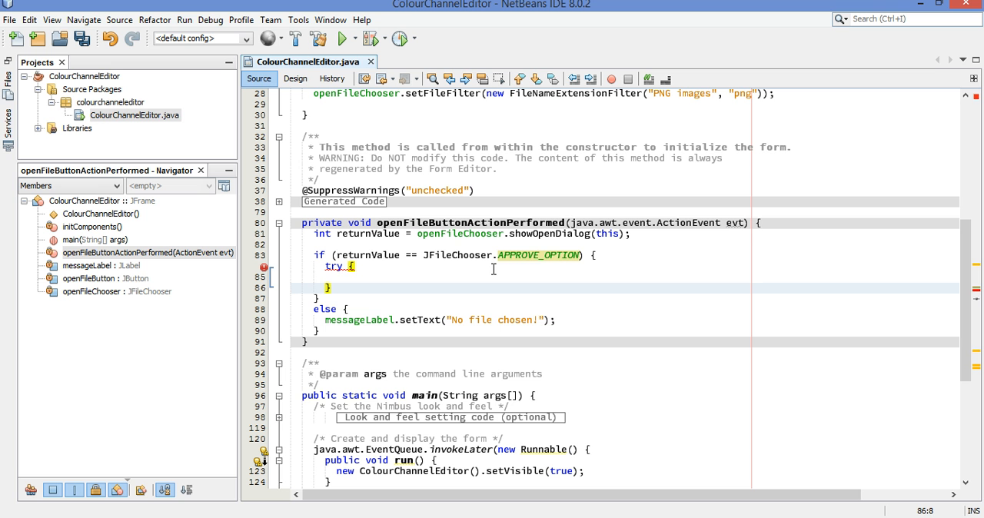
{"action": "type", "text": "catch (I"}
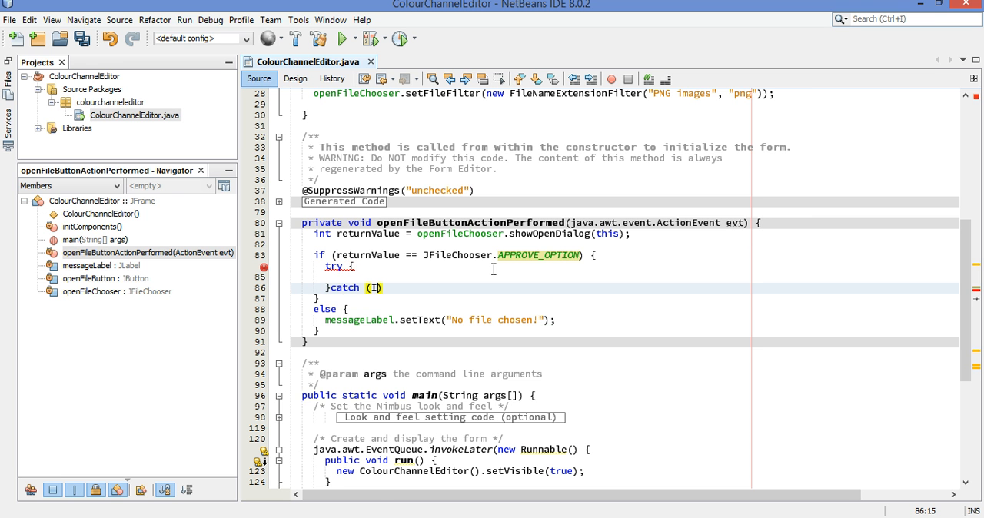
{"action": "type", "text": "OException ioe"}
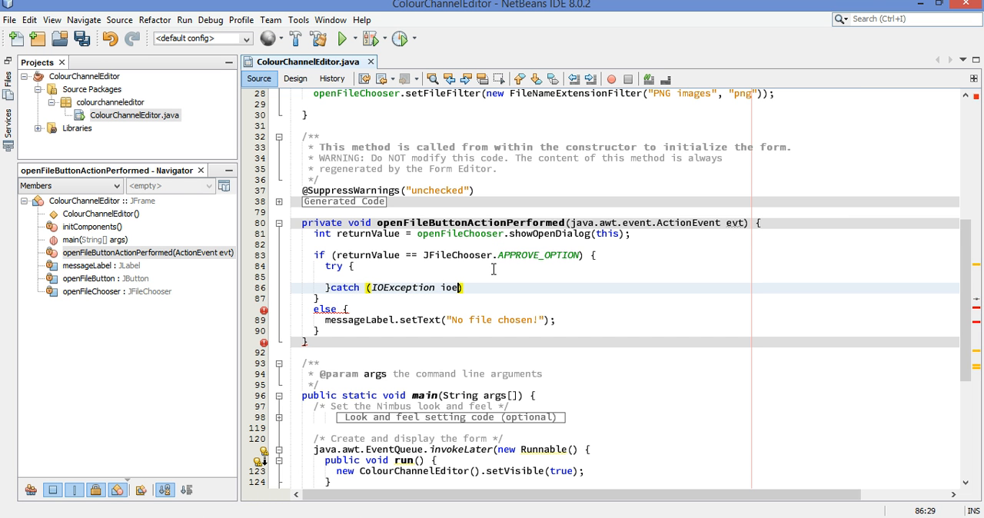
{"action": "type", "text": "{"}
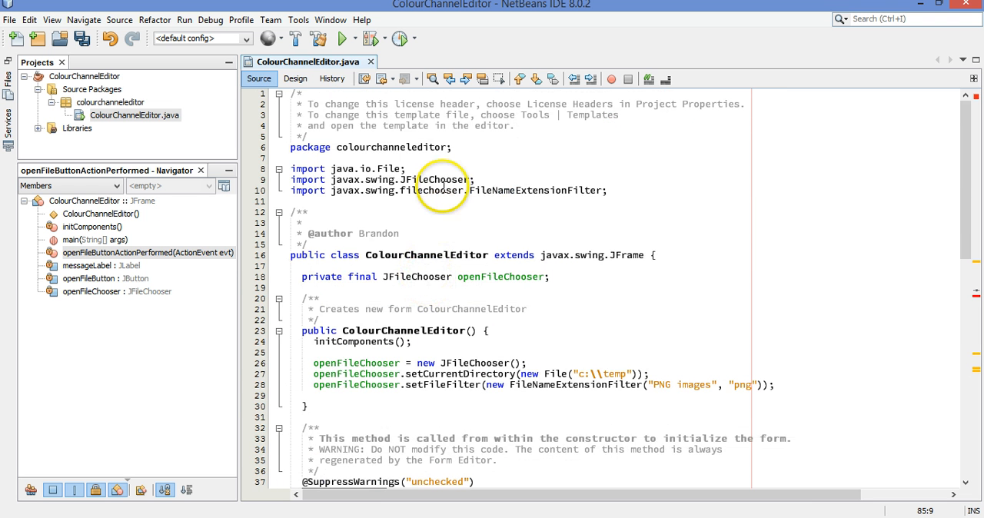
{"action": "mouse_move", "coordinate": [595, 278]}
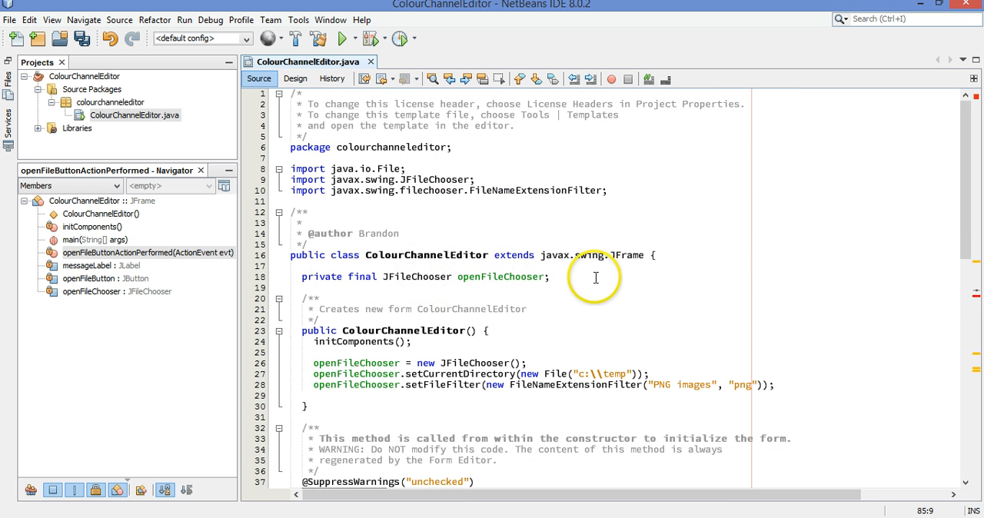
Declare 'private BufferedImage originalBI;' under the chooser field and fix its import
{"action": "type", "text": "pri"}
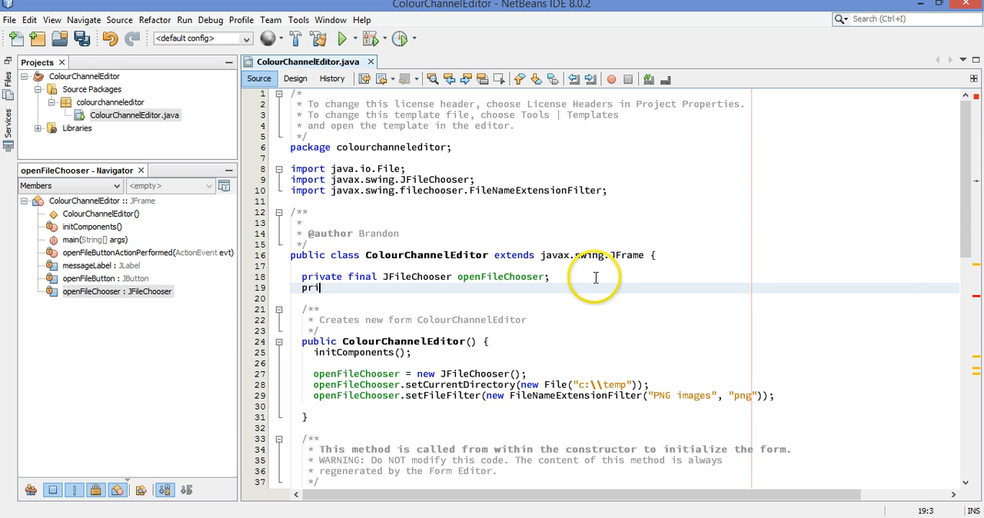
{"action": "type", "text": "vate Buffered"}
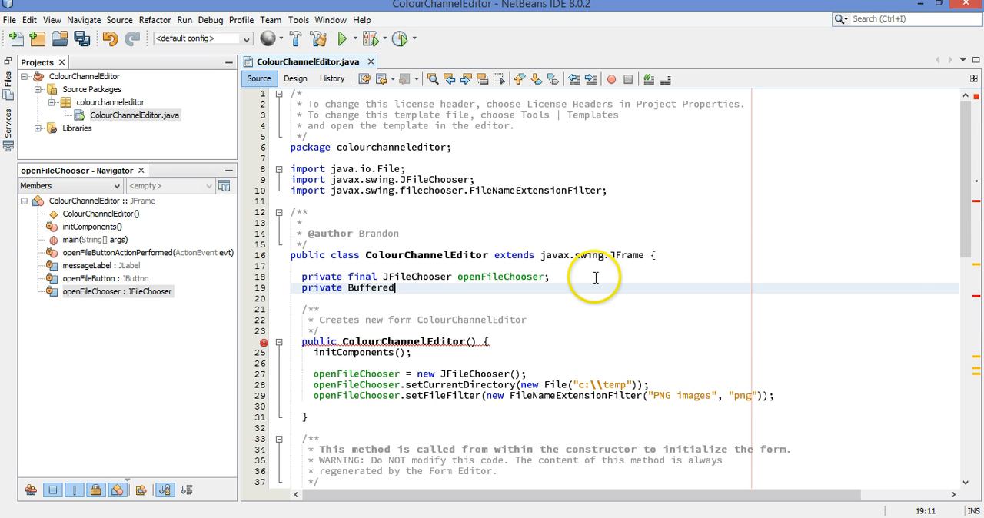
{"action": "type", "text": "Image originalBI"}
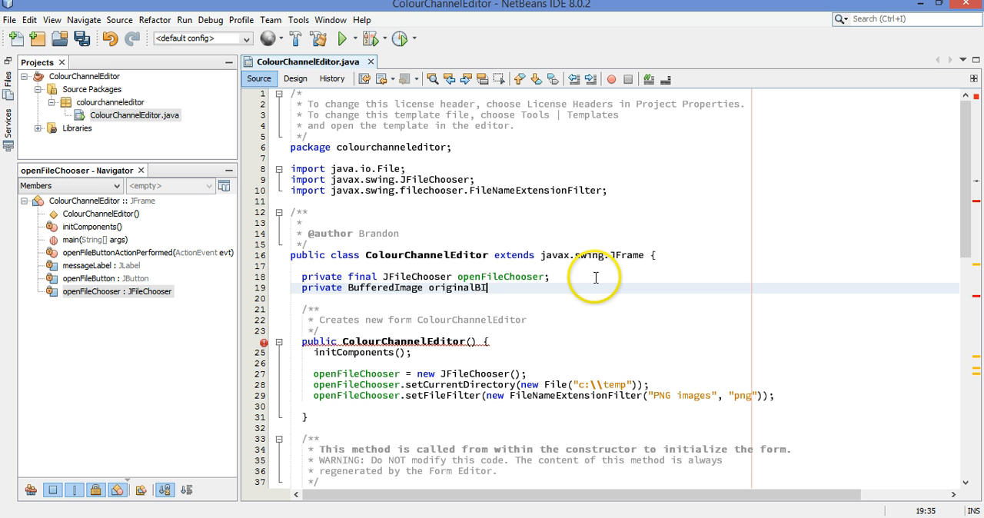
{"action": "type", "text": ";"}
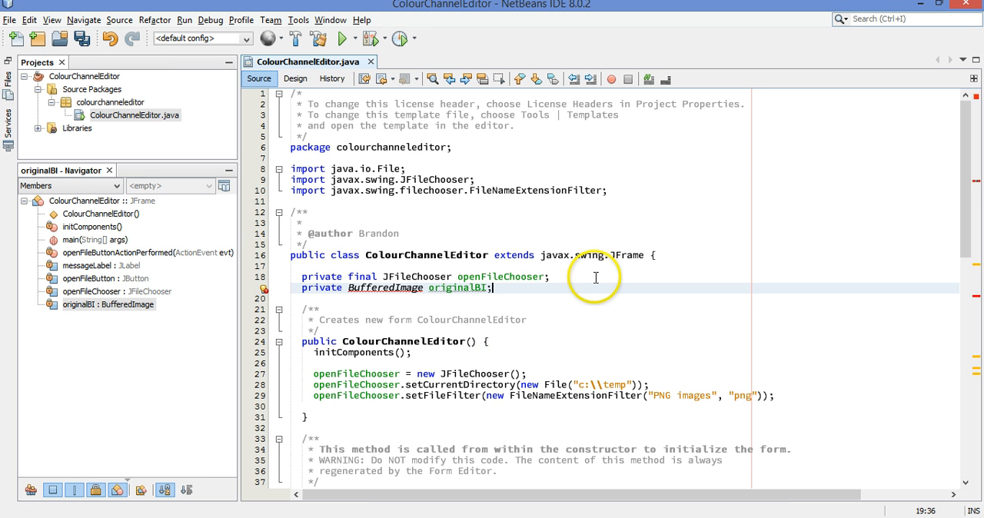
{"action": "mouse_move", "coordinate": [525, 276]}
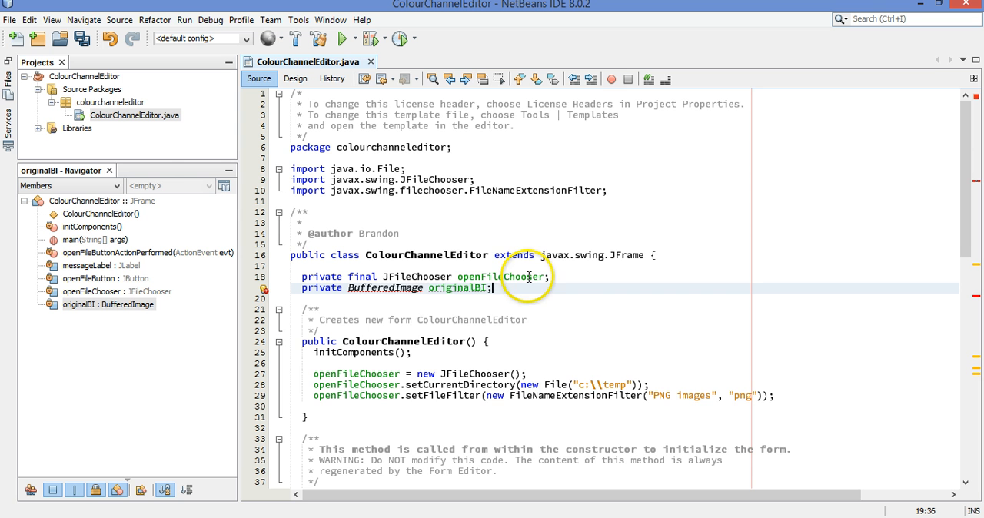
{"action": "right_click", "coordinate": [515, 287]}
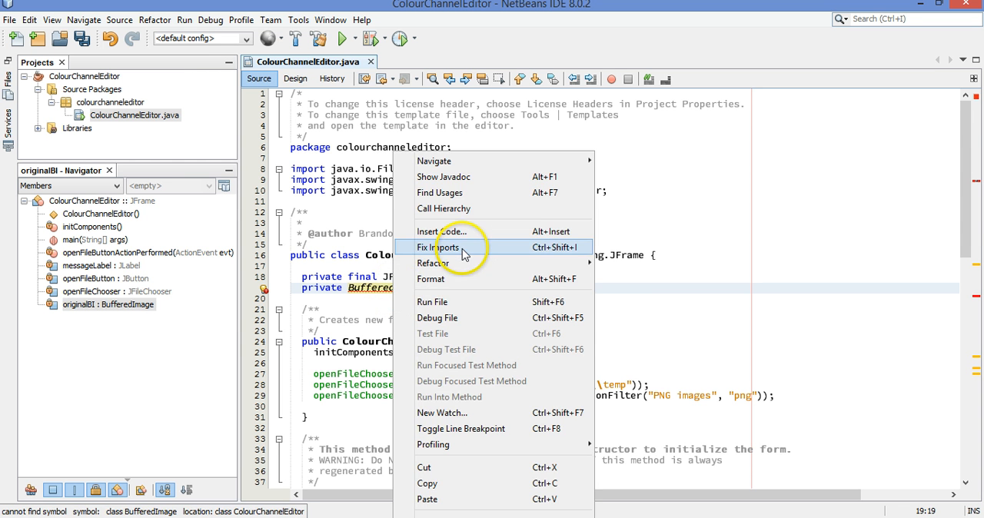
{"action": "left_click", "coordinate": [436, 246]}
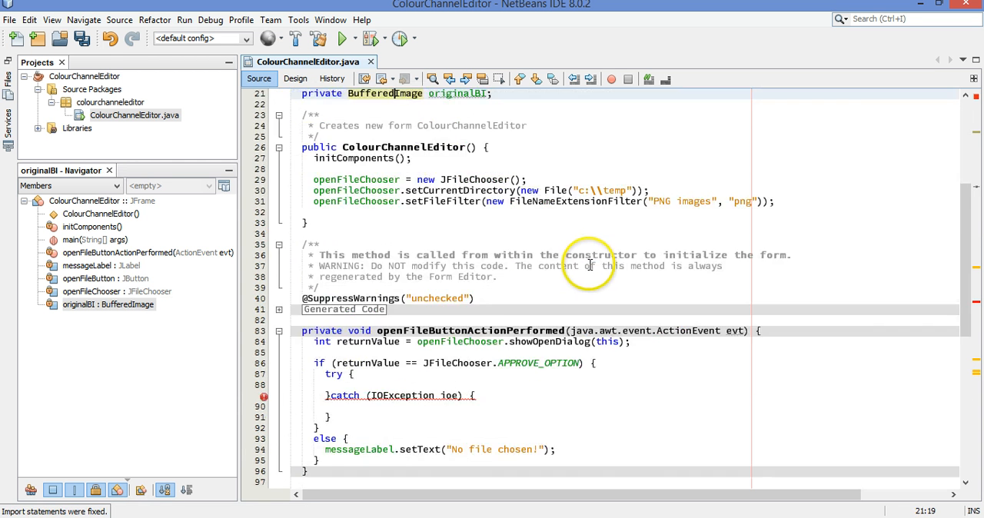
{"action": "scroll", "scroll_direction": "down", "scroll_amount": 3}
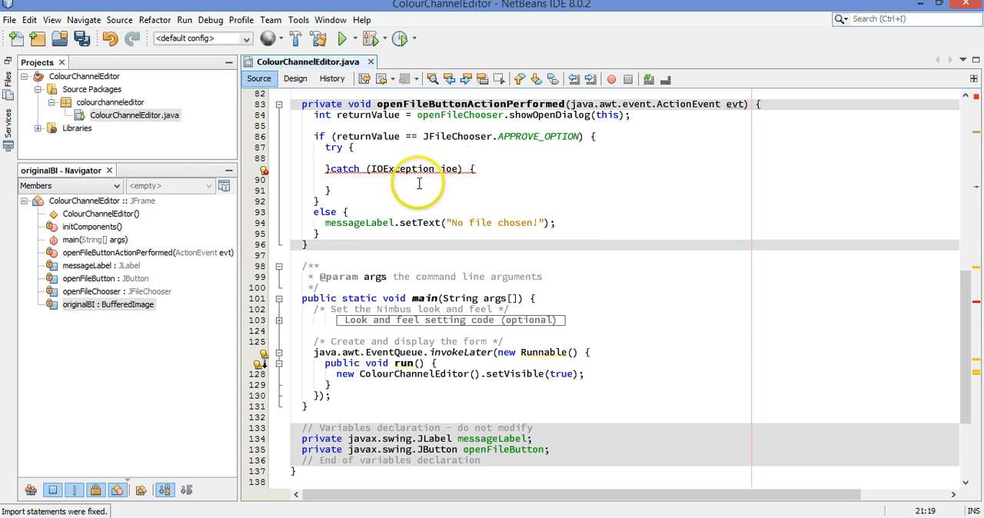
In the try block write originalBI = ImageIO.read(openFileChooser...); as the load statement
{"action": "left_click", "coordinate": [532, 169]}
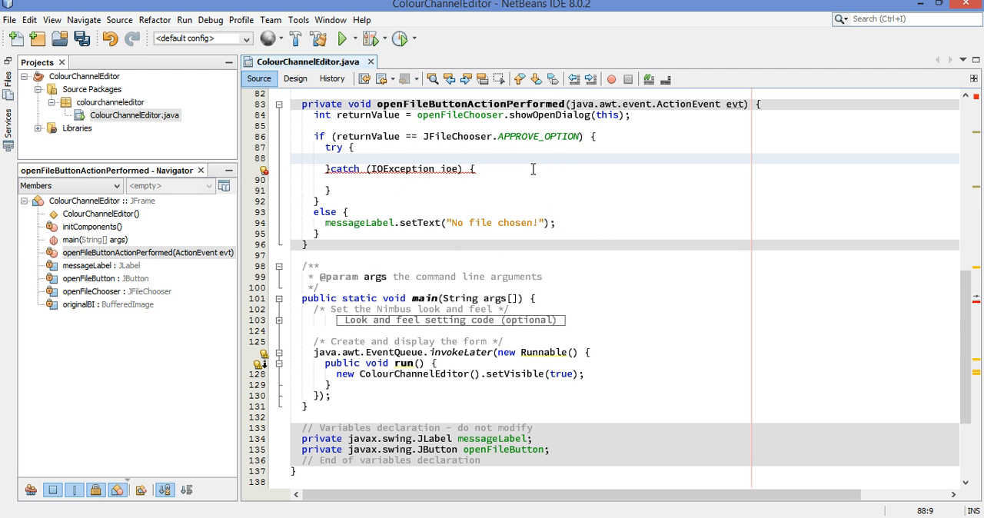
{"action": "type", "text": "originalBI ="}
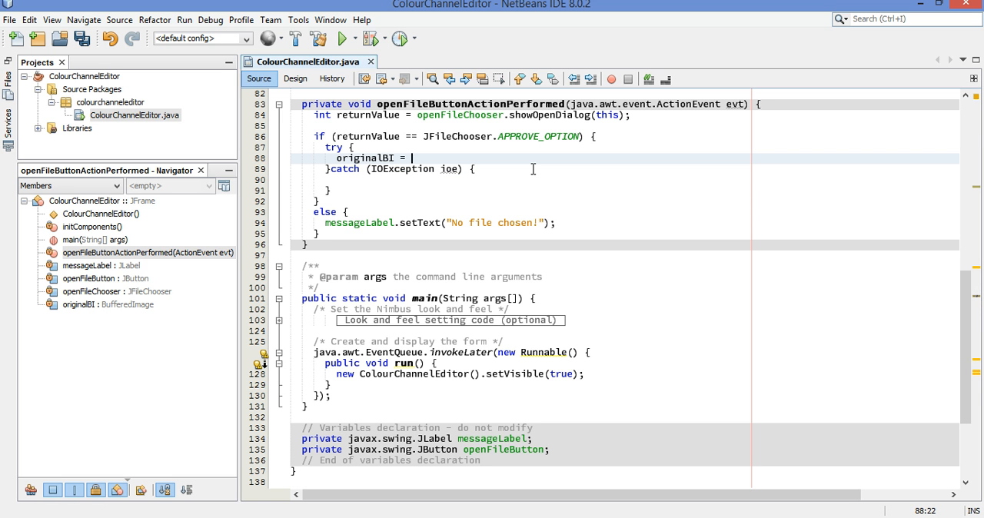
{"action": "type", "text": "Image"}
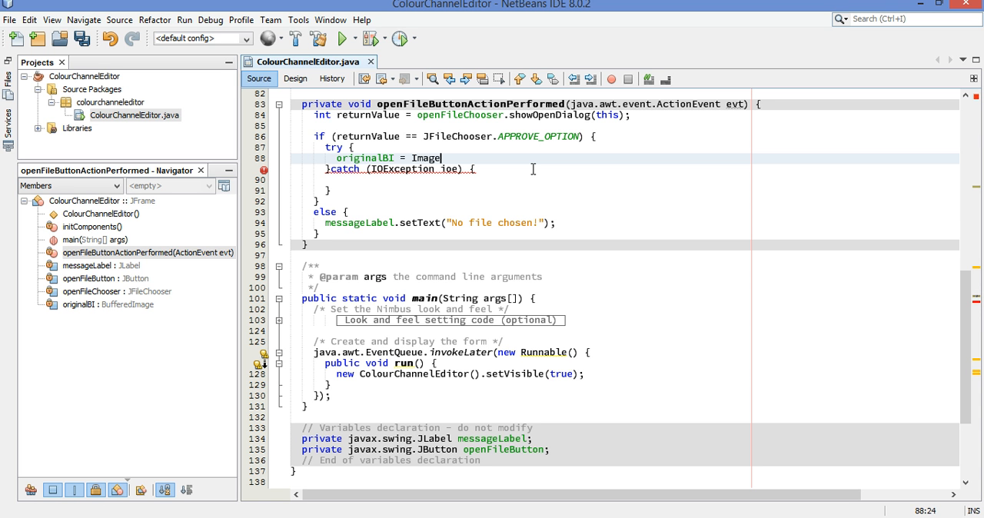
{"action": "type", "text": "IO"}
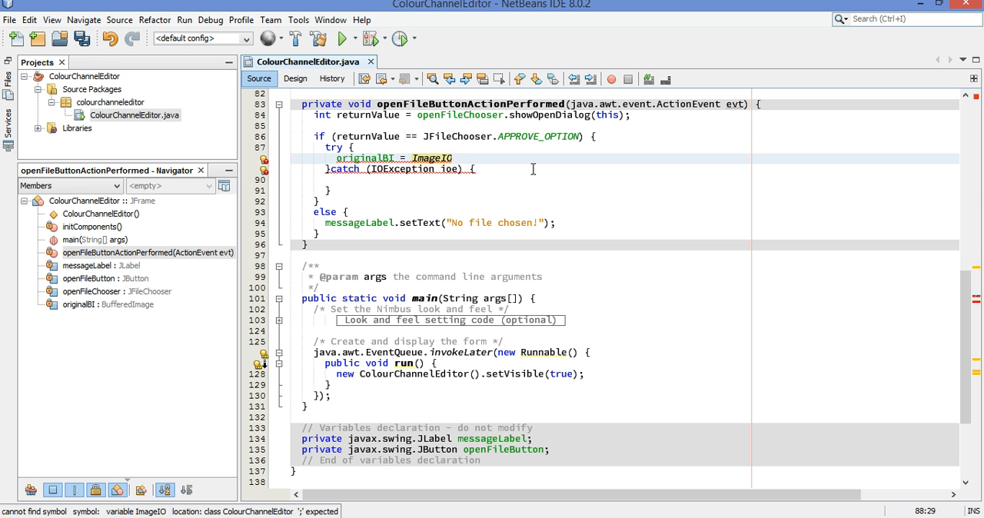
{"action": "type", "text": ".read()"}
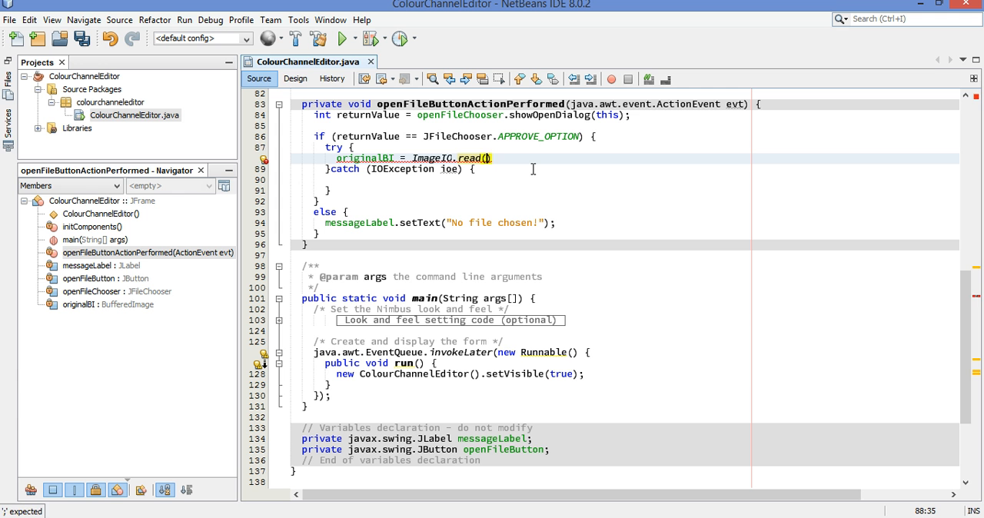
{"action": "type", "text": "openFileChooser.getFile("}
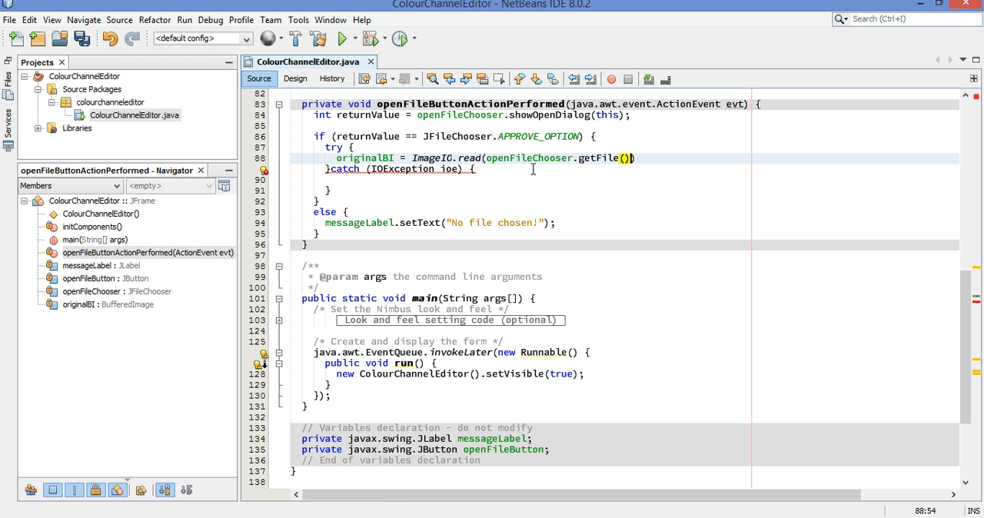
{"action": "type", "text": ";"}
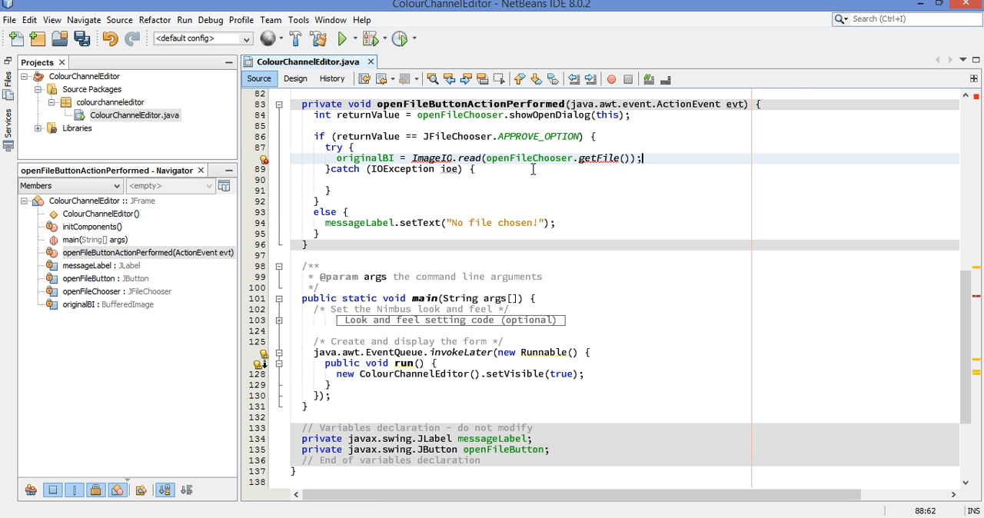
{"action": "mouse_move", "coordinate": [585, 157]}
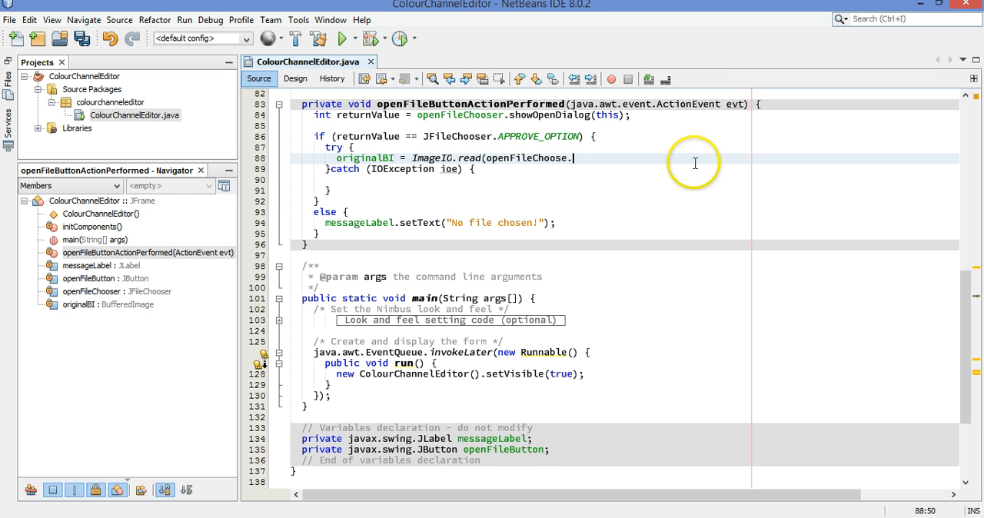
Complete the argument with openFileChooser.getSelectedFile() chosen from code completion
{"action": "type", "text": "r"}
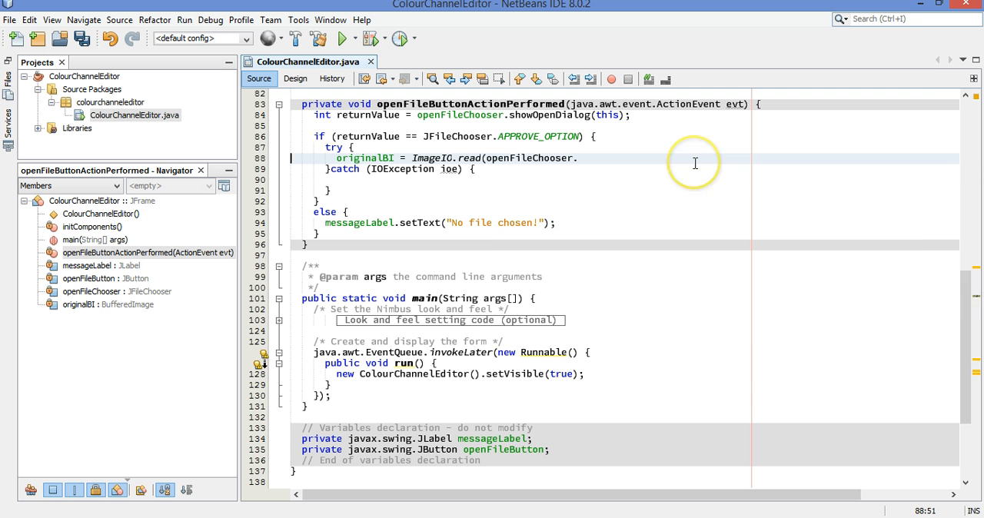
{"action": "type", "text": ".g"}
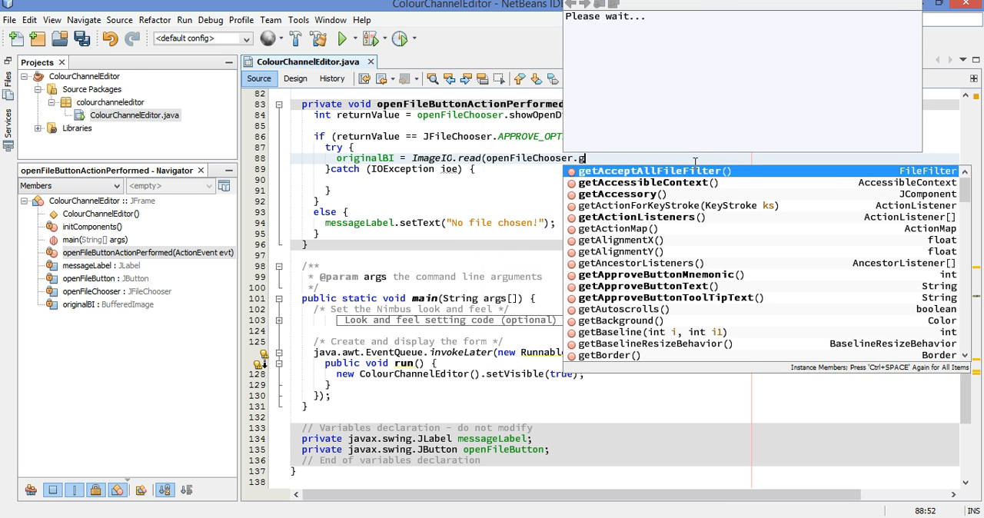
{"action": "type", "text": "et"}
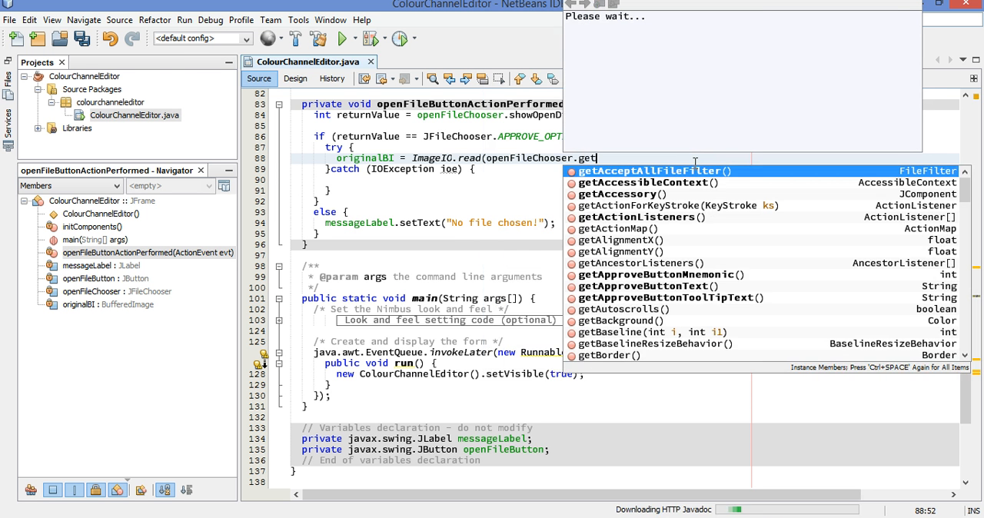
{"action": "scroll", "scroll_direction": "down", "scroll_amount": 3}
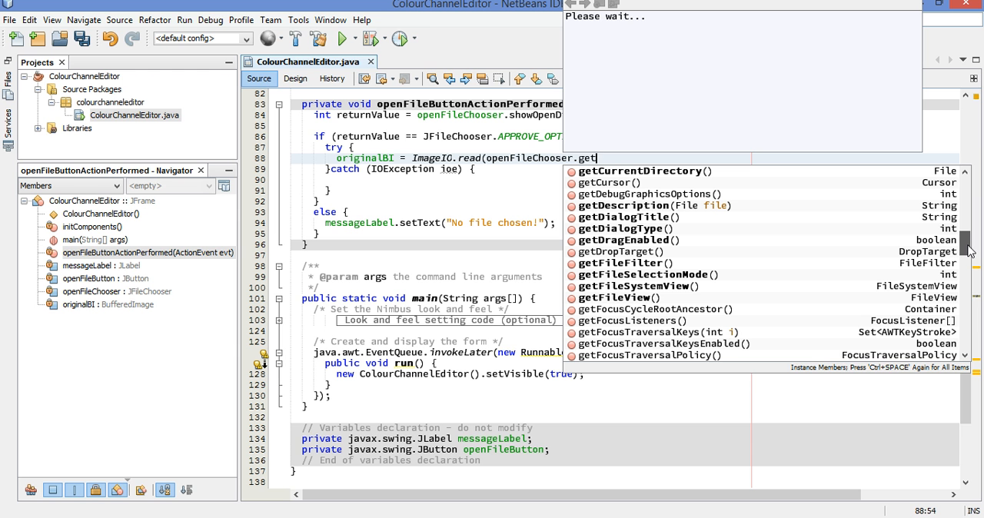
{"action": "scroll", "scroll_direction": "down", "scroll_amount": 3}
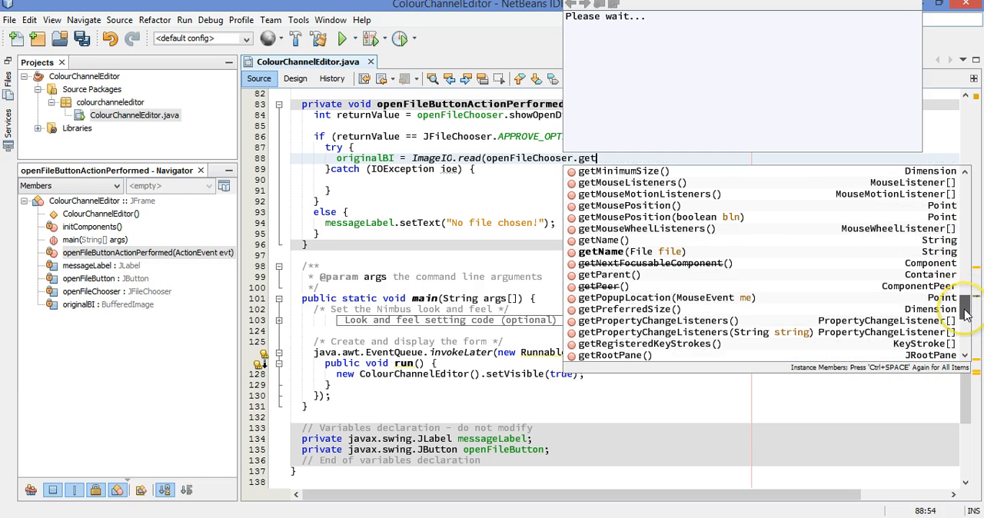
{"action": "scroll", "scroll_direction": "down", "scroll_amount": 3}
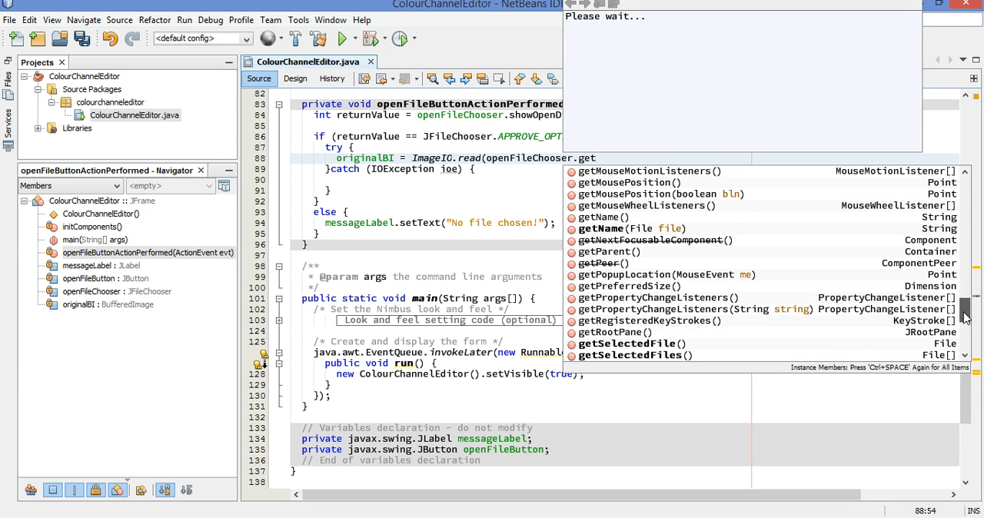
{"action": "scroll", "scroll_direction": "down", "scroll_amount": 3}
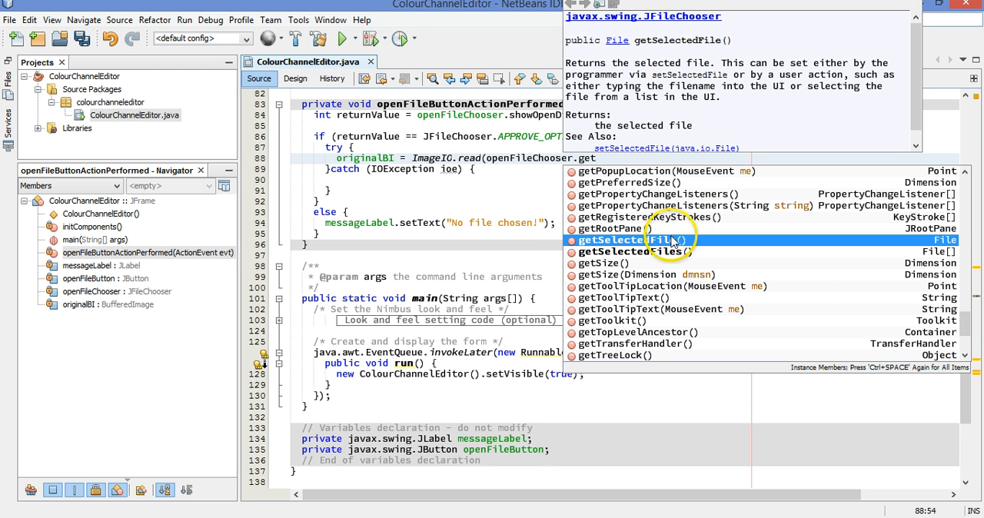
{"action": "left_click", "coordinate": [623, 240]}
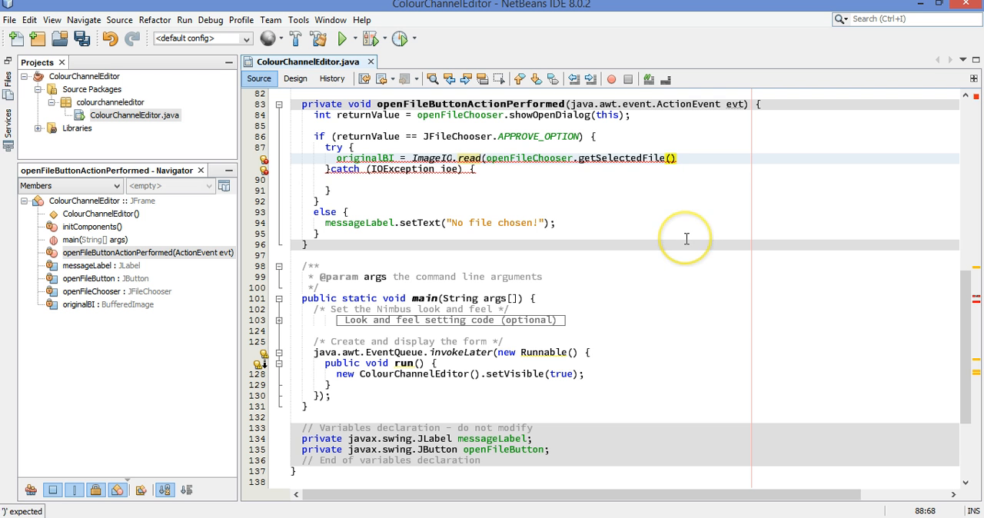
Have the try block set messageLabel to "Image file successfully loaded!"
{"action": "type", "text": ";"}
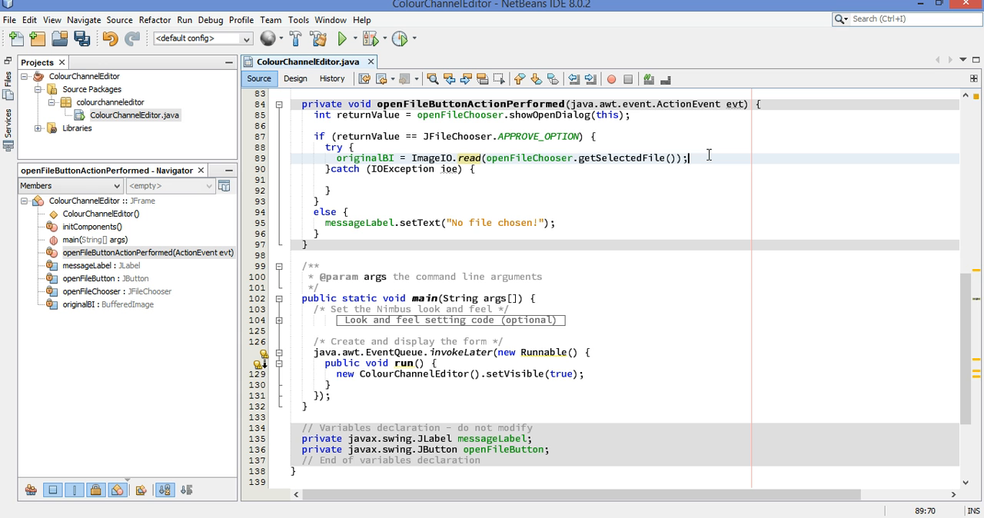
{"action": "type", "text": "messageLabel.setText(\""}
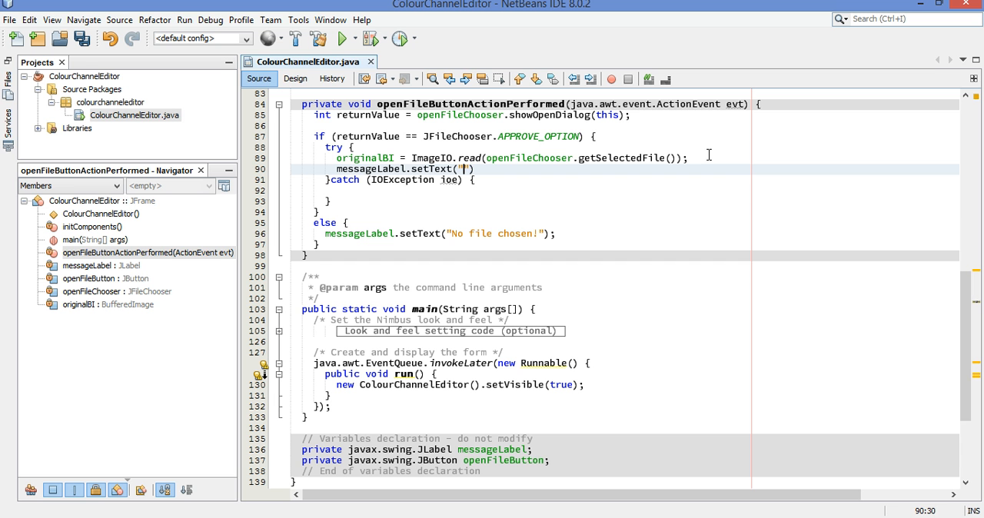
{"action": "type", "text": "File succ"}
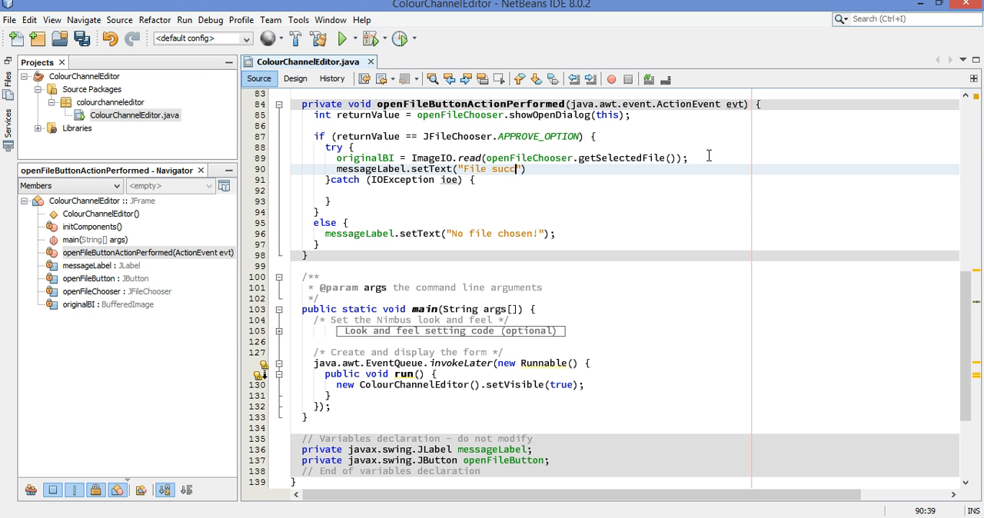
{"action": "type", "text": "essfully lo"}
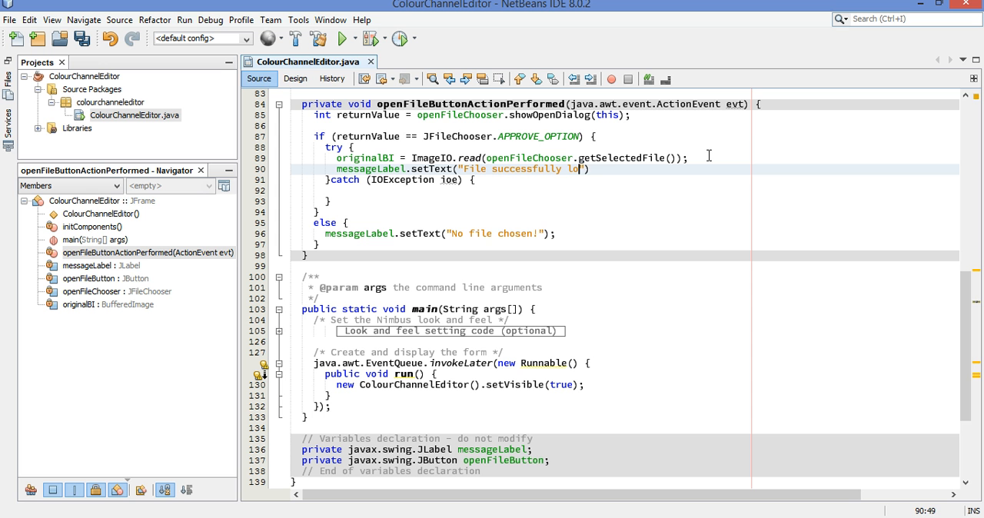
{"action": "type", "text": "aded!\")"}
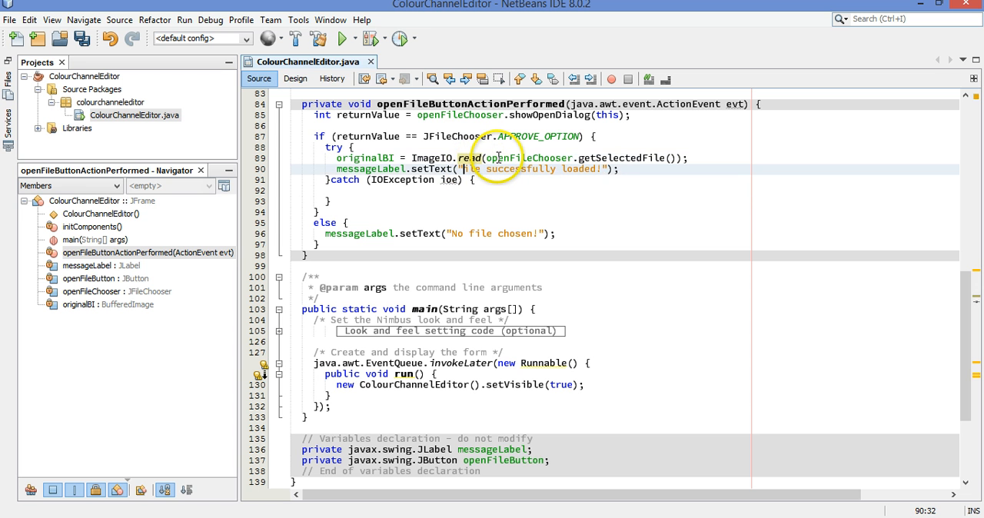
{"action": "type", "text": "Image f"}
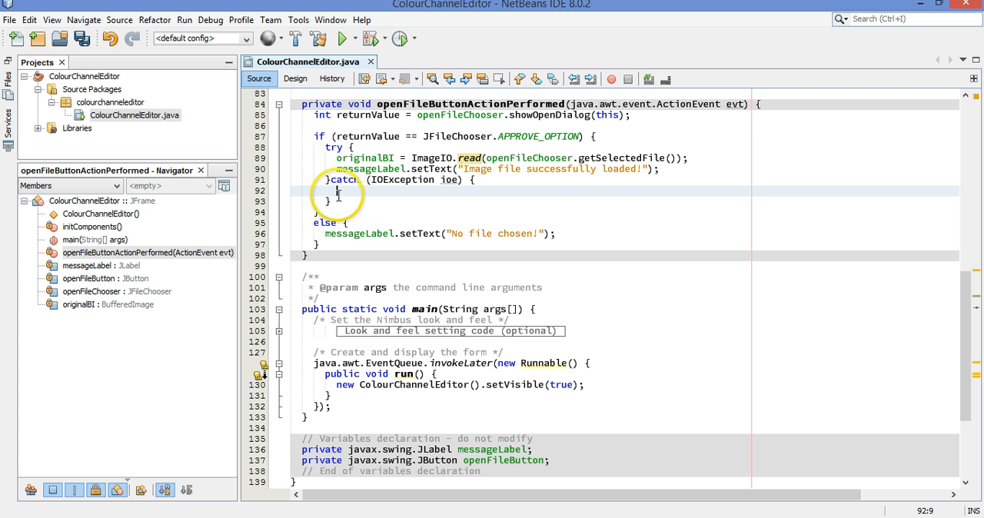
{"action": "mouse_move", "coordinate": [393, 200]}
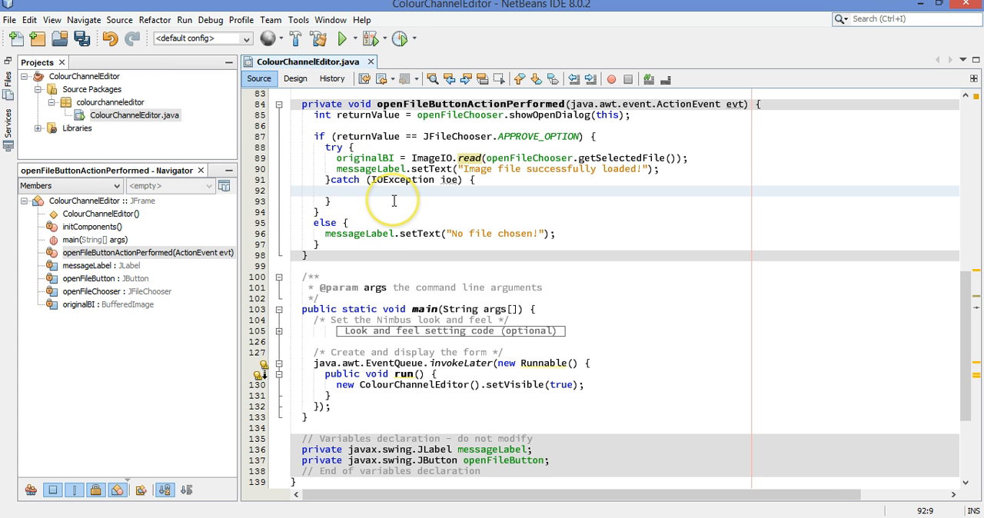
Have the IOException catch set messageLabel to "Failed to load image file!"
{"action": "type", "text": "messageLabel.setText(\"Fi"}
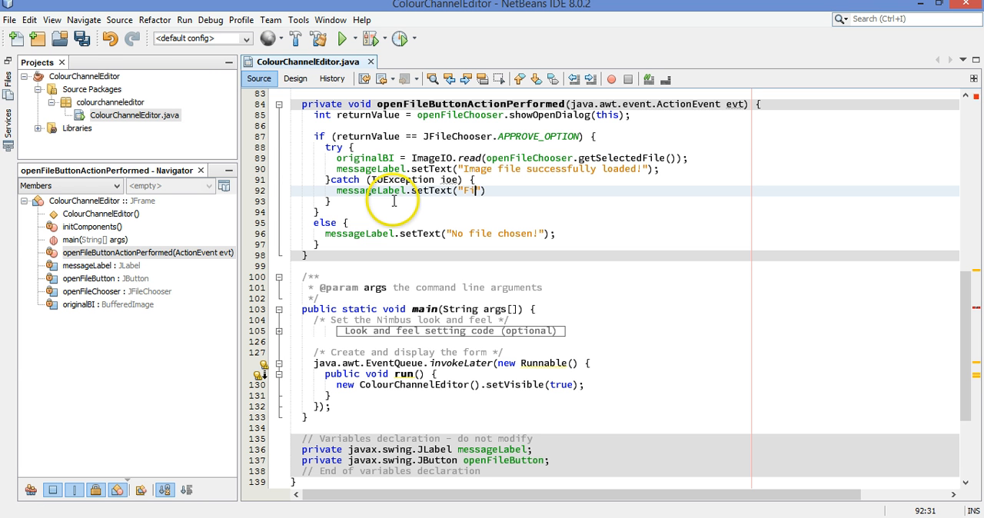
{"action": "type", "text": "ailed to lae"}
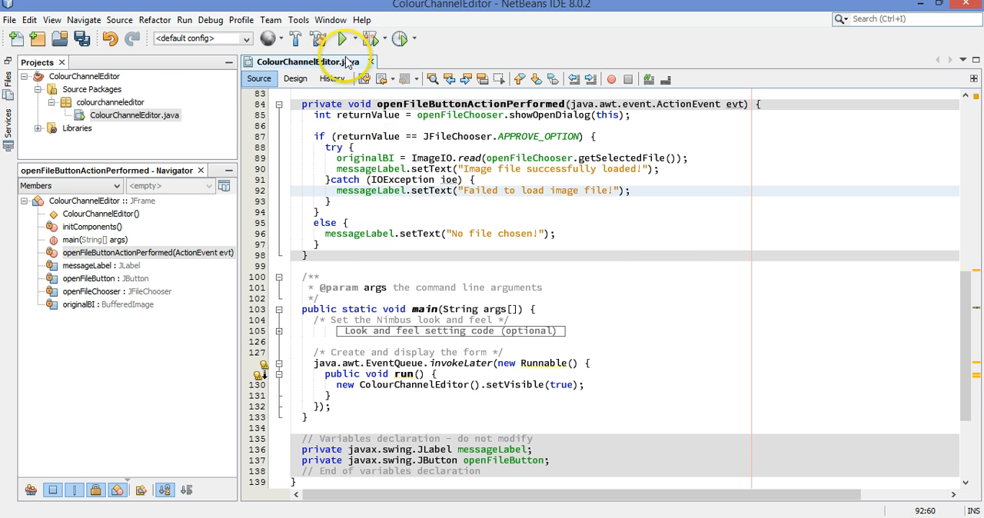
Run the project with colourchanneleditor.ColourChannelEditor as the main class
{"action": "left_click", "coordinate": [338, 39]}
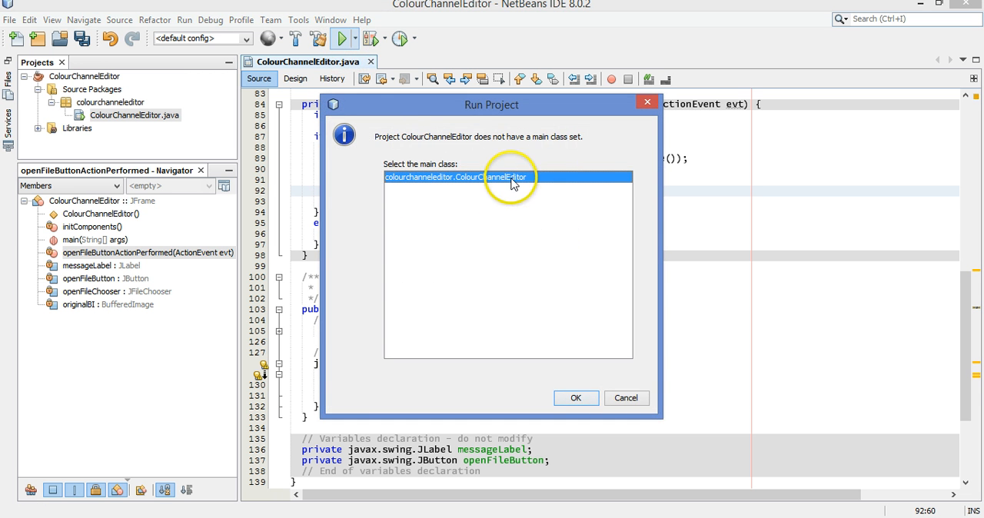
{"action": "mouse_move", "coordinate": [434, 166]}
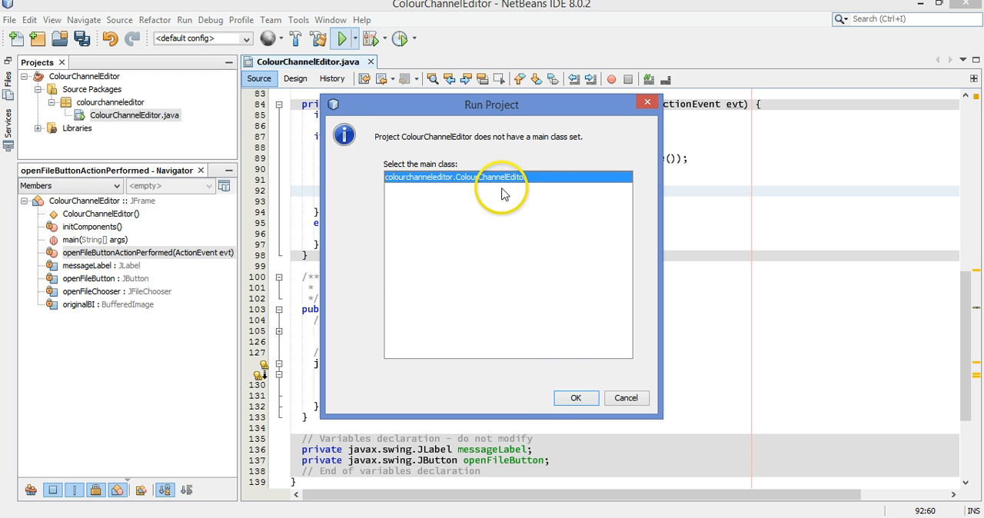
{"action": "left_click", "coordinate": [575, 397]}
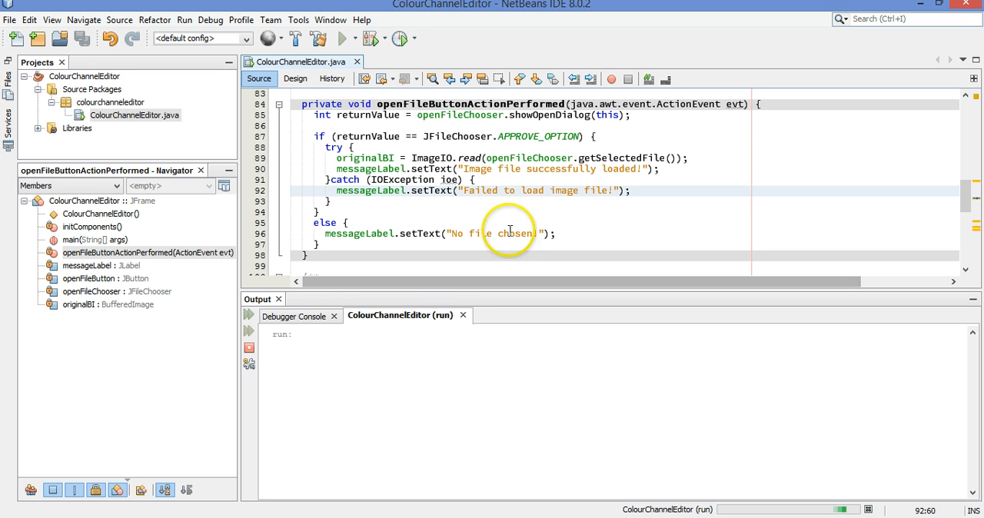
{"action": "mouse_move", "coordinate": [461, 306]}
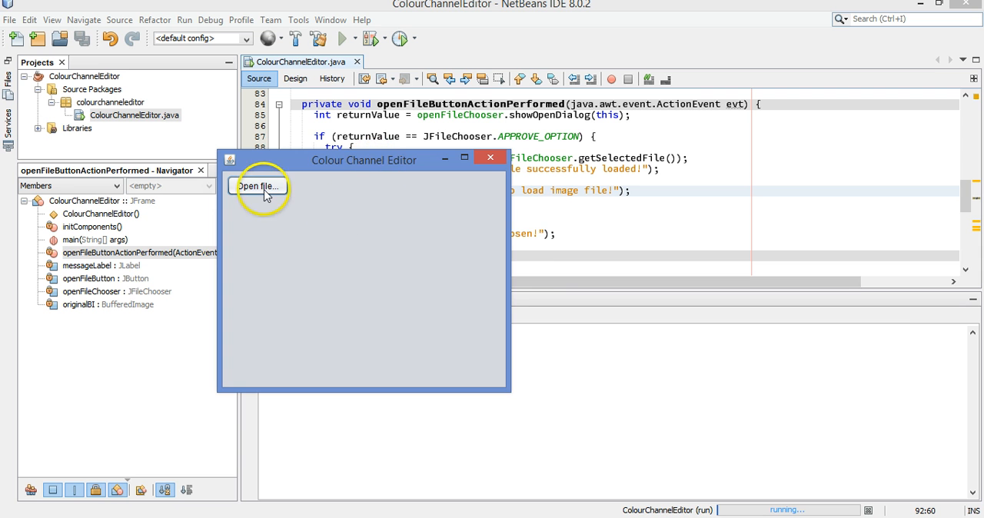
Load input.png through the Open file chooser to get the success message
{"action": "left_click", "coordinate": [258, 186]}
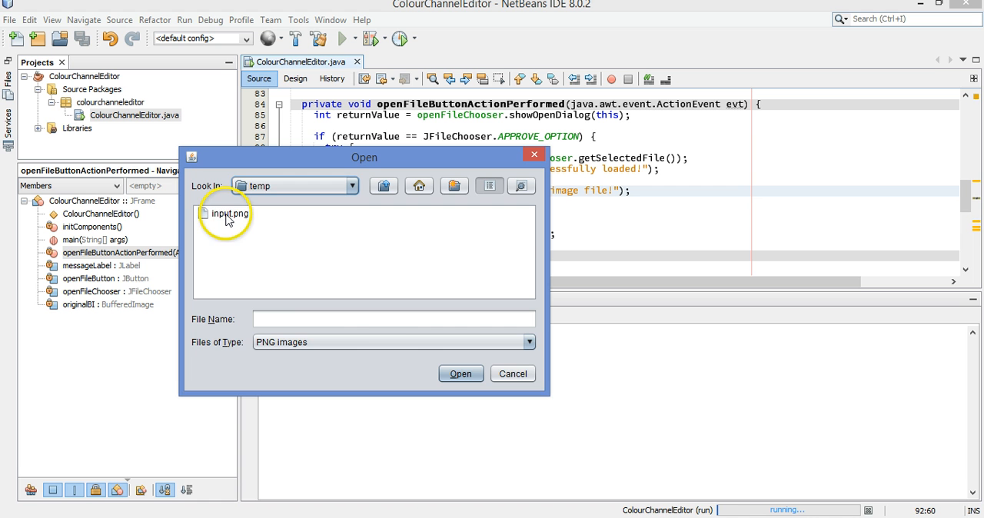
{"action": "left_click", "coordinate": [227, 212]}
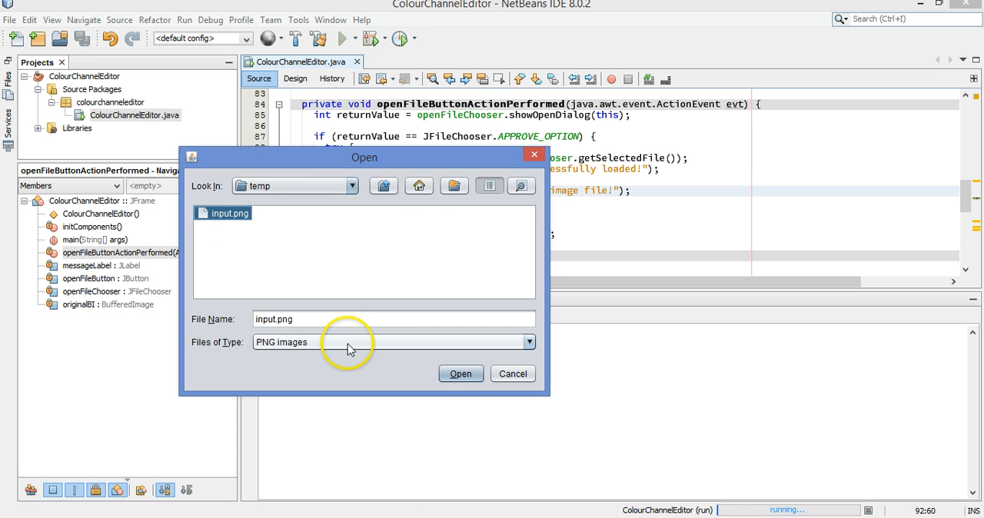
{"action": "left_click", "coordinate": [528, 341]}
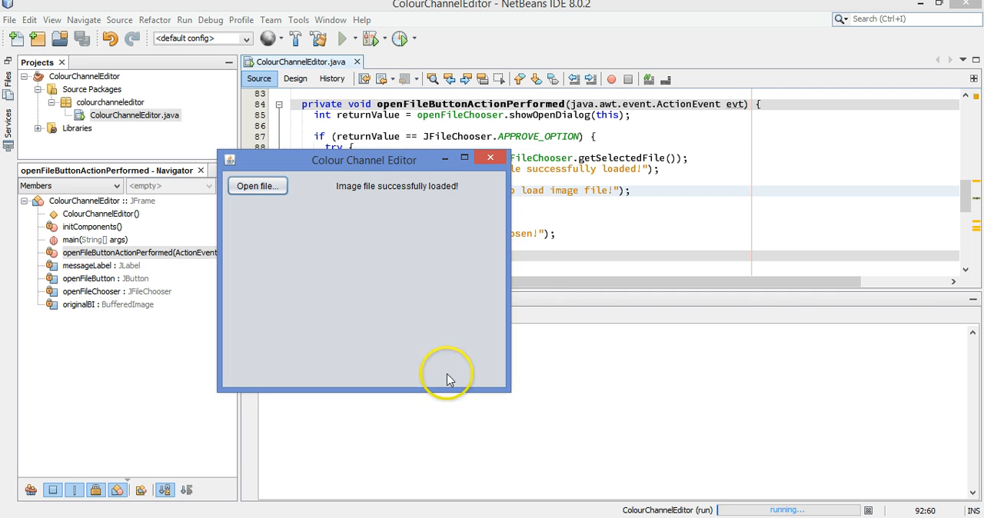
{"action": "mouse_move", "coordinate": [363, 265]}
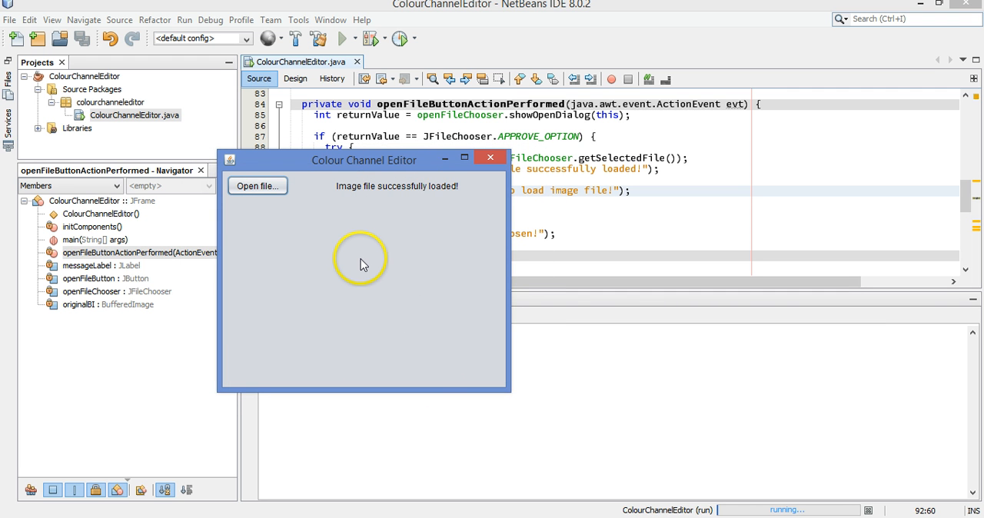
{"action": "mouse_move", "coordinate": [391, 252]}
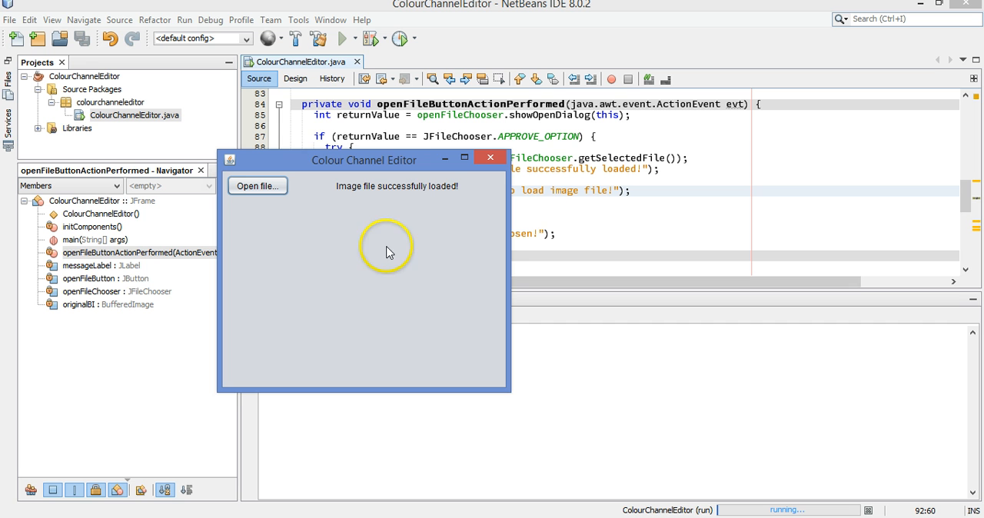
{"action": "mouse_move", "coordinate": [301, 281]}
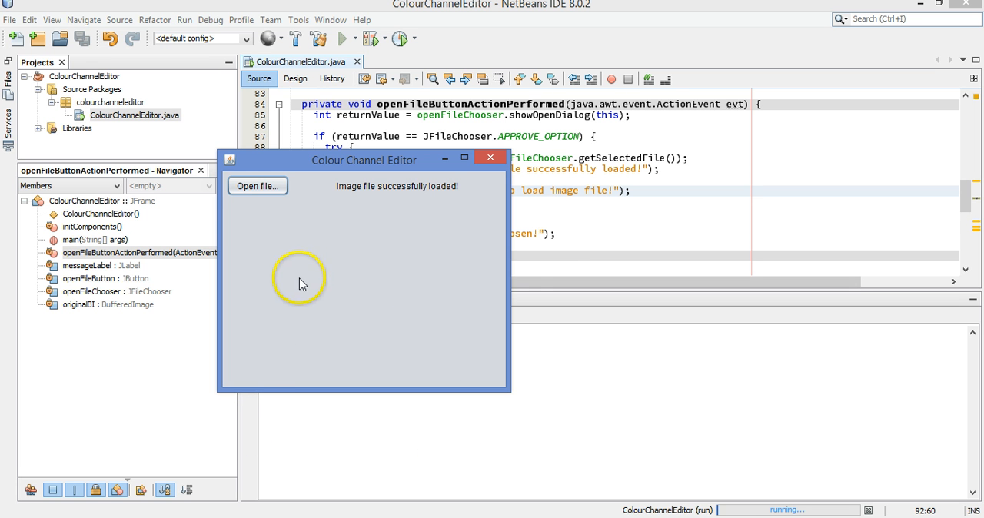
Cancel a second file choice to show "No file chosen!" and close the editor window
{"action": "left_click", "coordinate": [257, 186]}
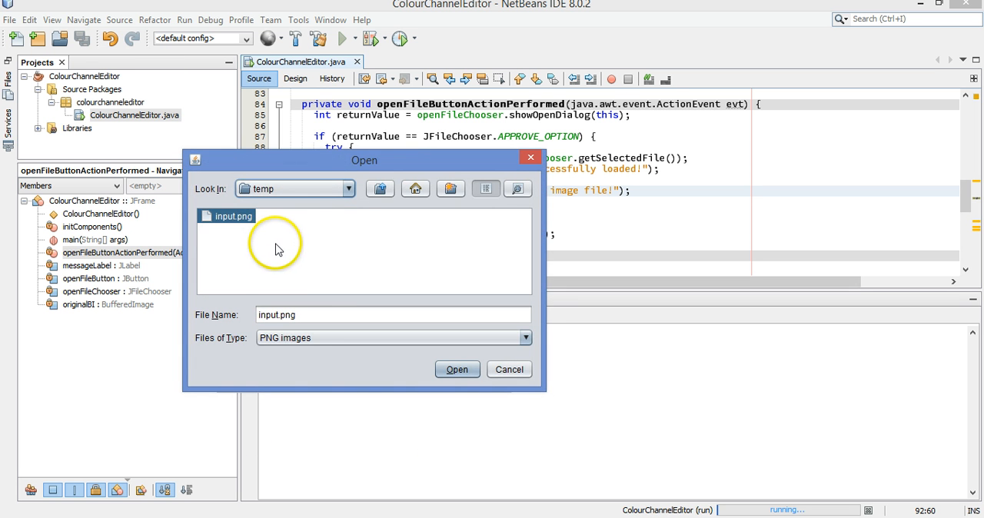
{"action": "mouse_move", "coordinate": [274, 249]}
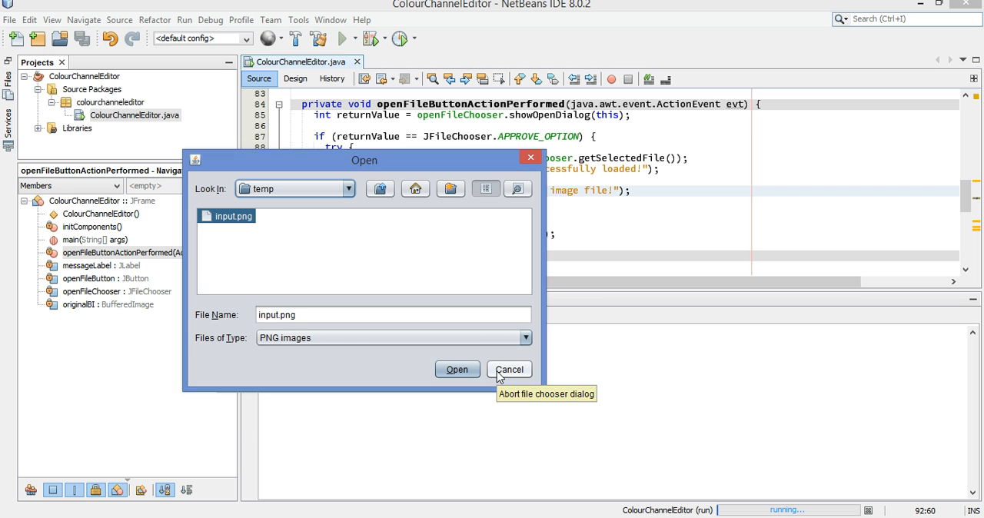
{"action": "left_click", "coordinate": [509, 369]}
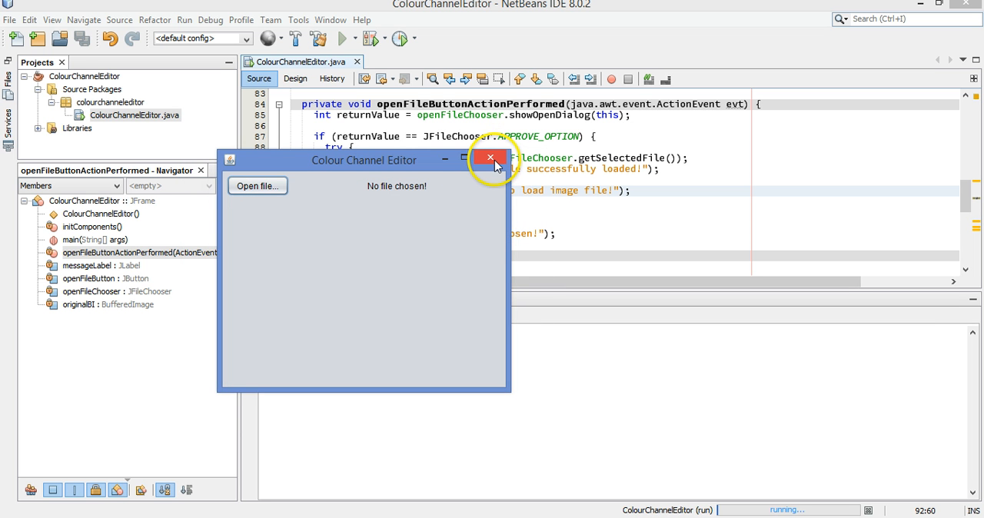
{"action": "mouse_move", "coordinate": [372, 197]}
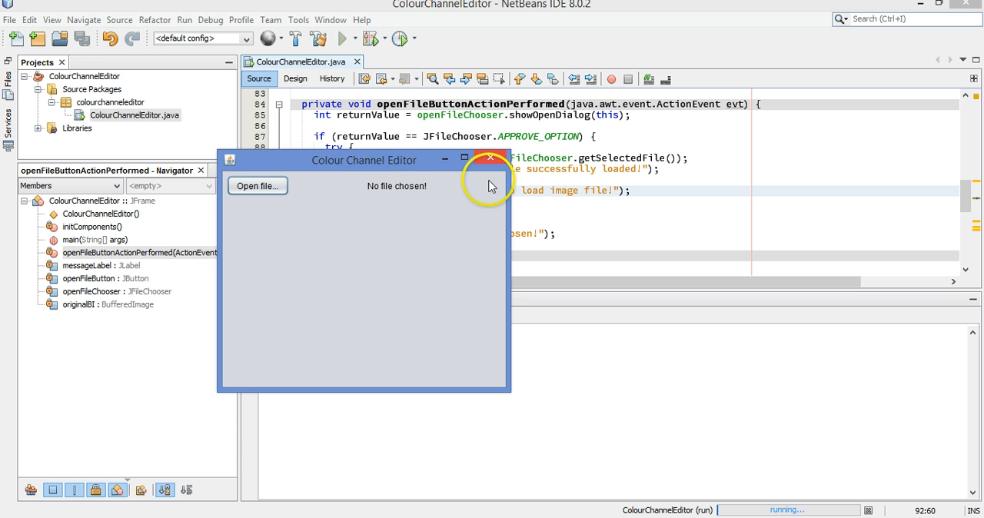
{"action": "left_click", "coordinate": [486, 156]}
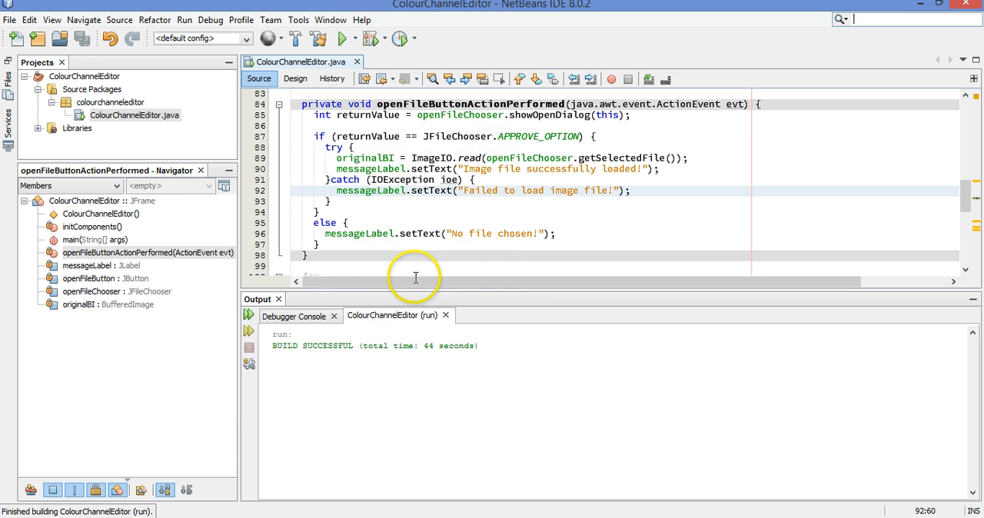
Return to the form designer and close the Output panel
{"action": "left_click", "coordinate": [664, 157]}
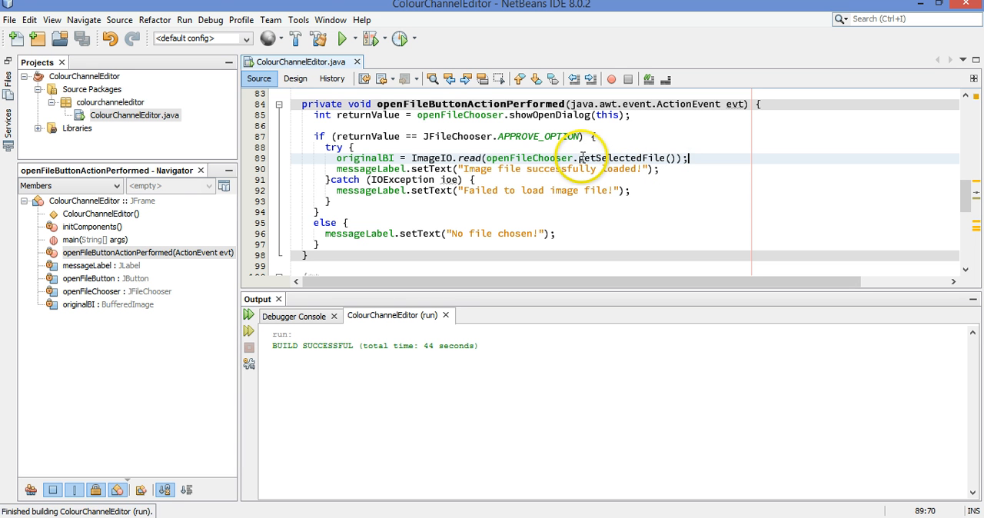
{"action": "mouse_move", "coordinate": [423, 206]}
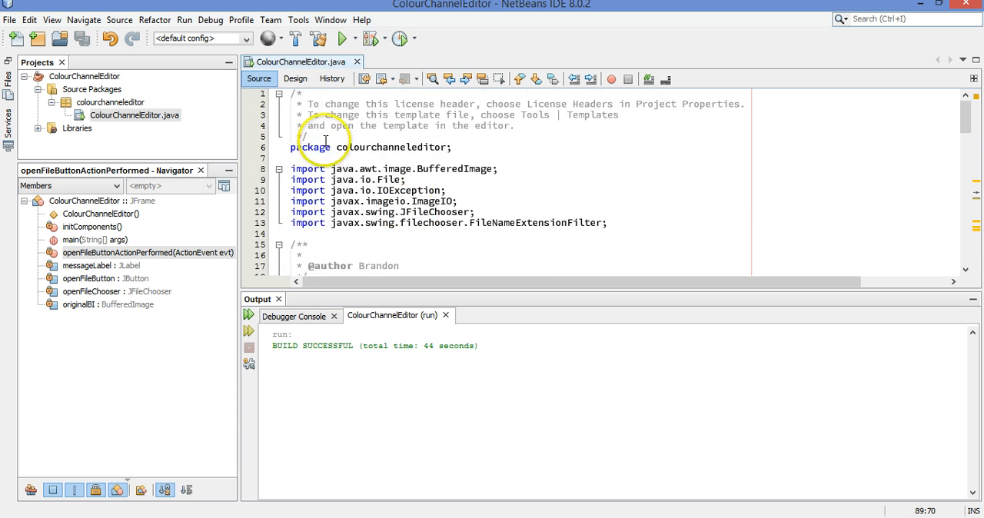
{"action": "left_click", "coordinate": [295, 79]}
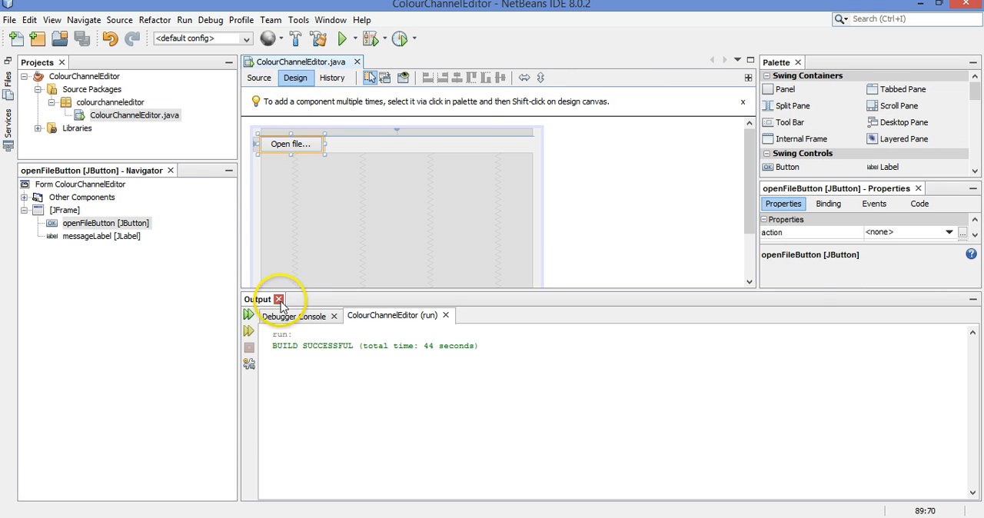
{"action": "left_click", "coordinate": [281, 299]}
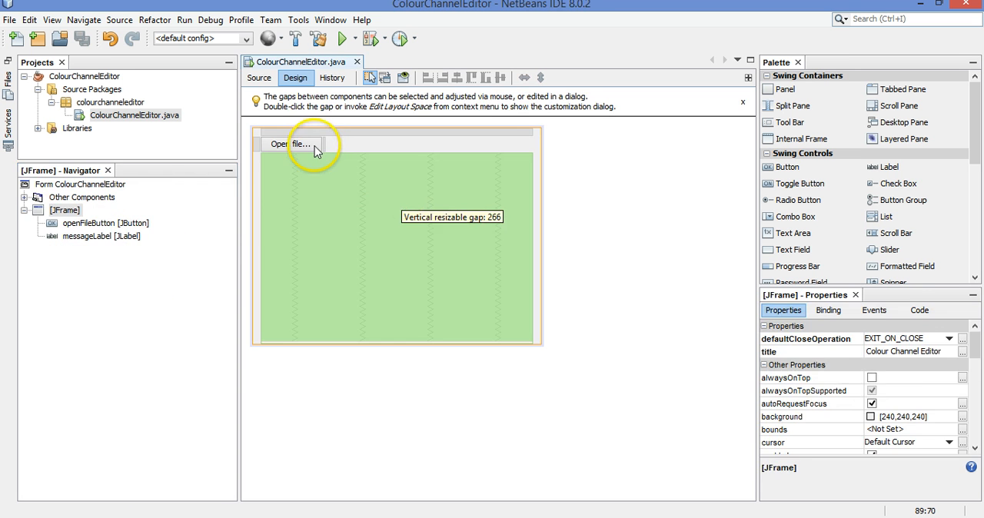
Inspect the Open file button's action events via its context menu
{"action": "left_click", "coordinate": [292, 143]}
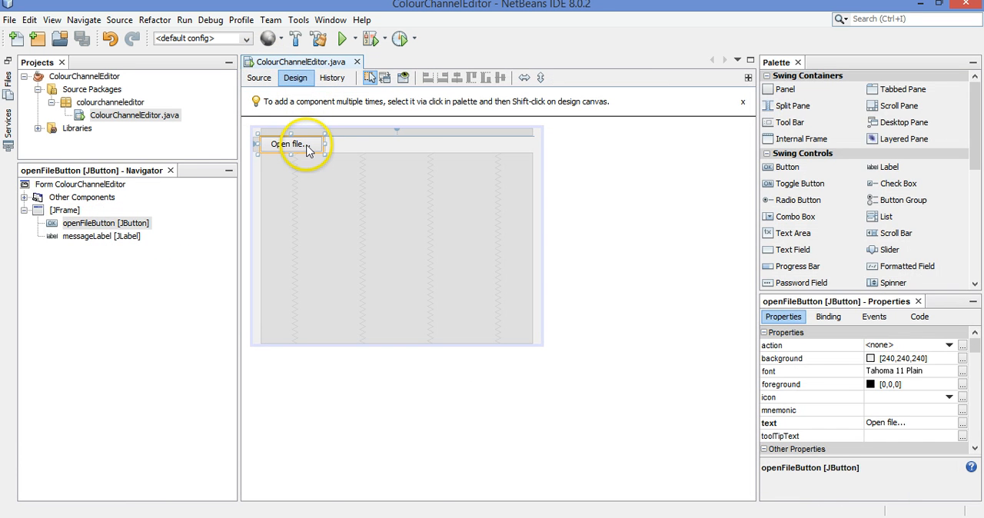
{"action": "right_click", "coordinate": [306, 143]}
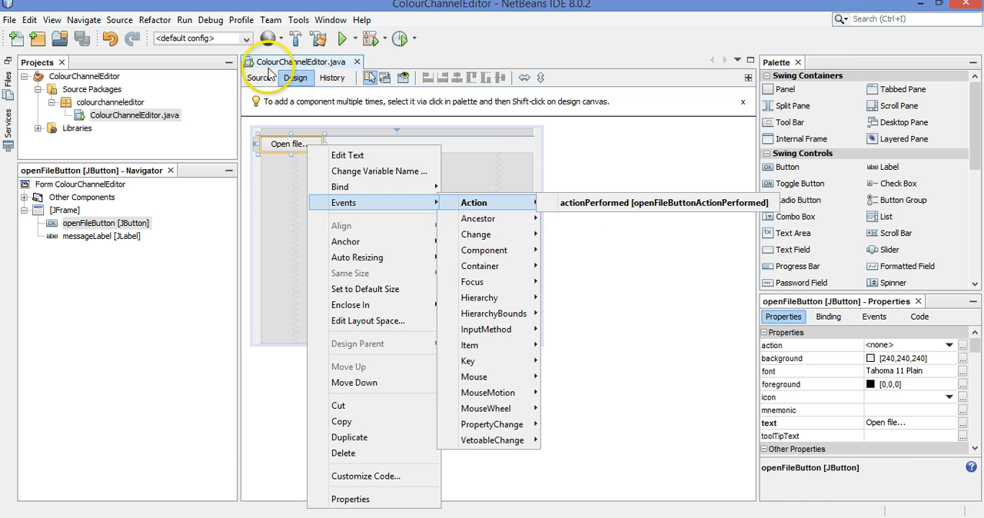
Show the full openFileButtonActionPerformed handler in the source editor
{"action": "left_click", "coordinate": [260, 79]}
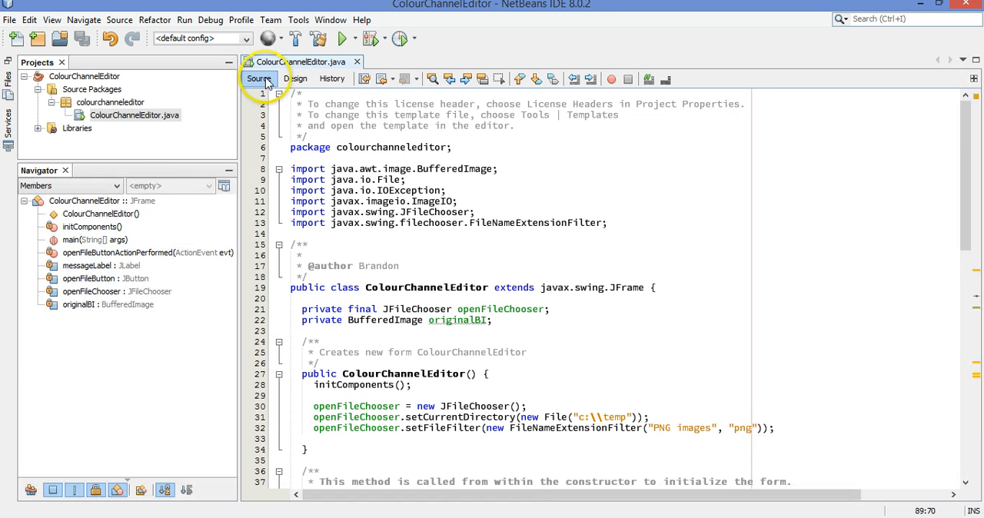
{"action": "scroll", "scroll_direction": "down", "scroll_amount": 3}
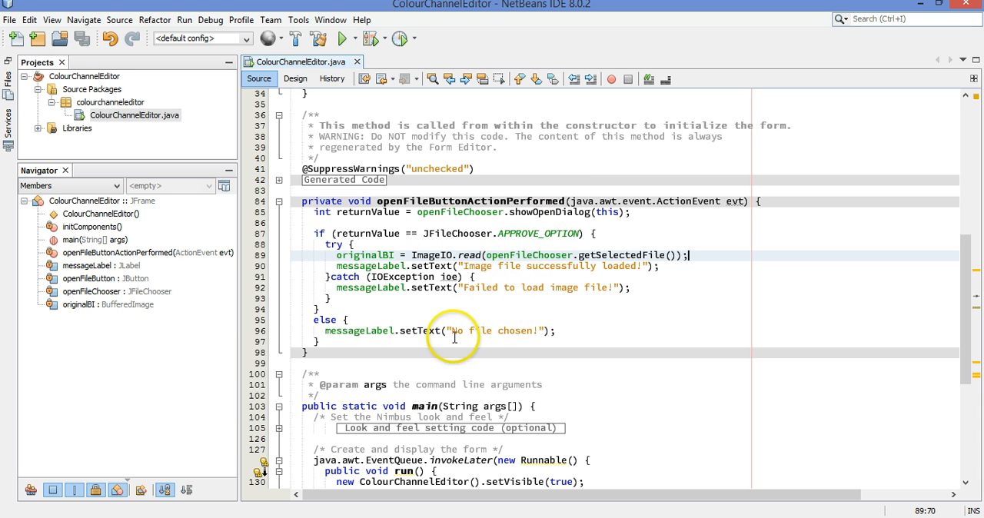
{"action": "mouse_move", "coordinate": [485, 345]}
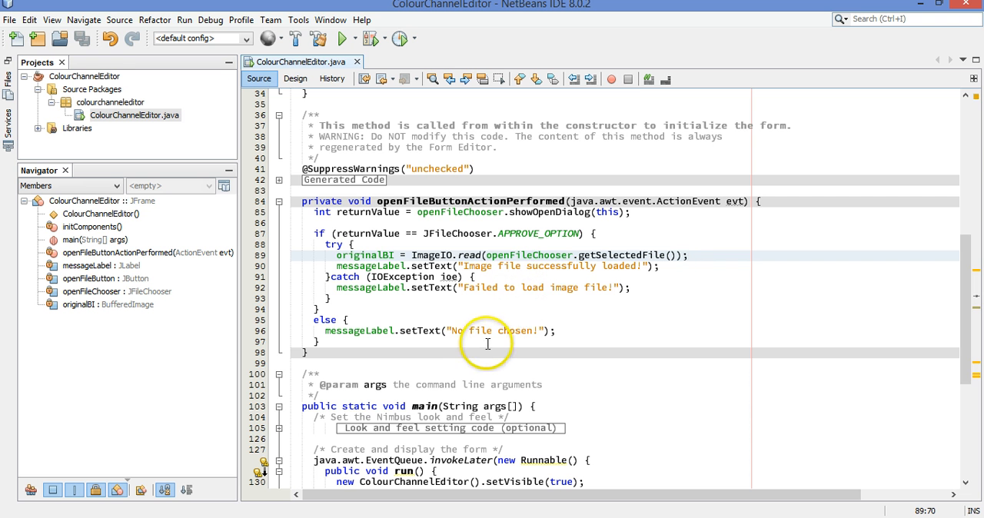